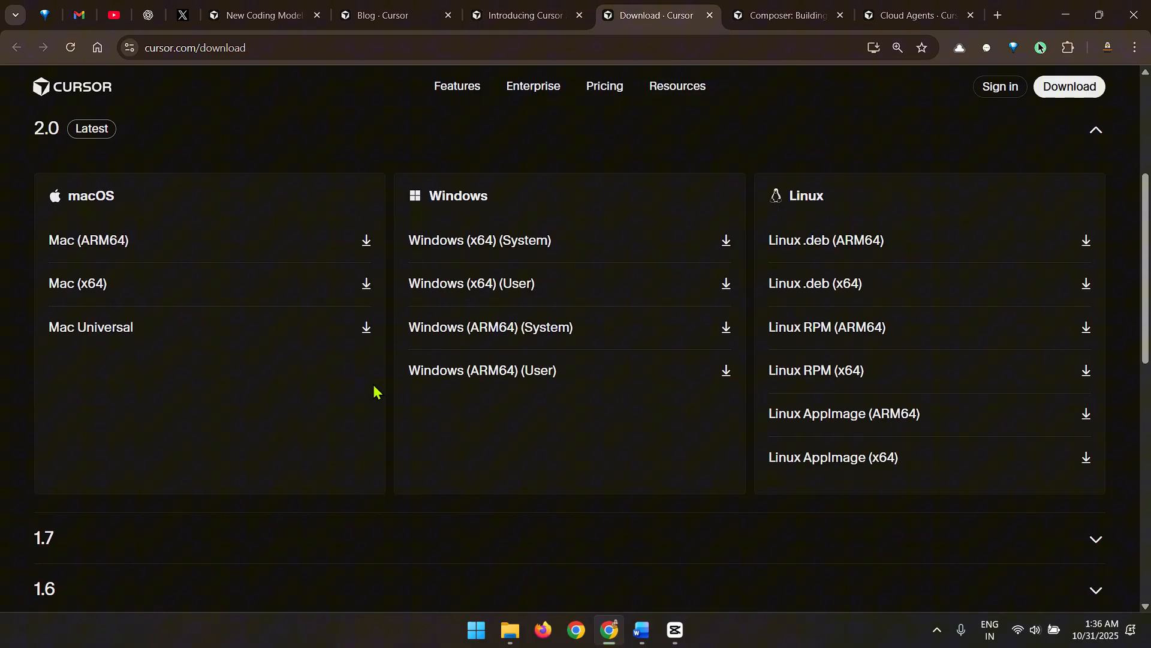
- Bring up the 'Introducing Cursor 2.0 and Composer' announcement post in full screen
scroll("down", 3)
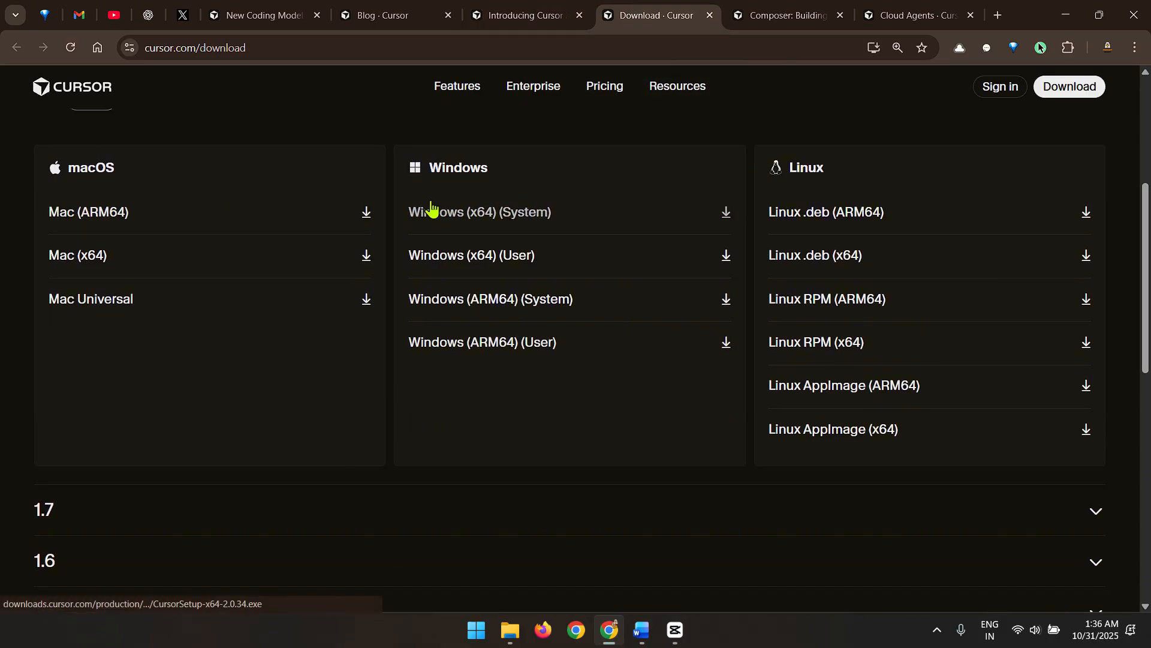
mouse_move(202, 302)
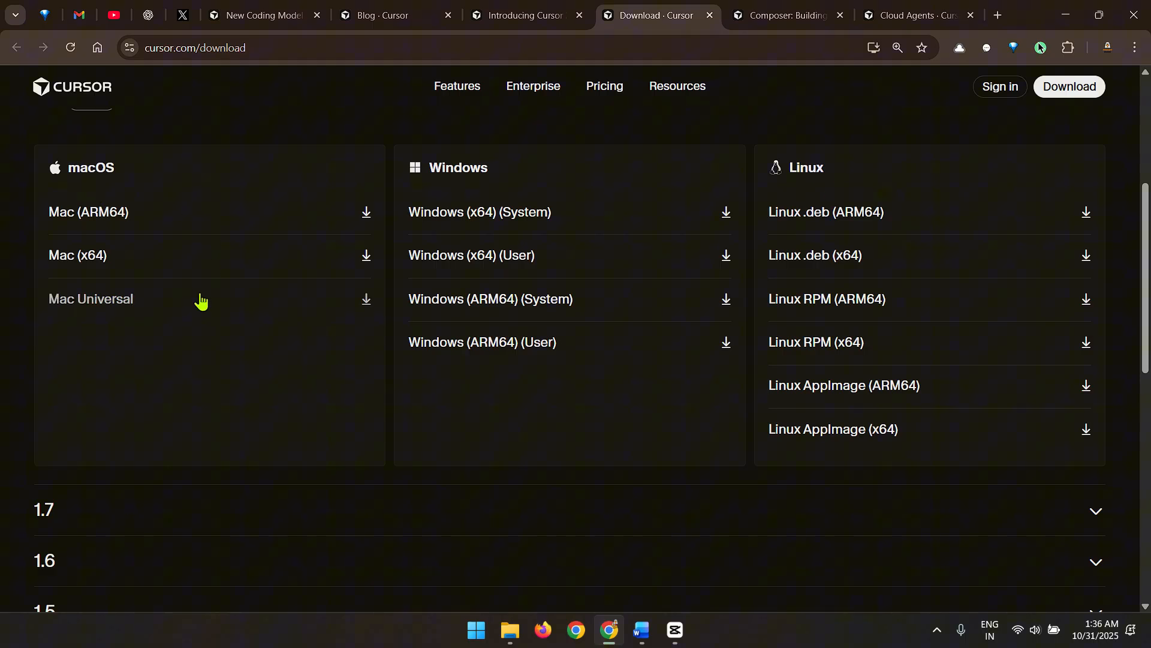
scroll("up", 3)
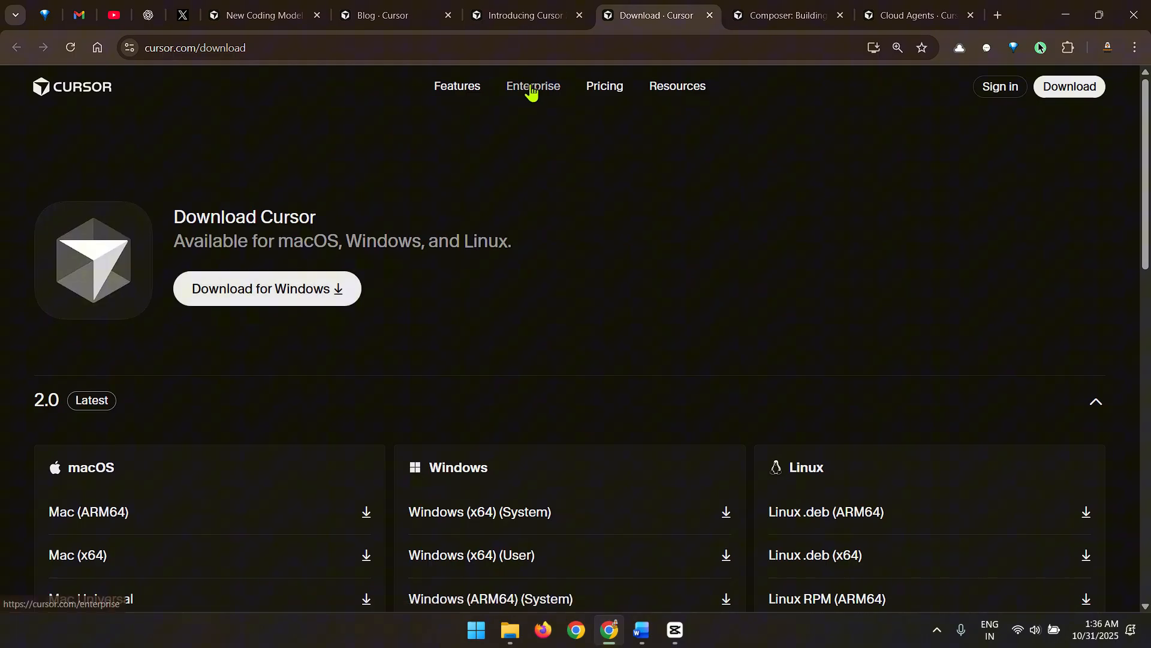
left_click(526, 14)
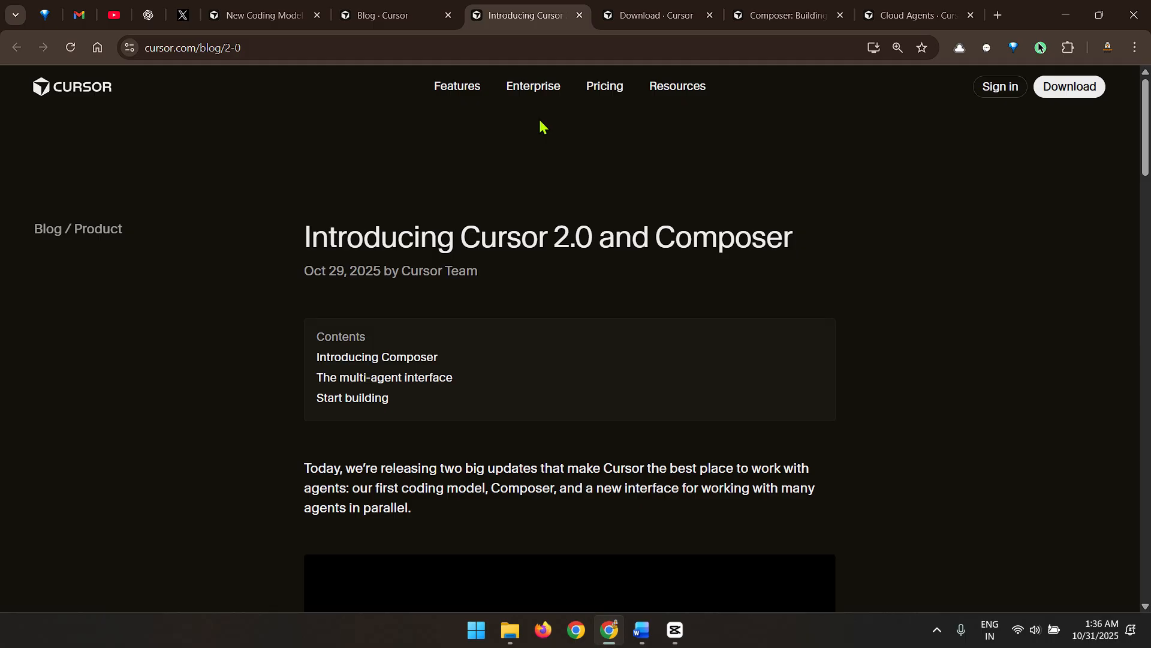
key("F11")
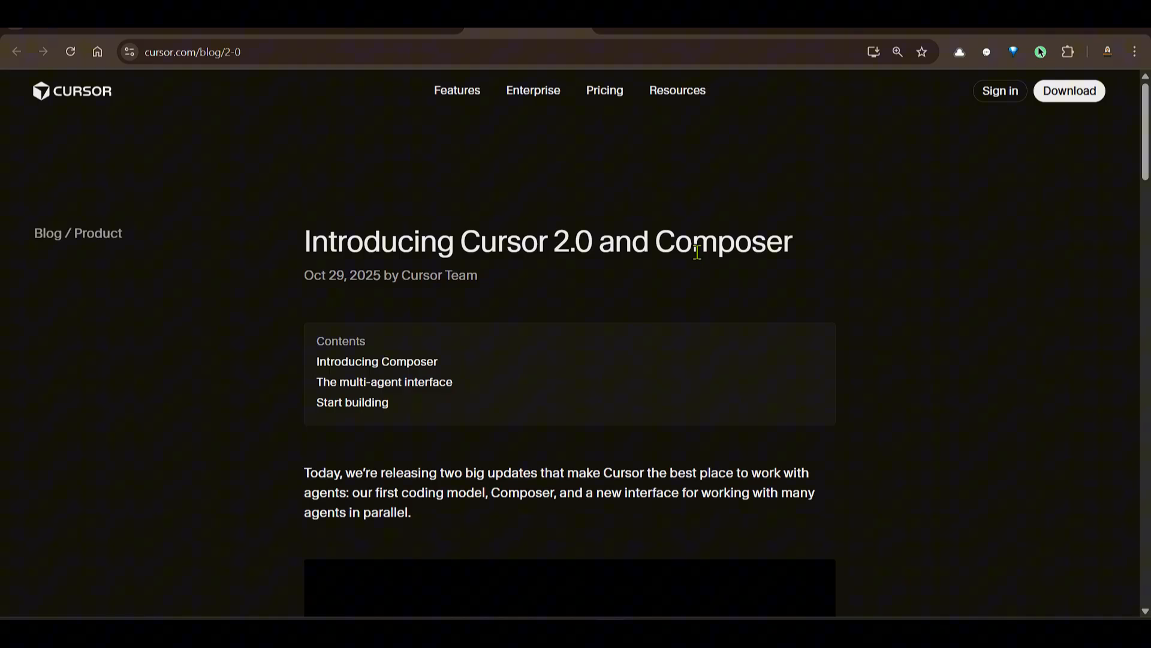
- Scroll to the Composer section and highlight the '4x faster than' speed claim
scroll("down", 3)
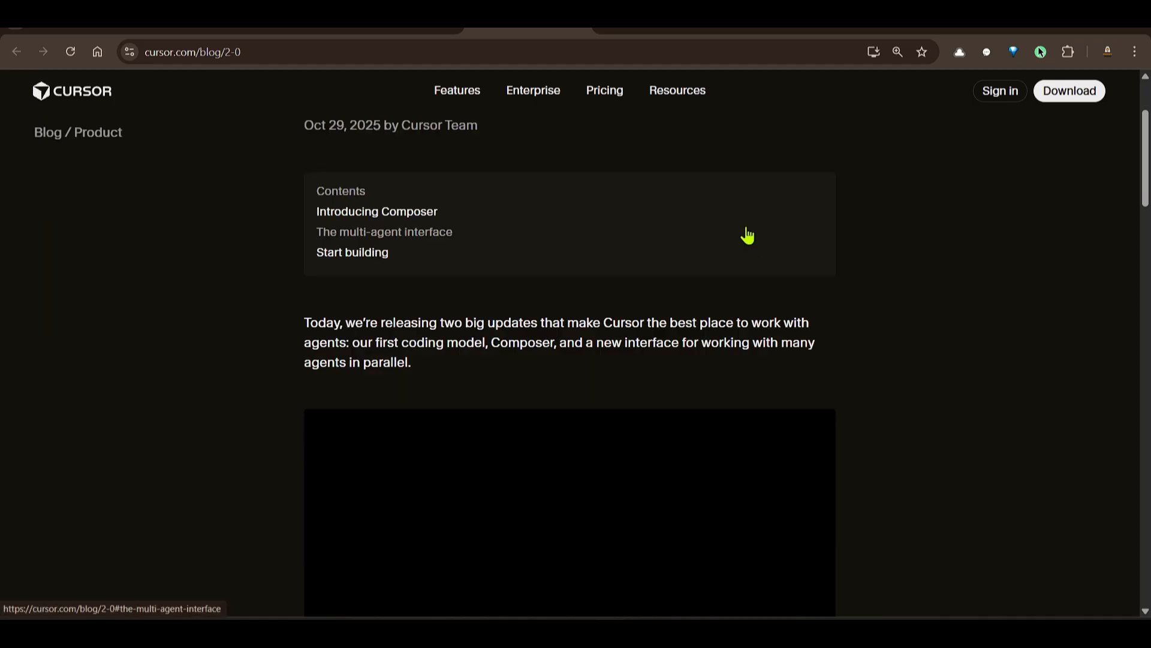
scroll("down", 3)
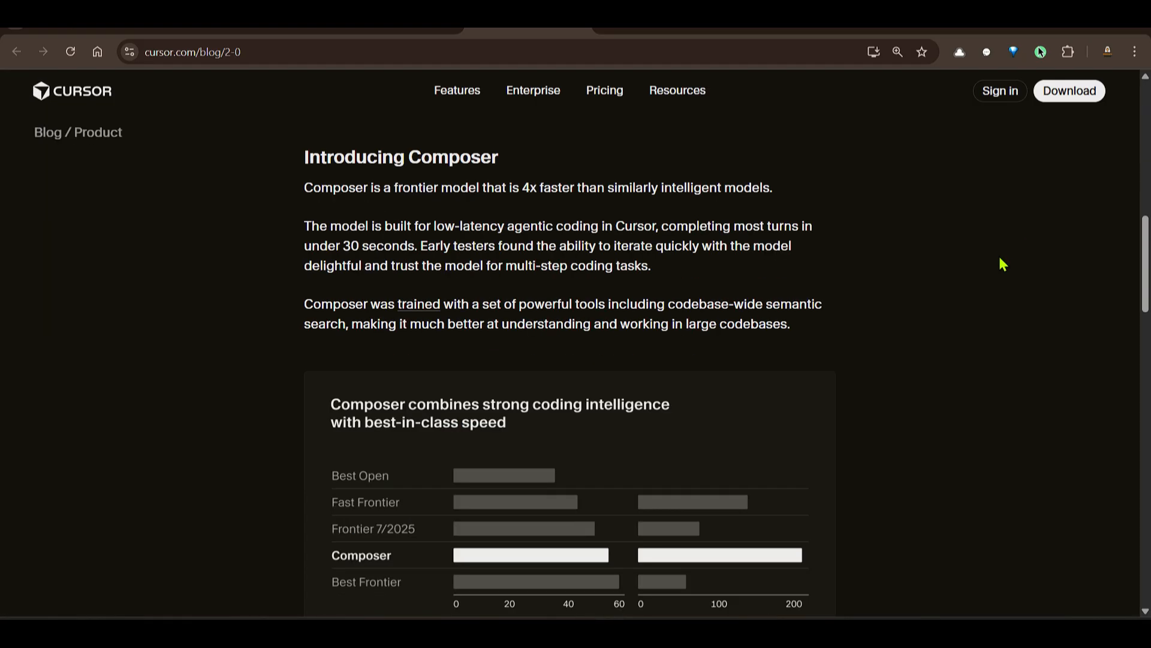
left_click_drag(363, 187, 467, 188)
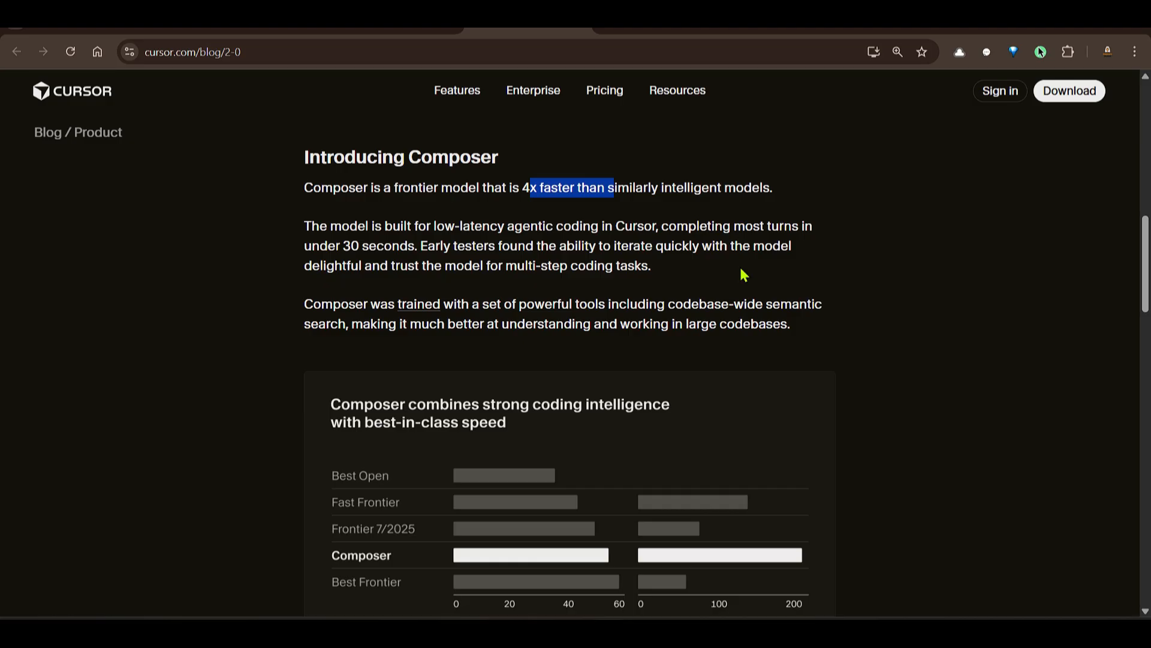
scroll("down", 3)
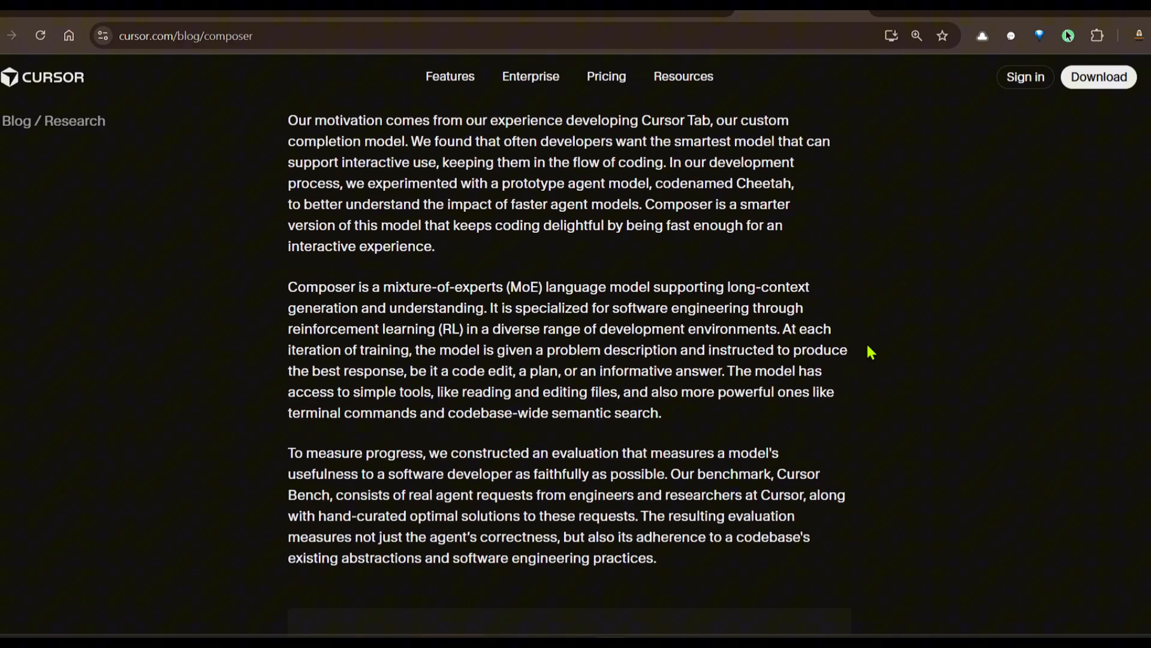
- Highlight the mixture-of-experts and reinforcement learning terms in the Composer post's motivation
scroll("down", 3)
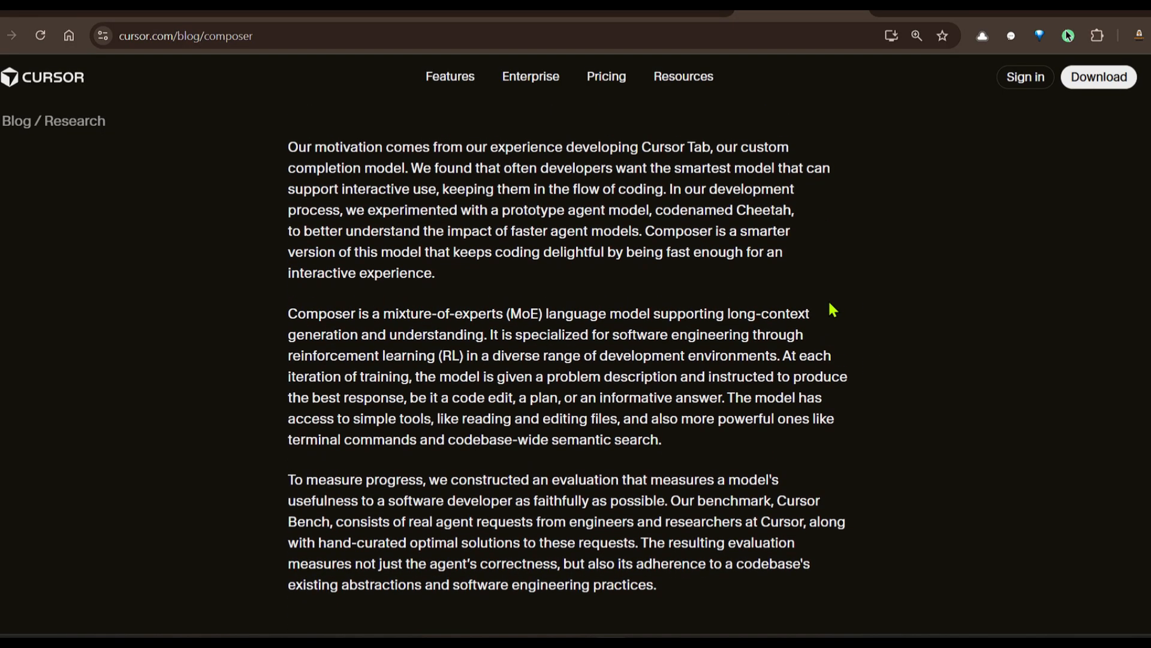
scroll("down", 3)
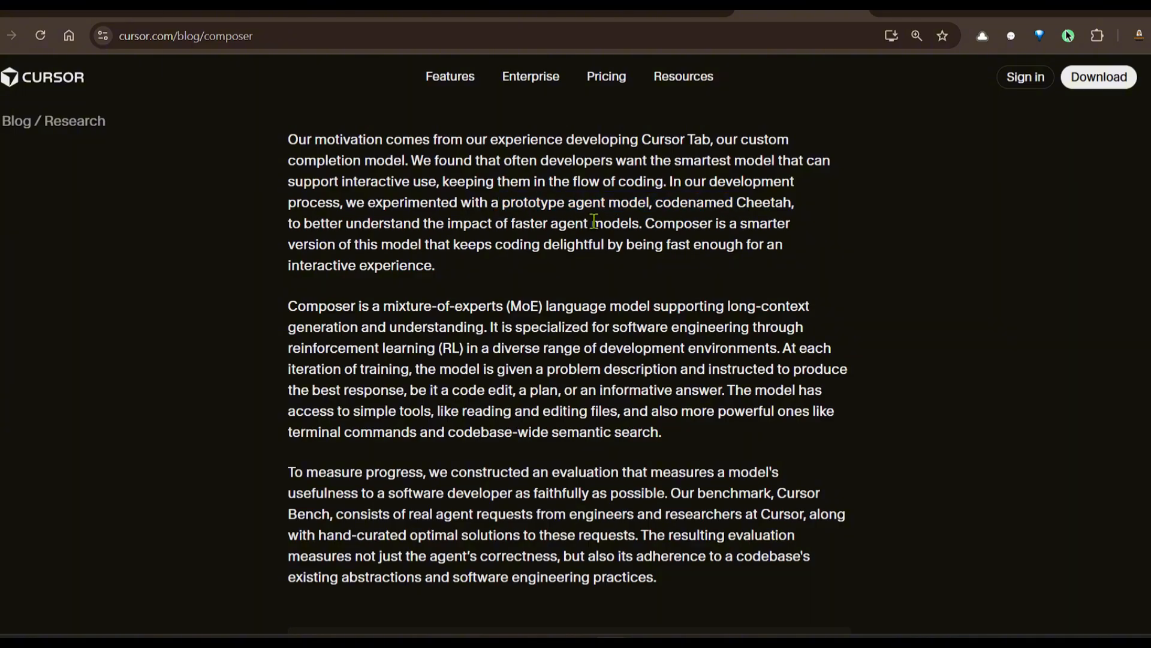
double_click(363, 245)
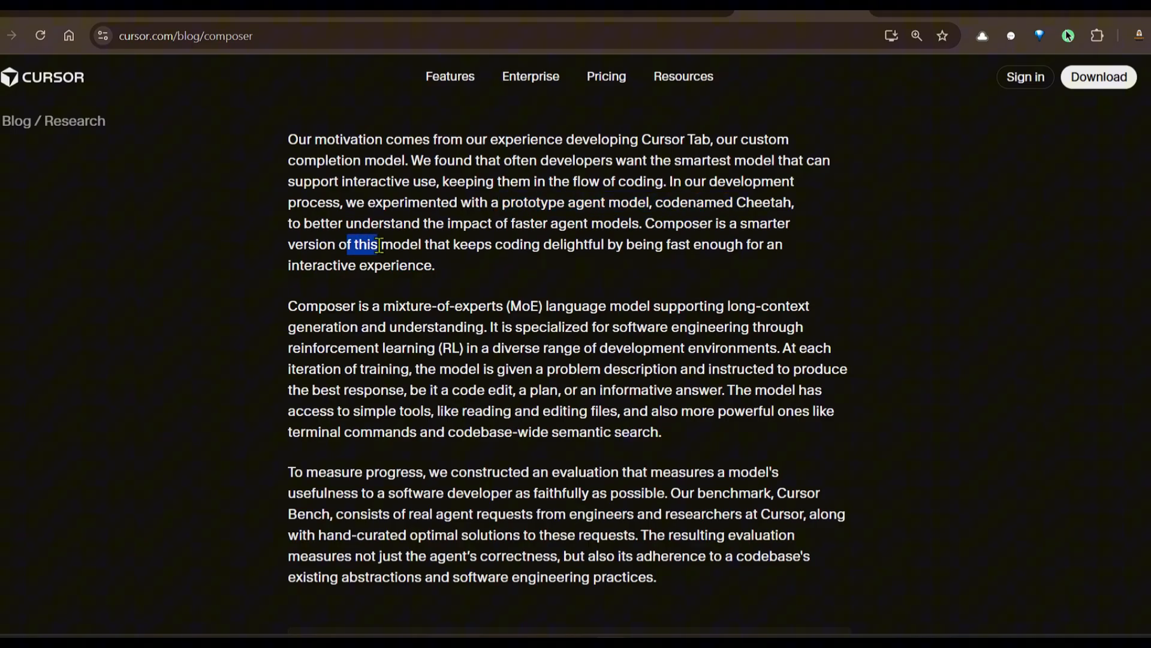
double_click(399, 305)
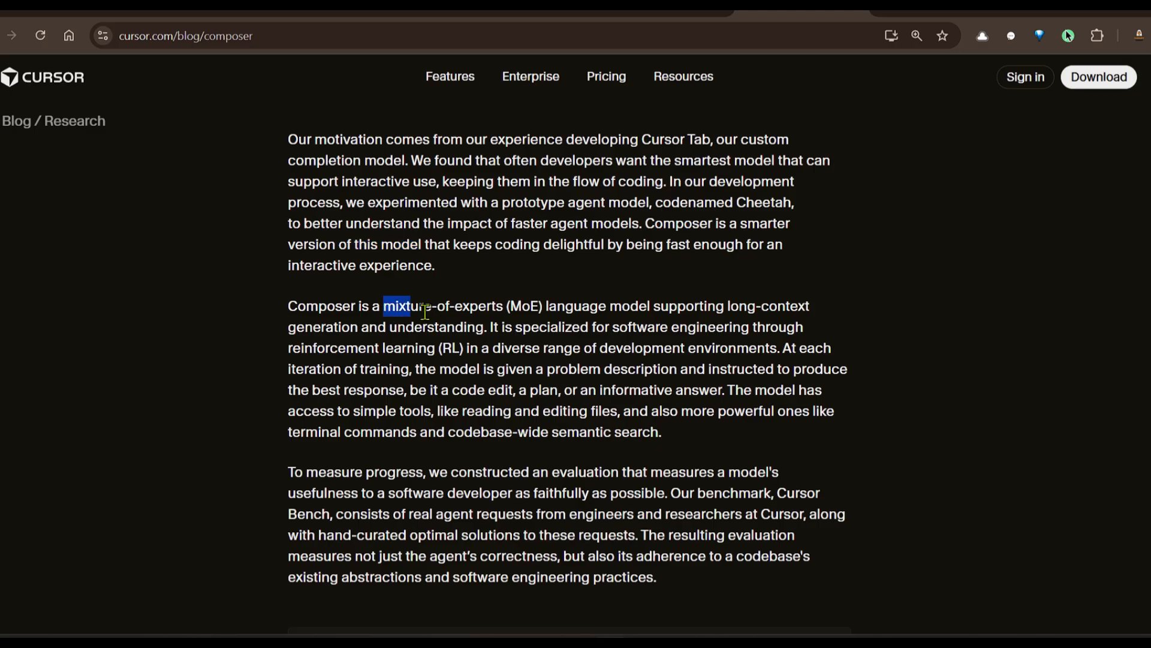
left_click_drag(411, 306, 644, 306)
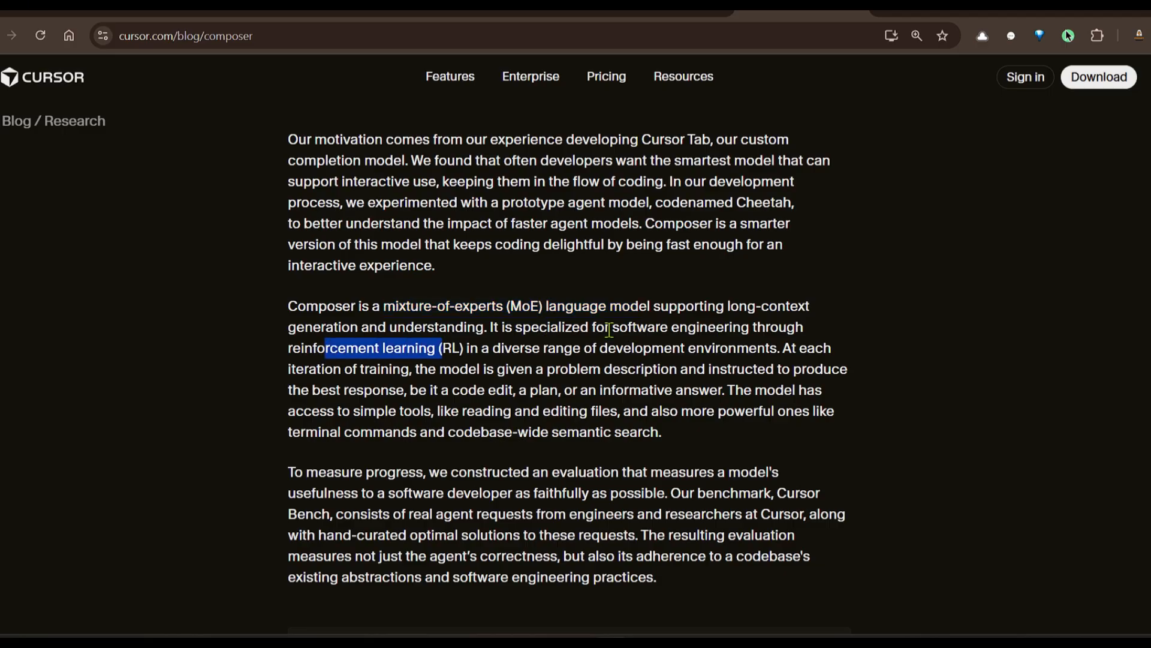
- Scroll through the RL-training and agent tool-usage charts to the end of the post
scroll("down", 3)
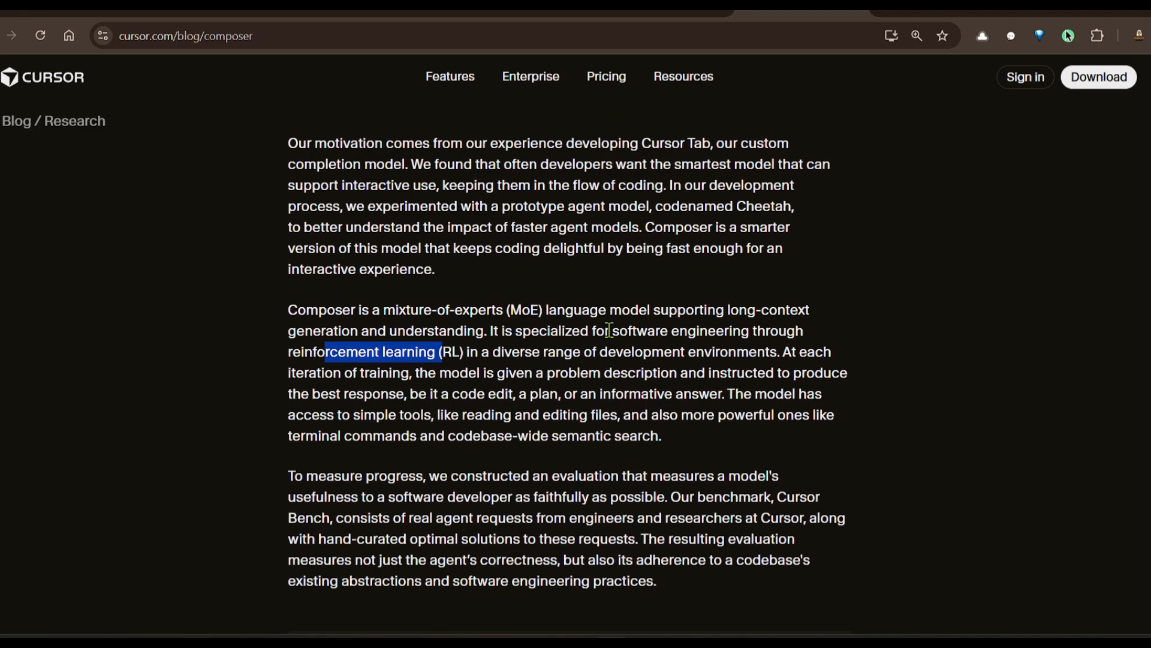
scroll("down", 3)
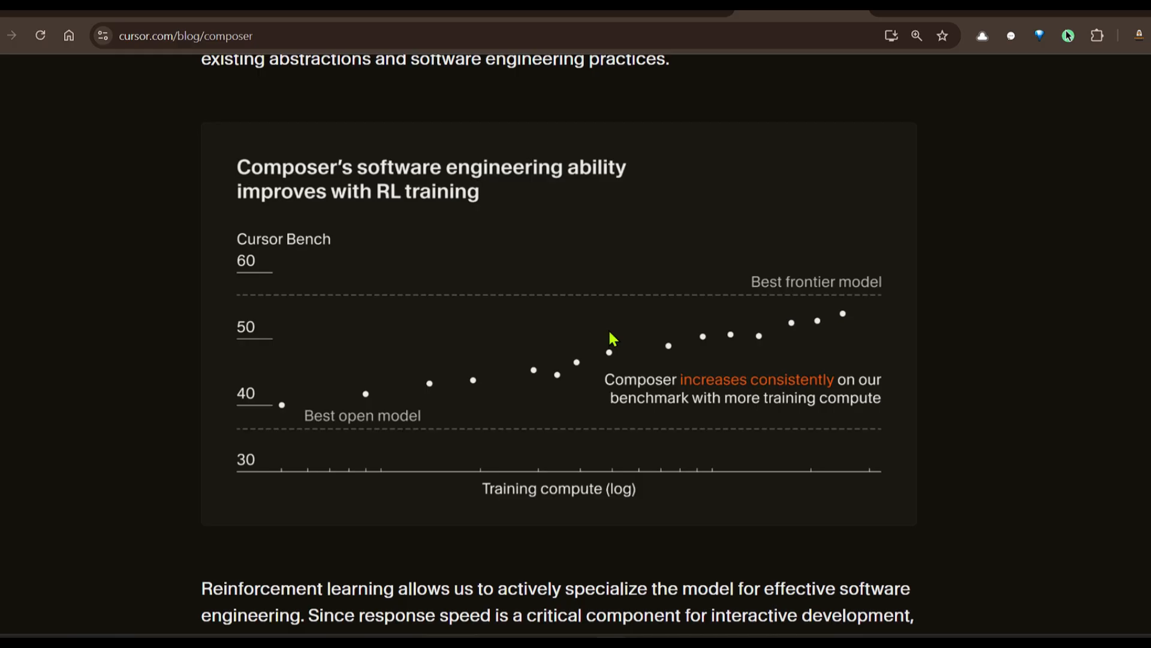
mouse_move(861, 325)
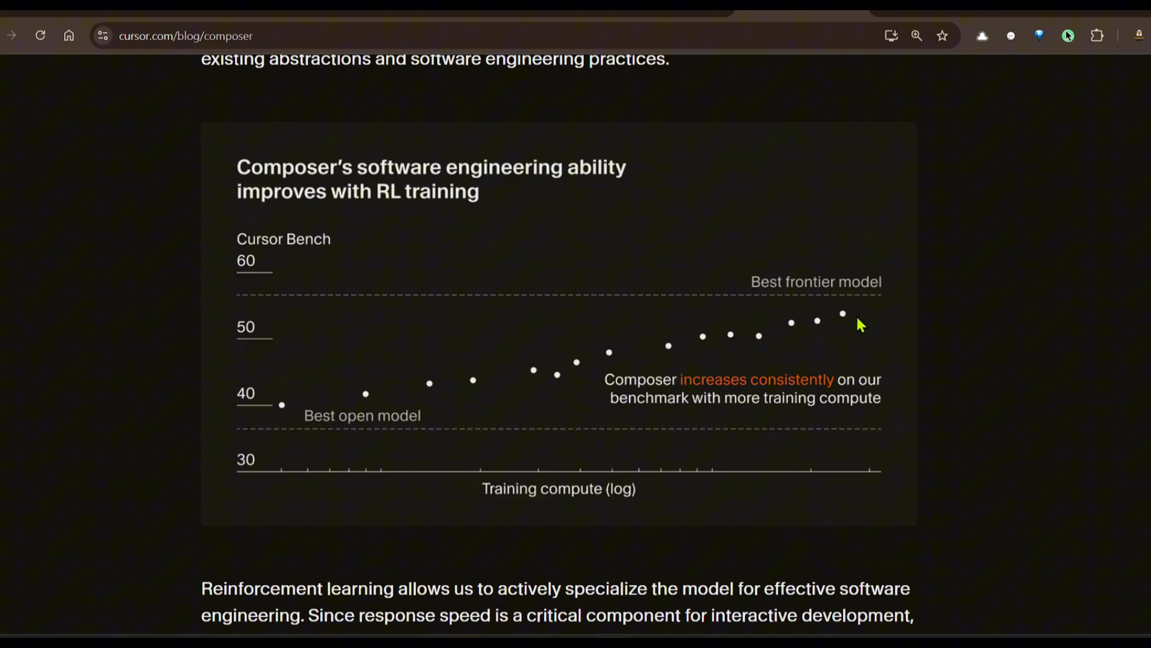
mouse_move(707, 340)
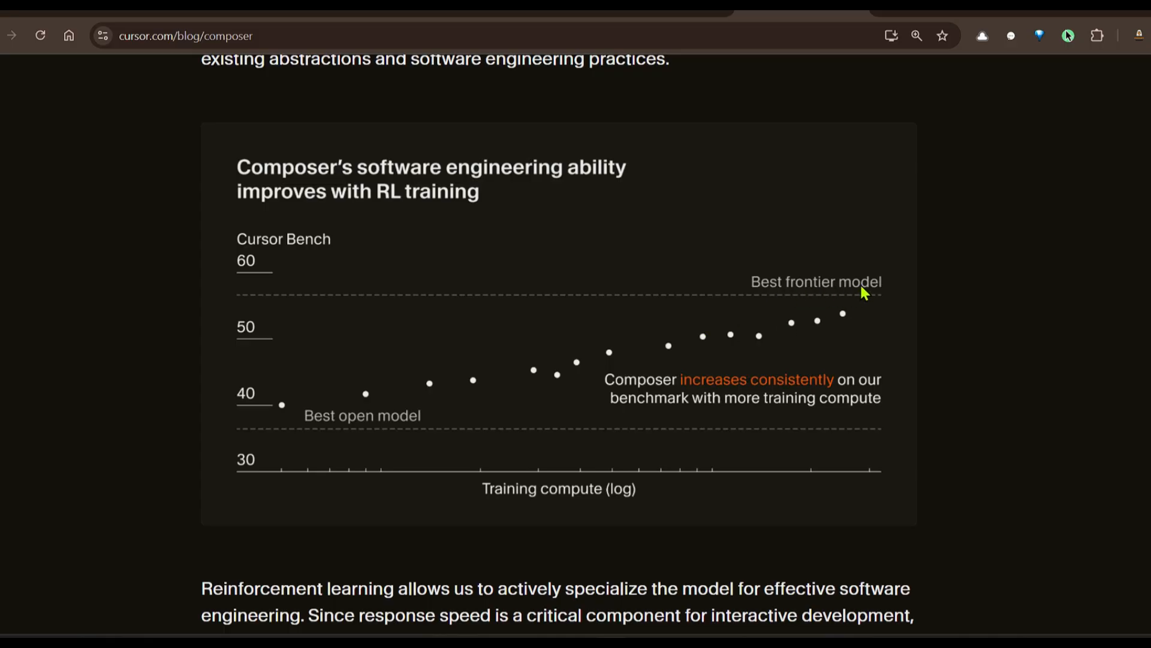
mouse_move(261, 350)
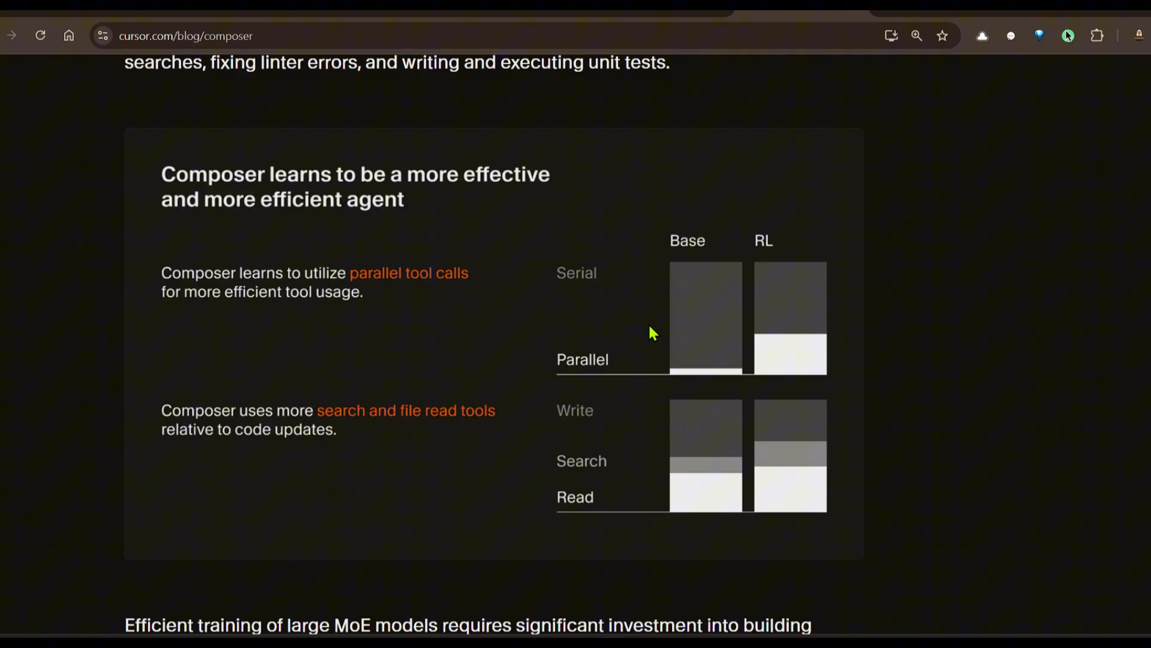
scroll("down", 3)
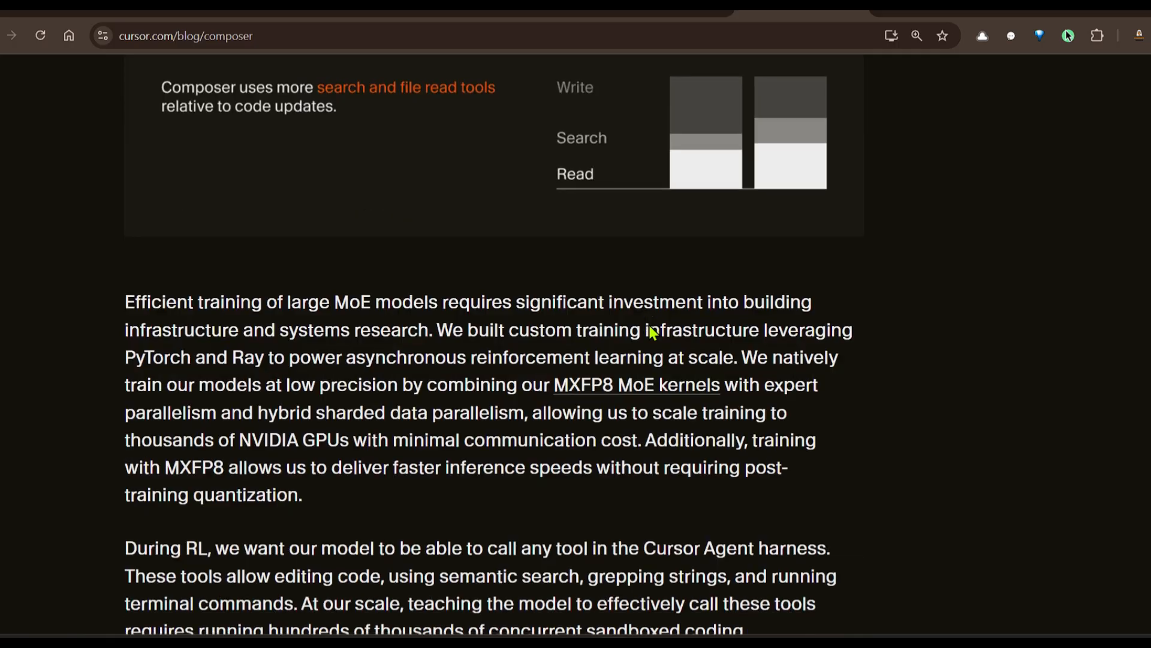
scroll("down", 3)
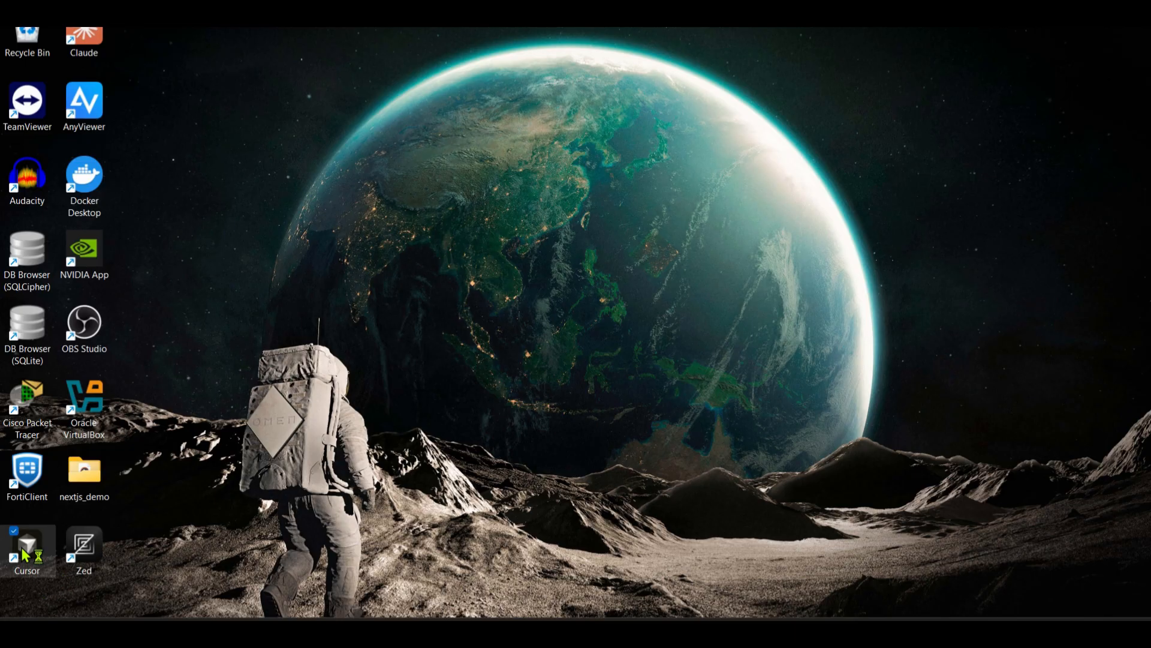
- Launch Cursor from the desktop shortcut into the A67-Langchain_V1 project
double_click(27, 545)
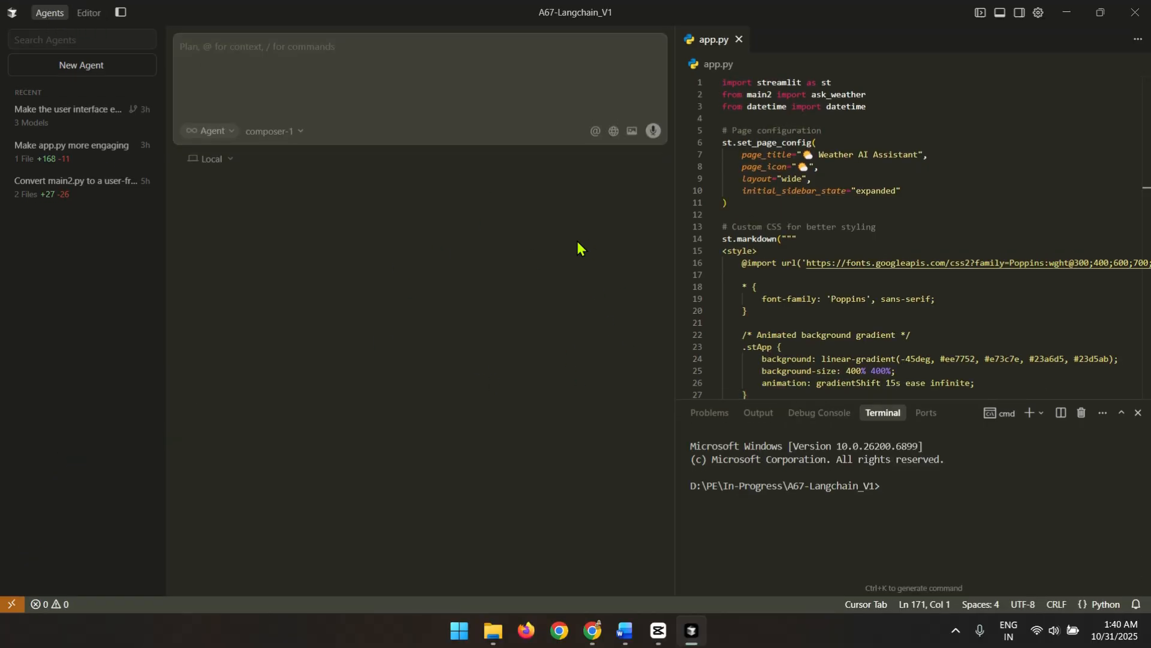
- Switch to the editor layout on app.py and expand the agent's model list (Composer 1, Sonnet, GPT-5)
left_click(87, 13)
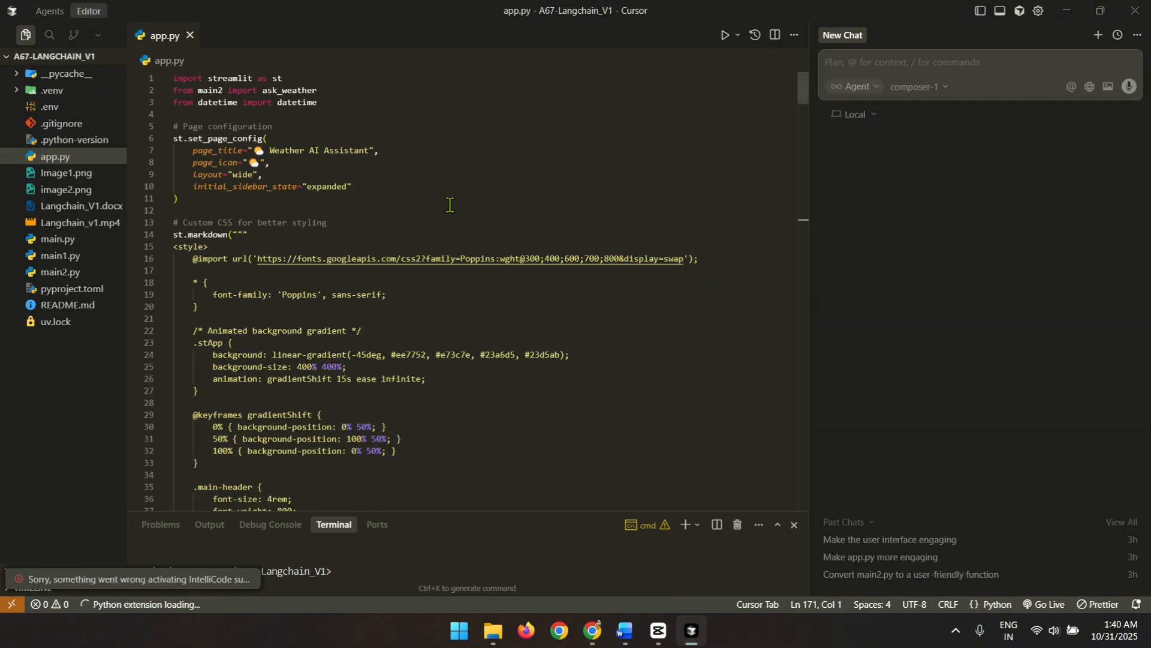
left_click(179, 198)
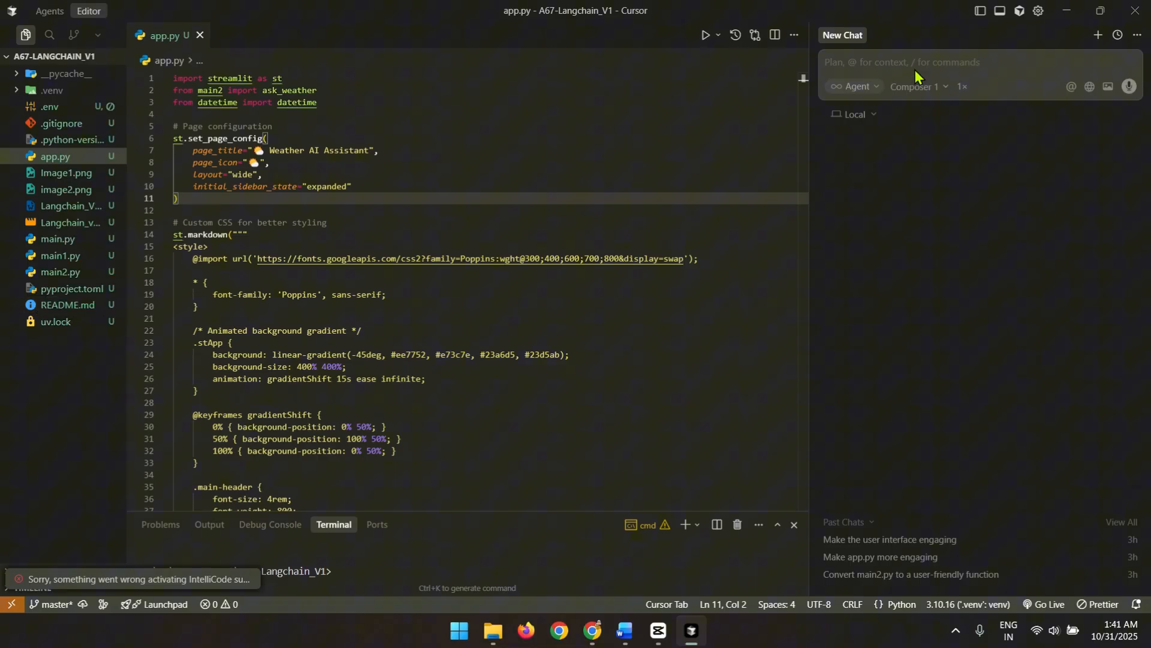
mouse_move(918, 86)
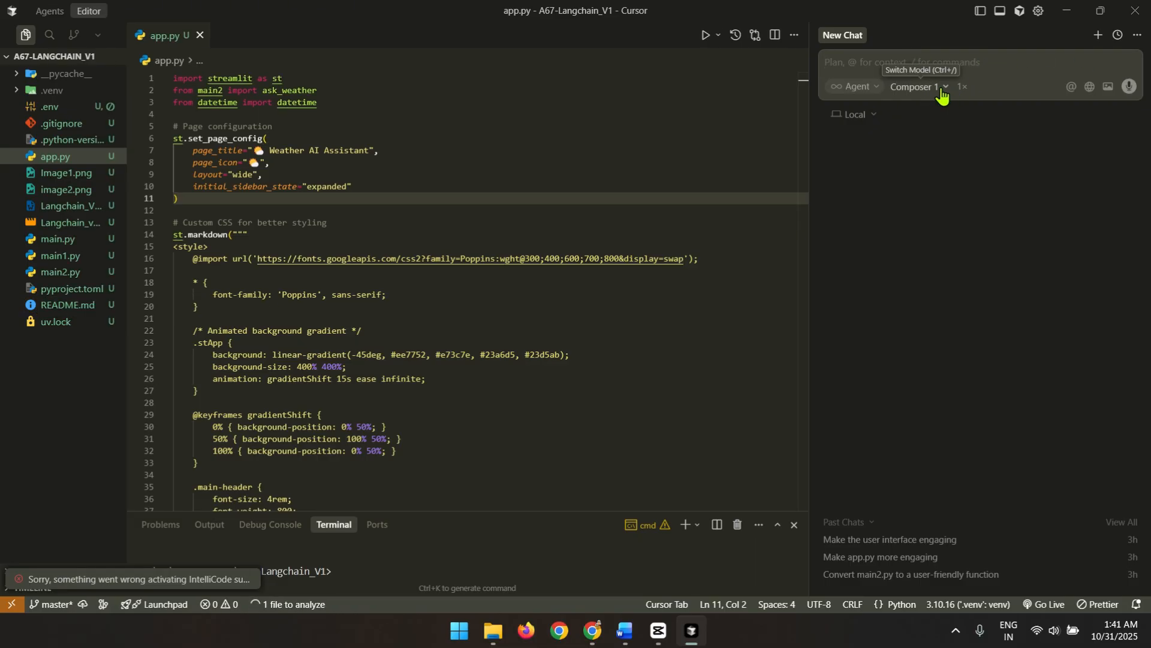
left_click(918, 86)
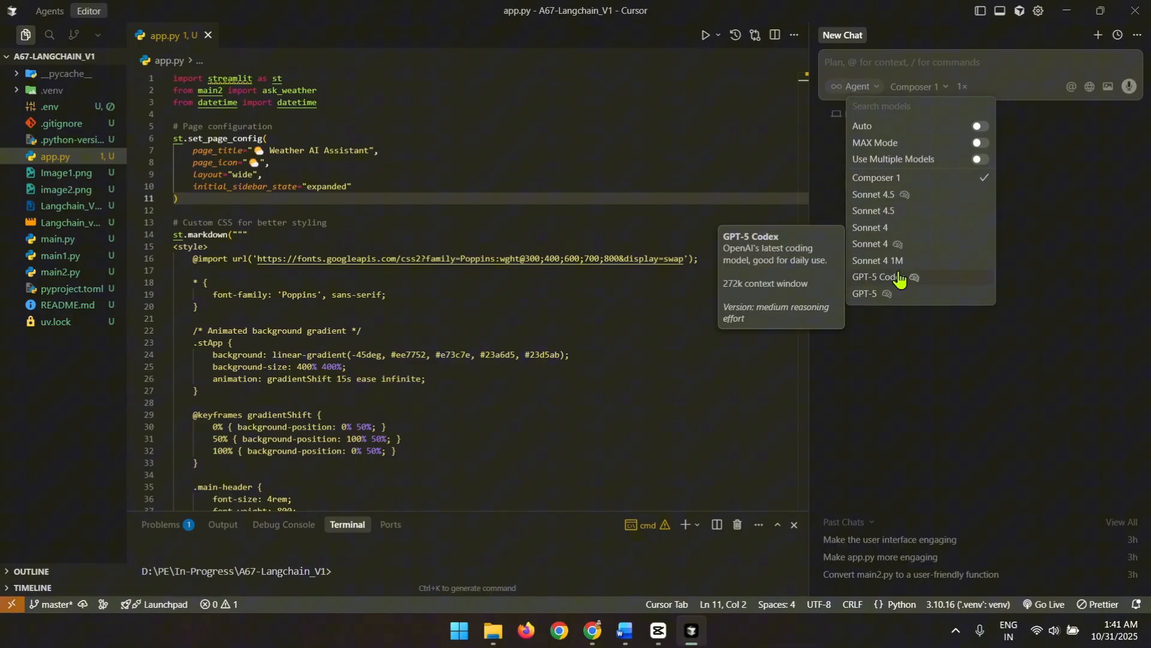
mouse_move(911, 183)
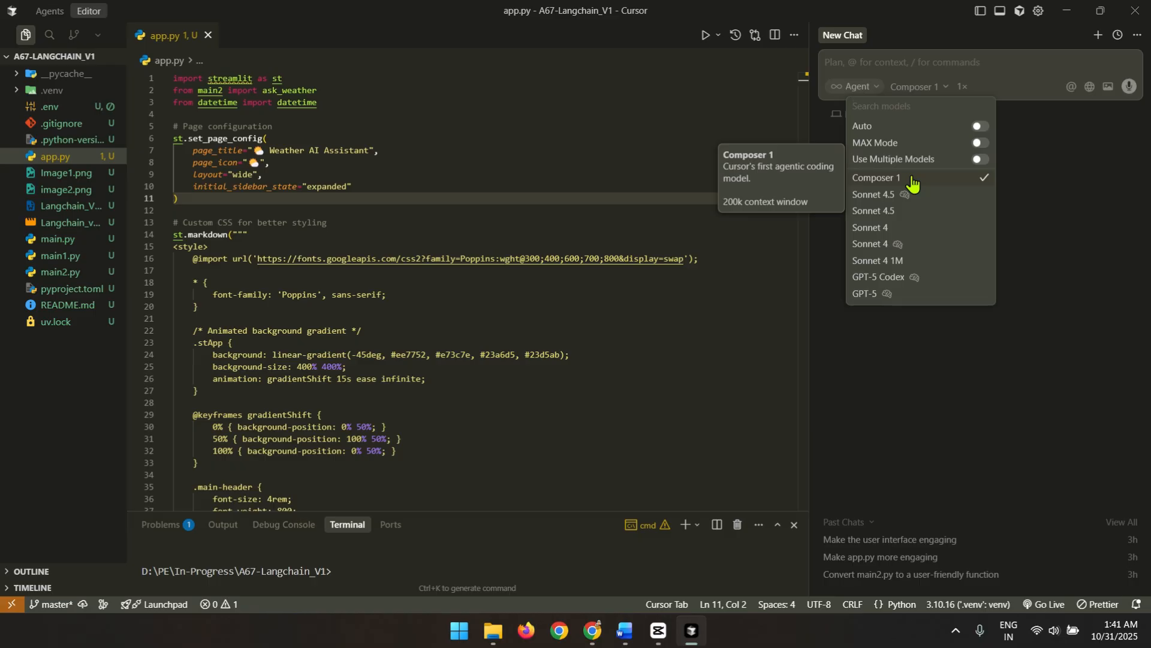
- Visit the Cursor Settings page and leave it, keeping Composer 1 as the agent model
left_click(1038, 11)
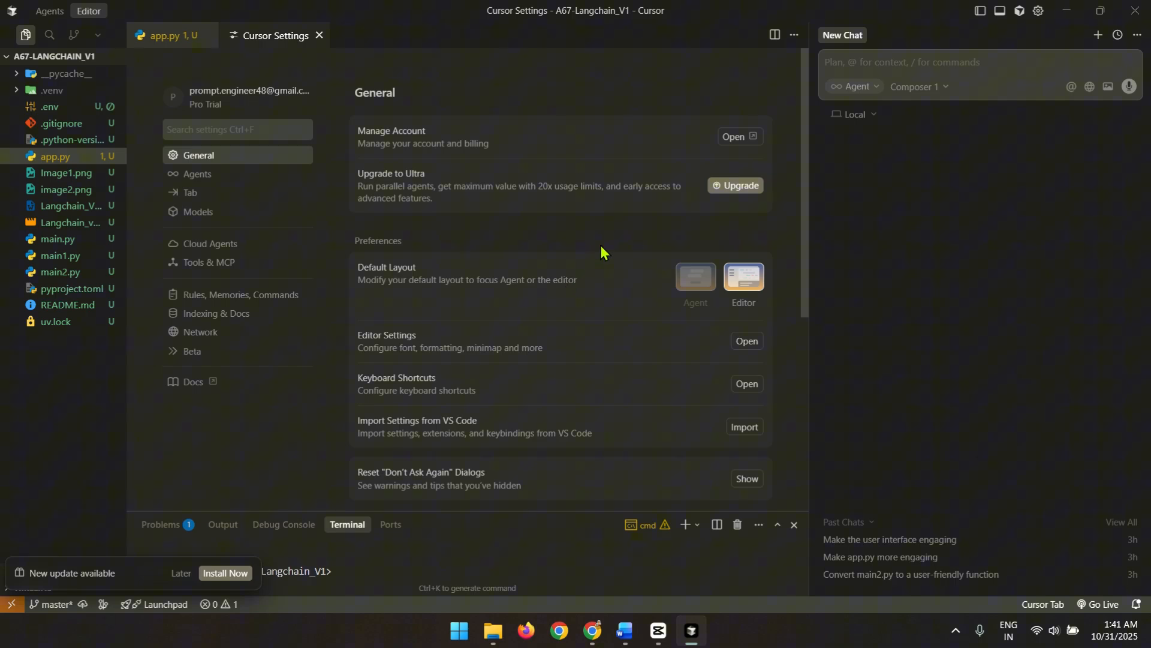
left_click(918, 86)
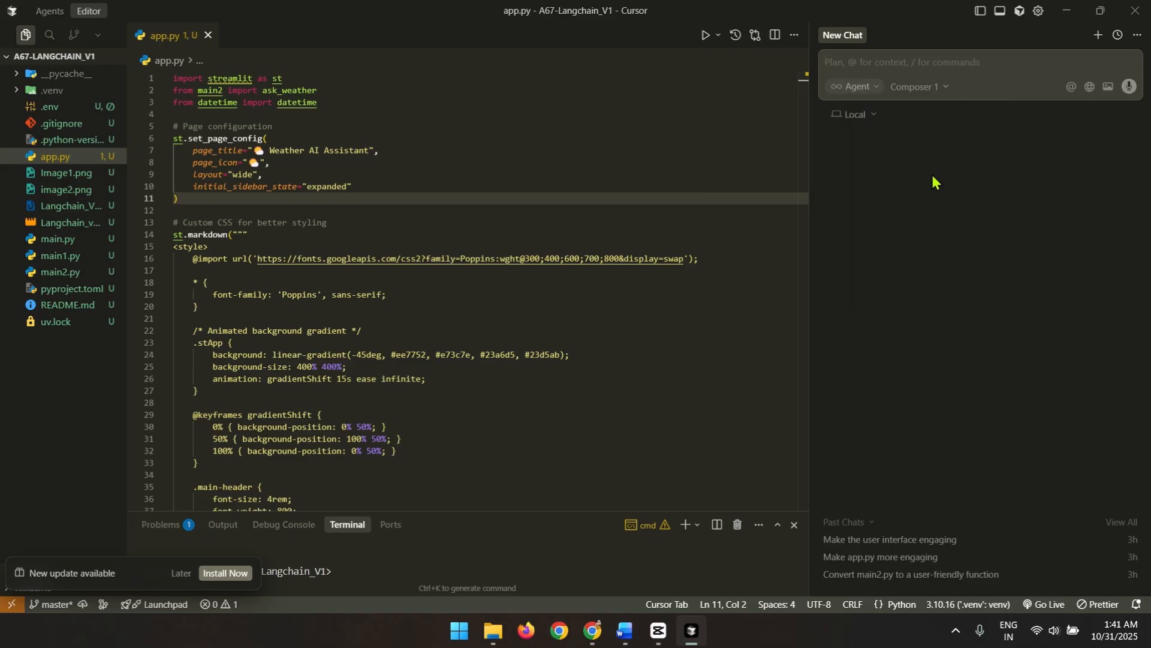
mouse_move(1005, 221)
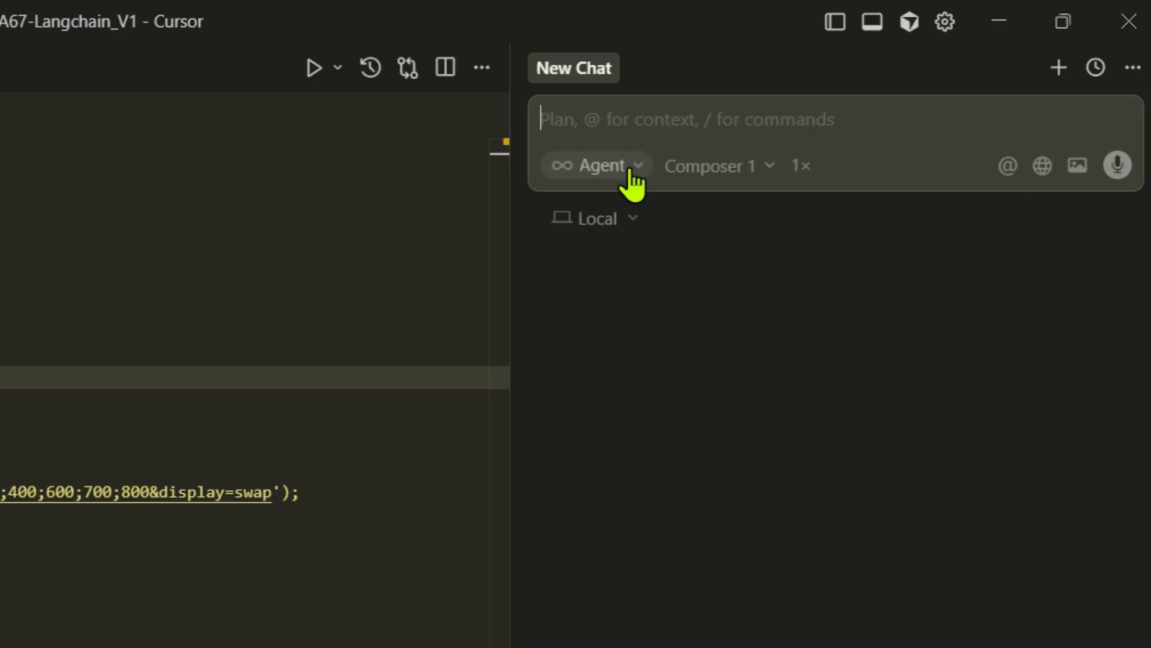
- Browse the agent modes including Plan, then show every available model in Settings
left_click(594, 165)
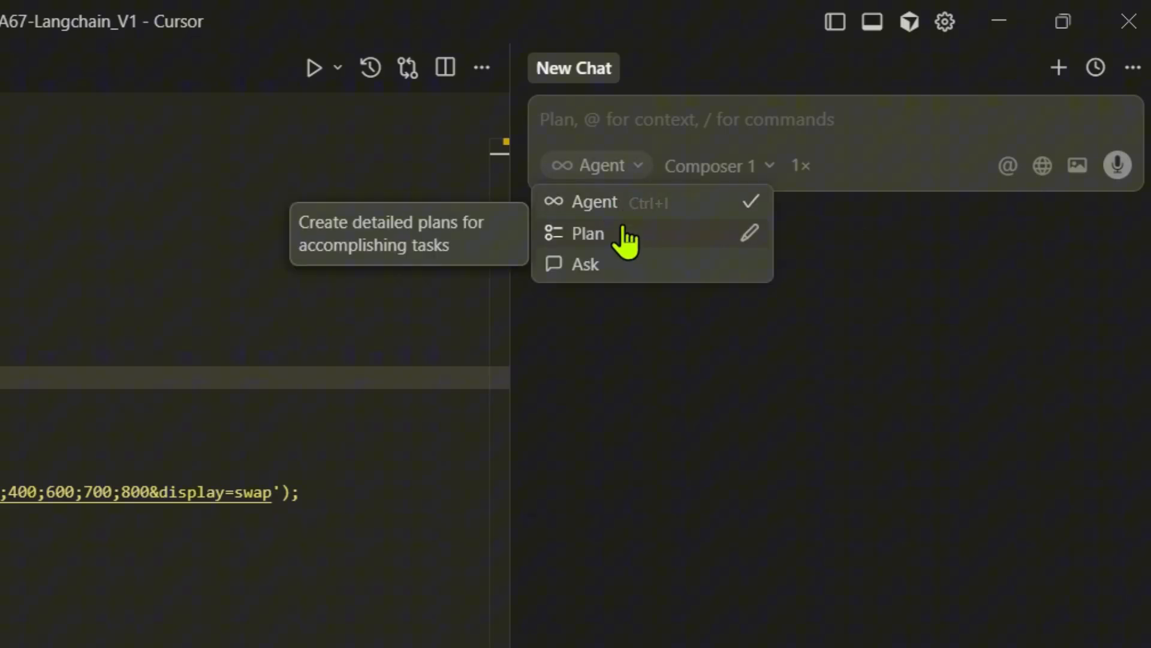
left_click(718, 166)
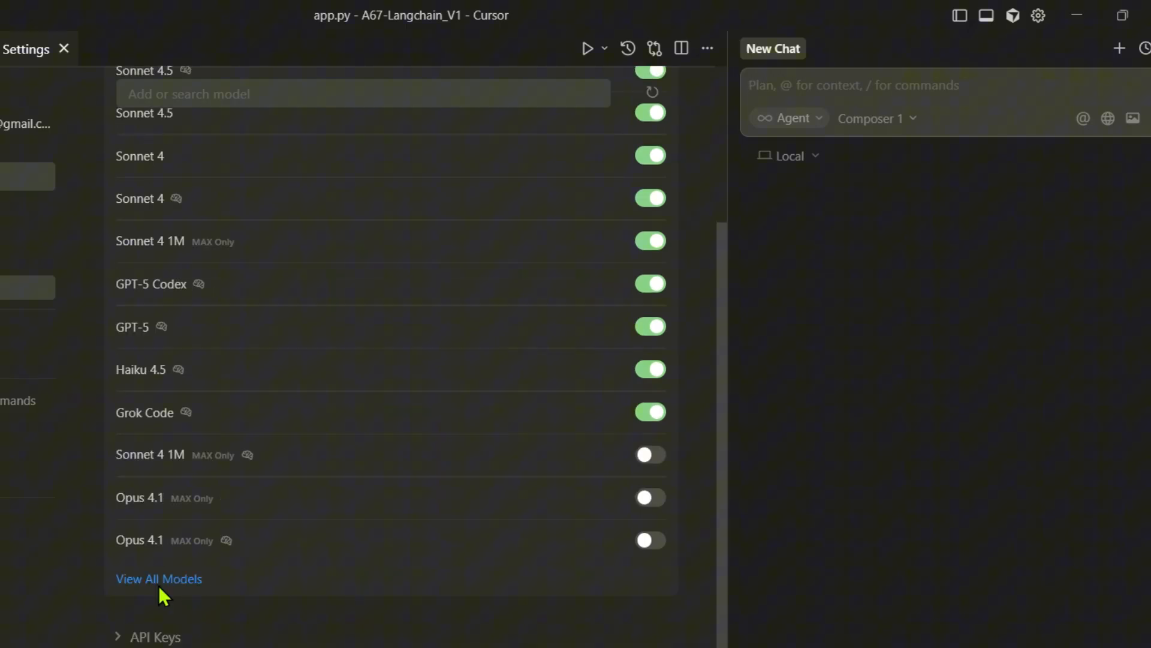
left_click(159, 579)
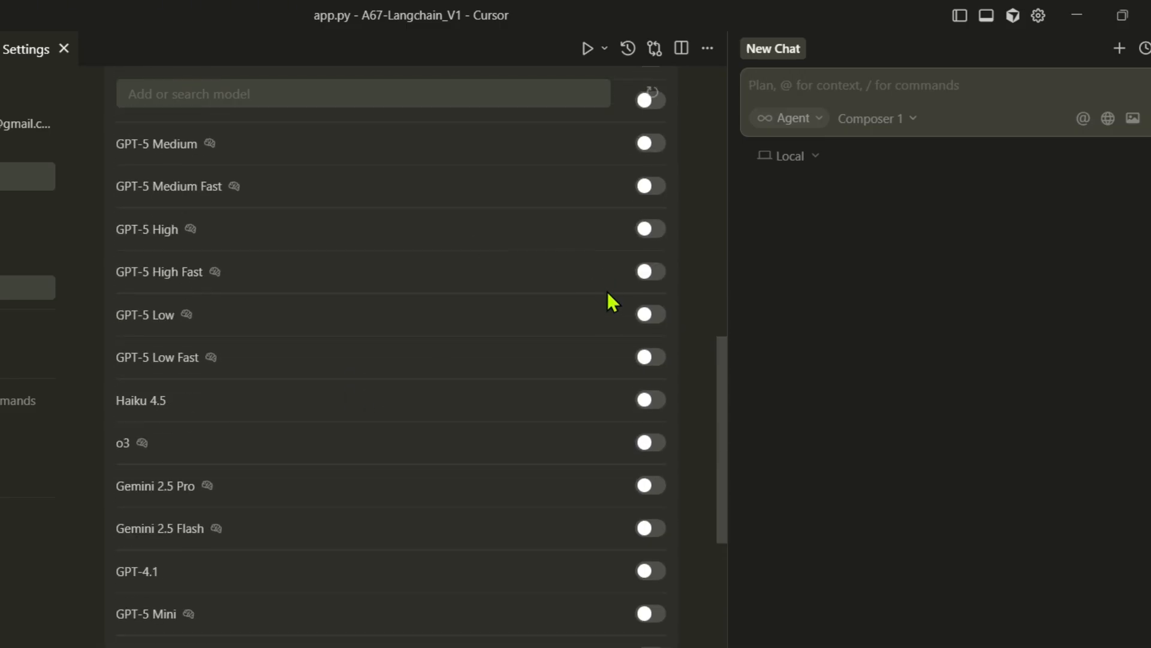
scroll("down", 3)
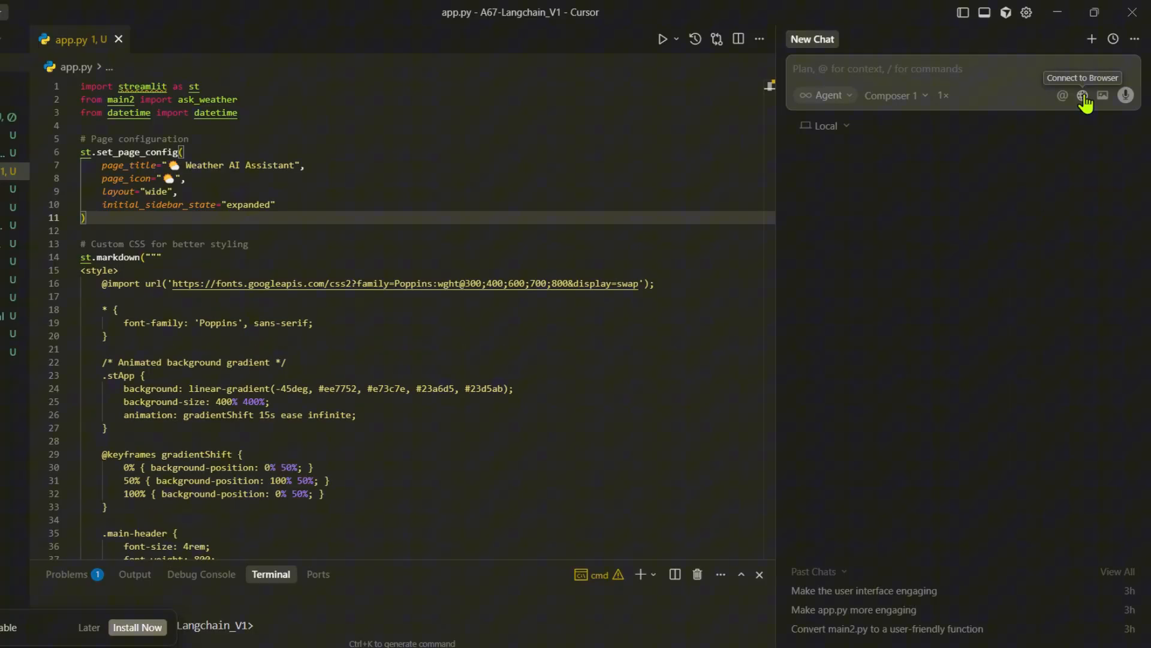
- Connect the agent to a built-in browser tab at localhost:8502, which refuses the connection
left_click(1083, 96)
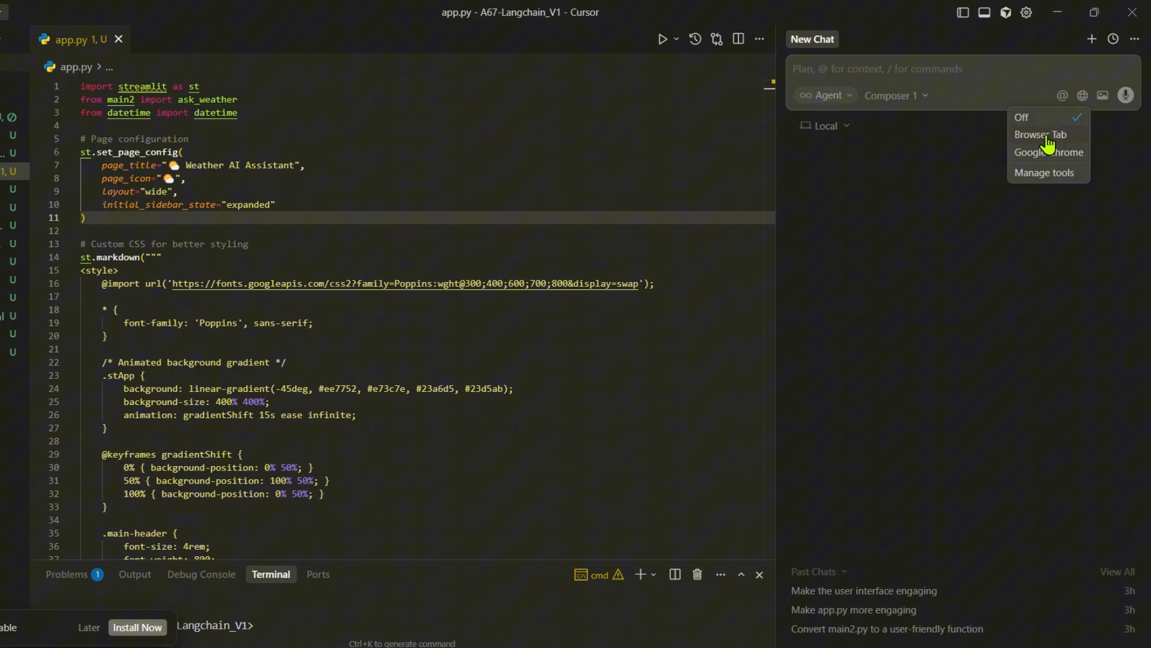
left_click(1040, 134)
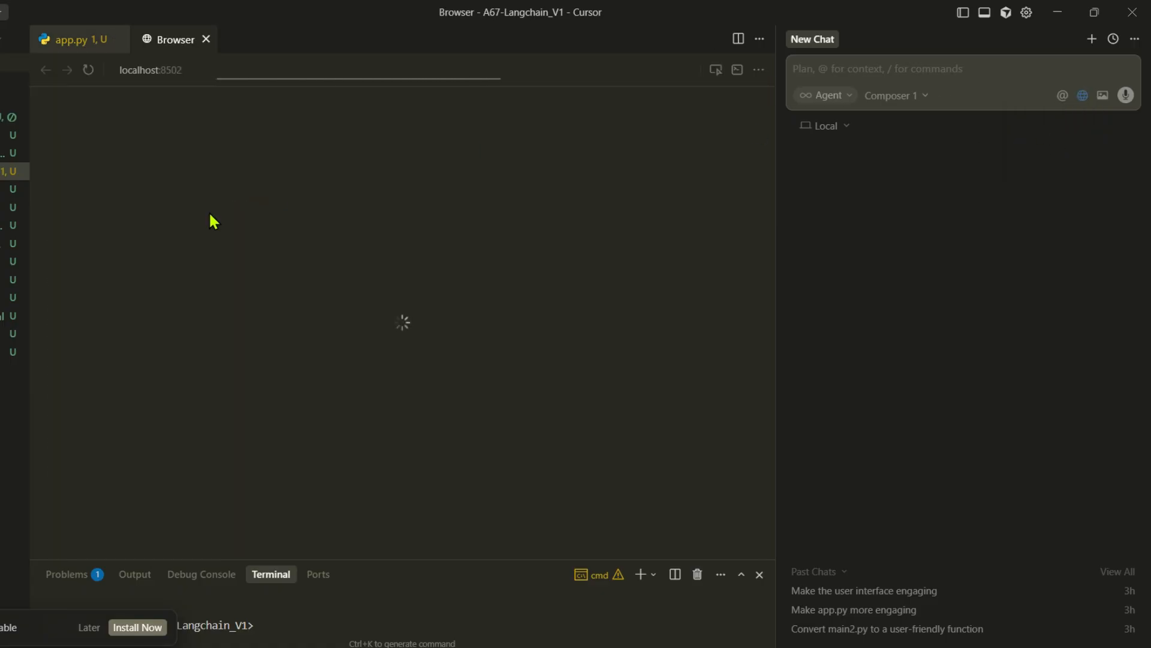
left_click(293, 69)
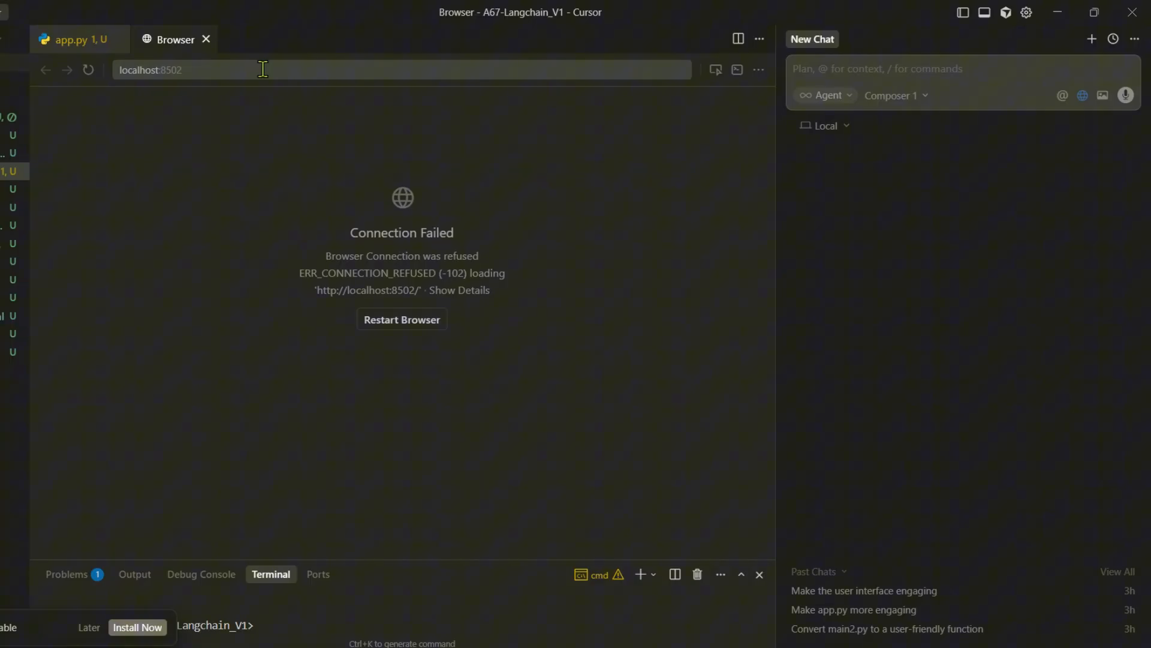
left_click(294, 69)
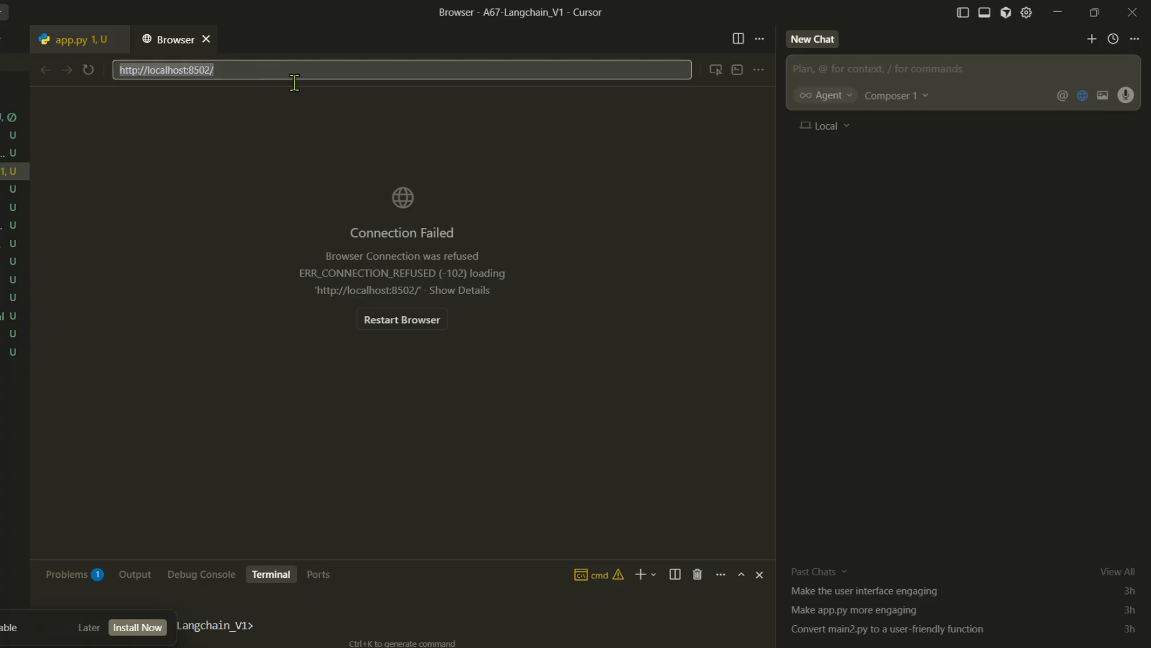
mouse_move(716, 69)
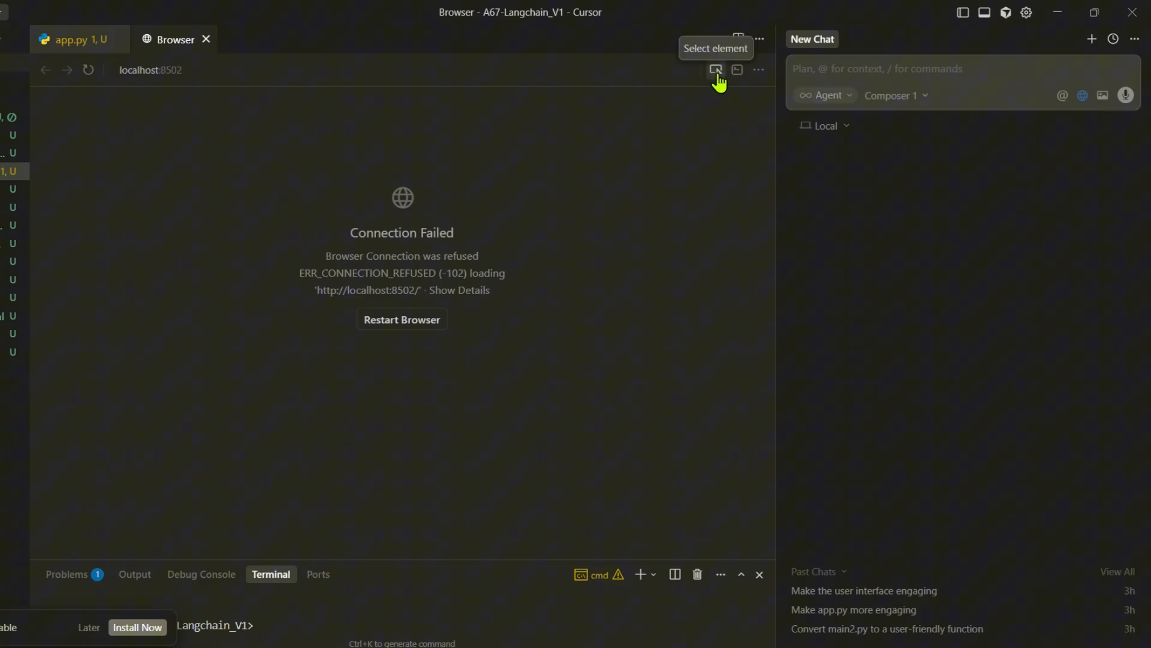
mouse_move(428, 246)
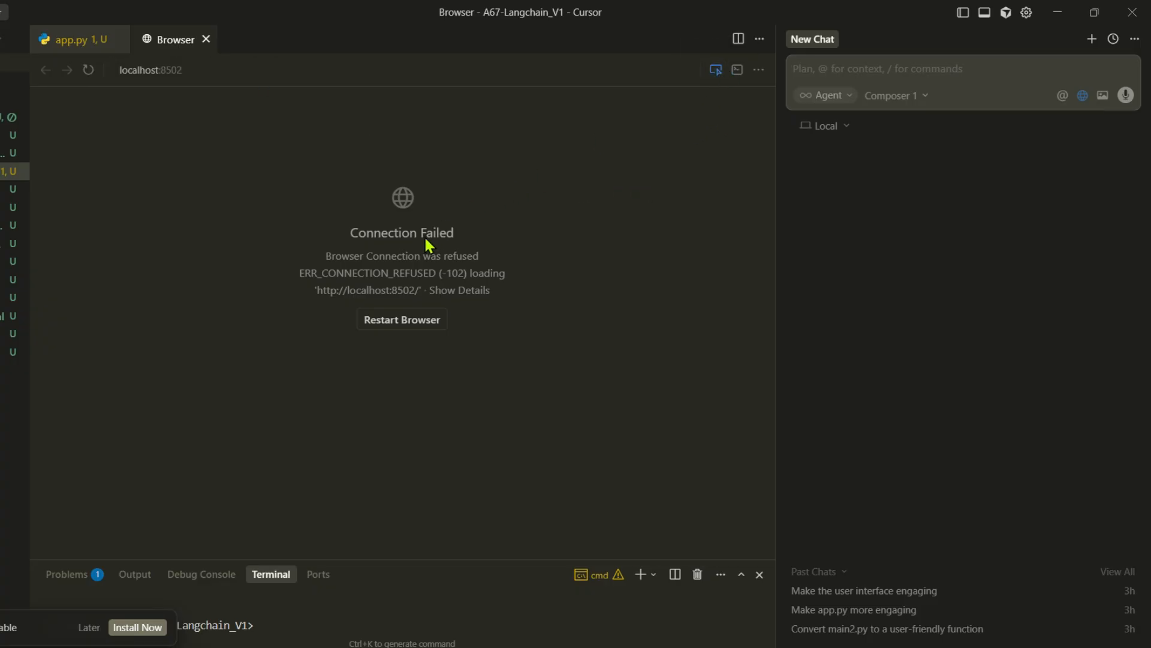
mouse_move(710, 163)
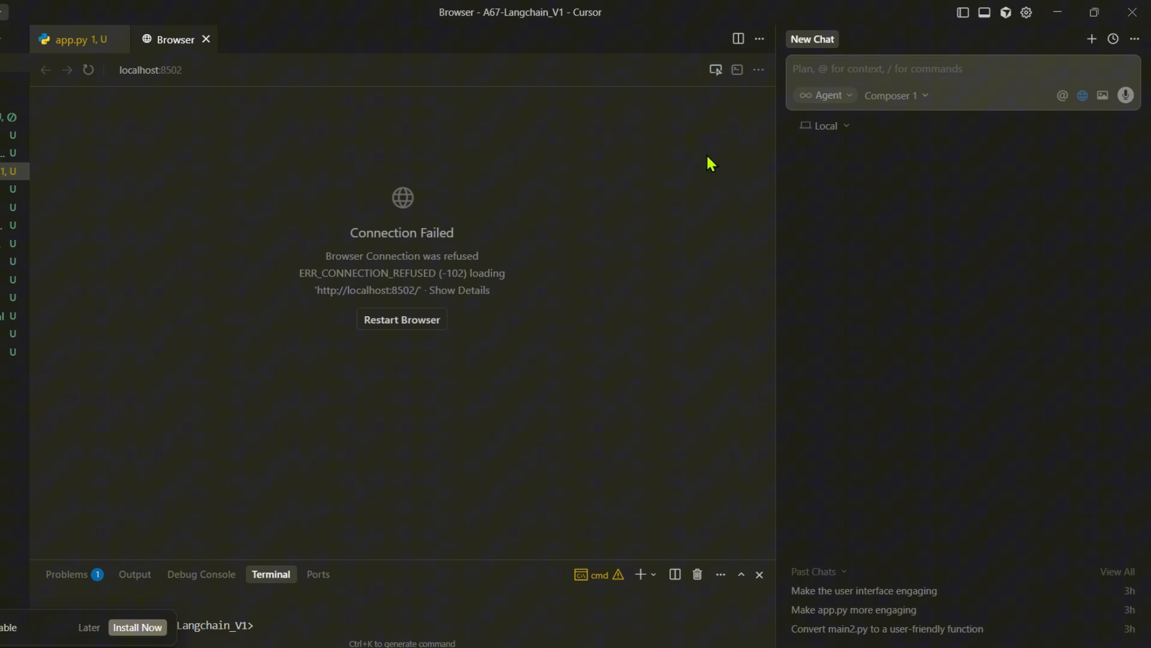
mouse_move(1103, 96)
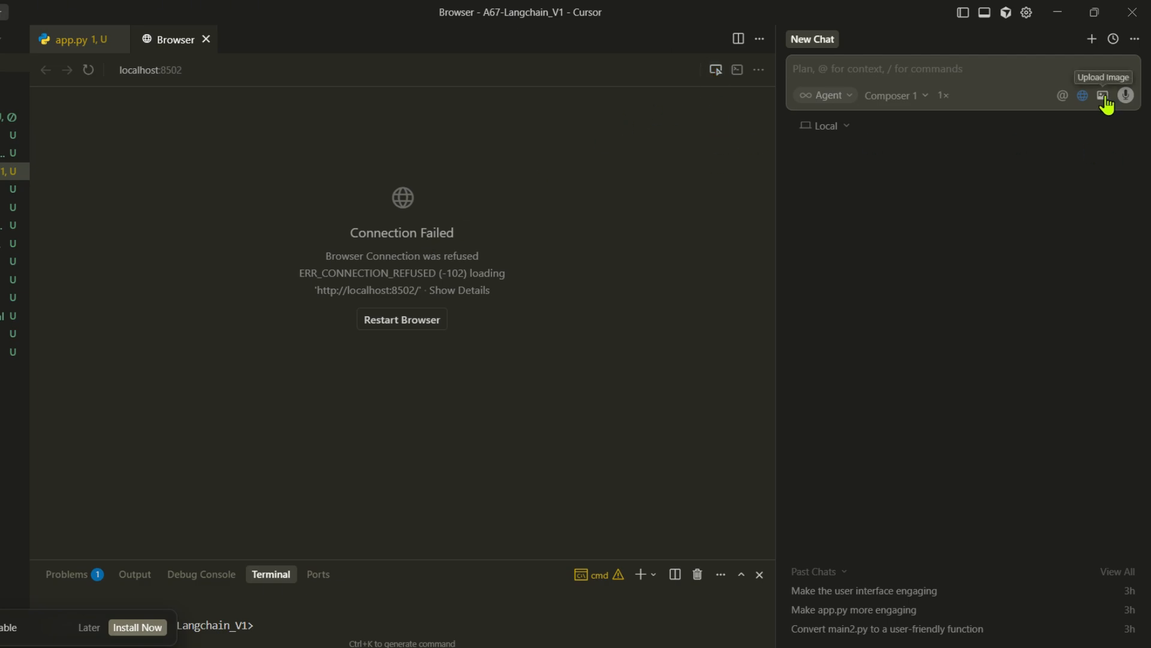
mouse_move(747, 179)
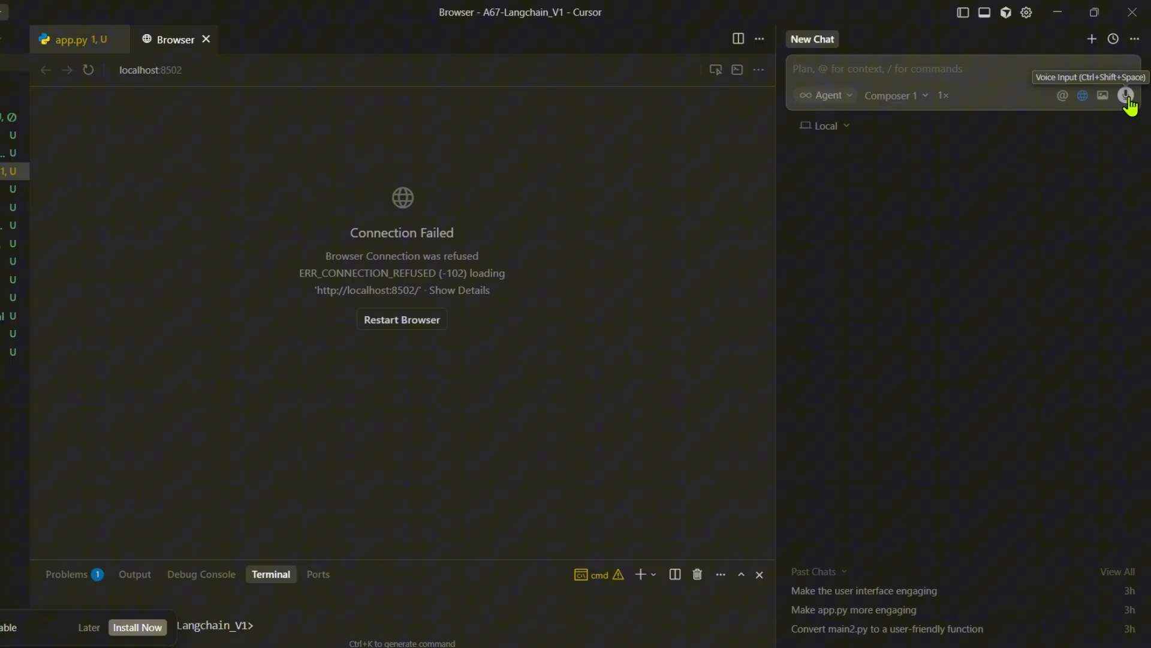
mouse_move(992, 102)
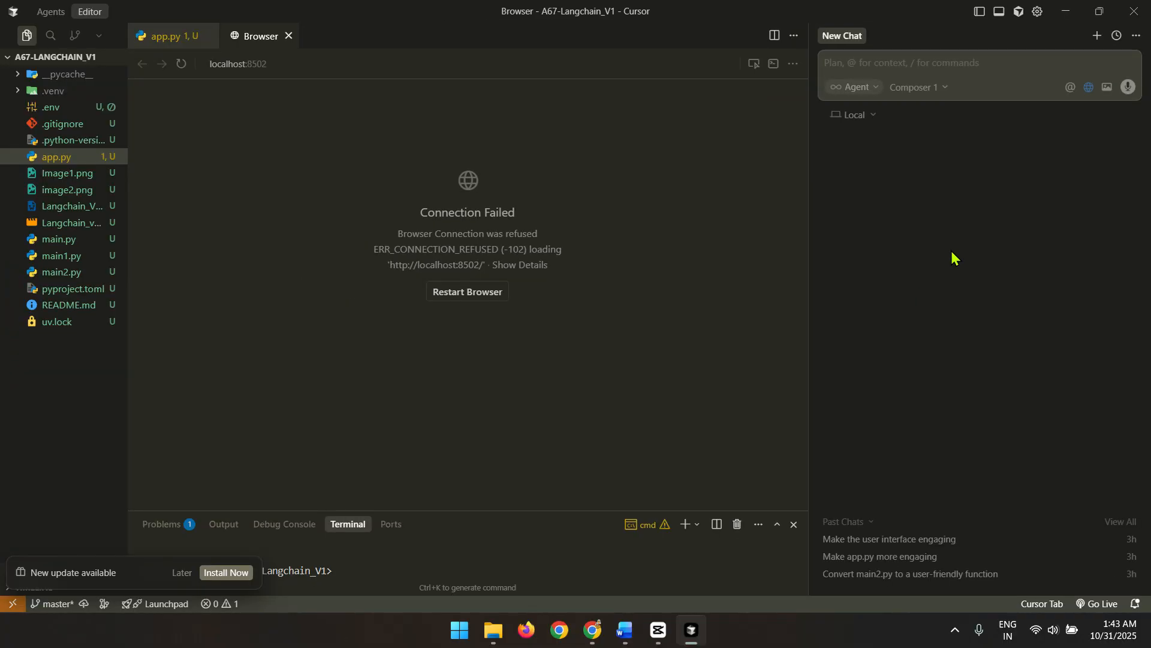
mouse_move(956, 324)
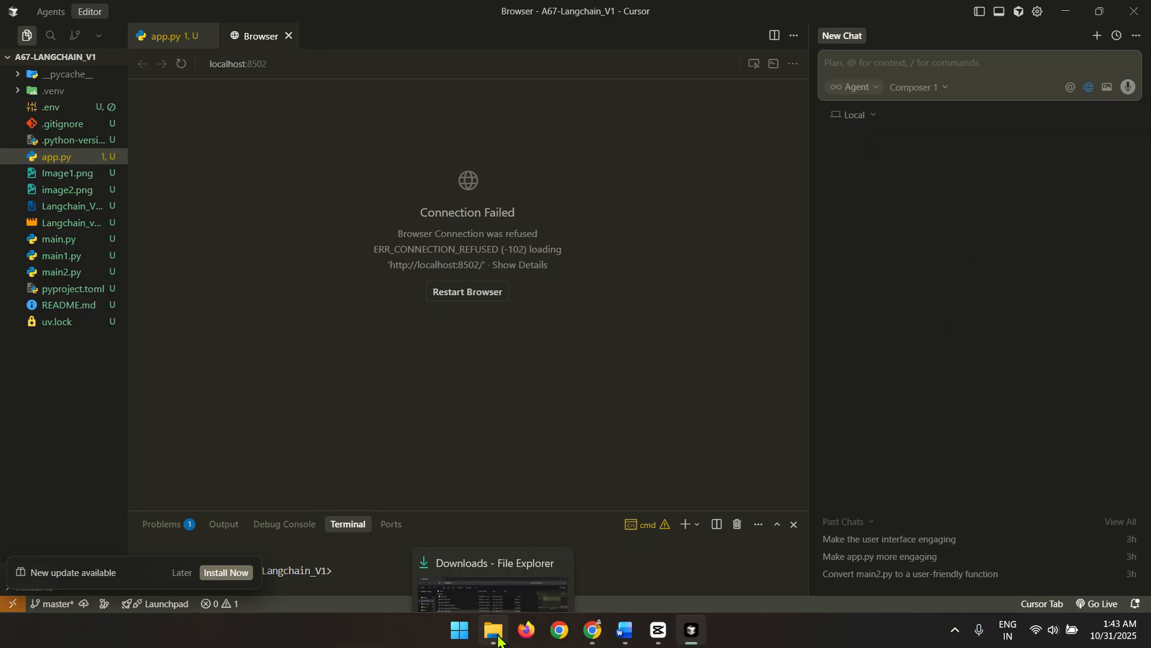
- Ask the agent to turn main2.py into an invokable function and show the answer in a frontend
left_click(491, 636)
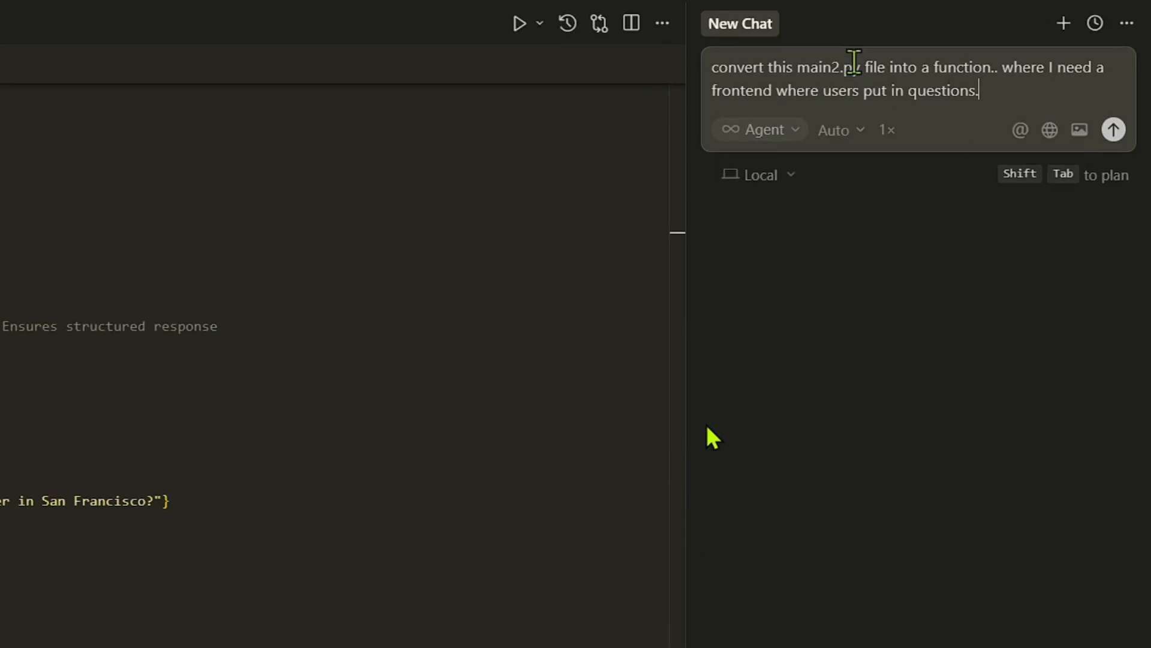
type("and I pass that to th")
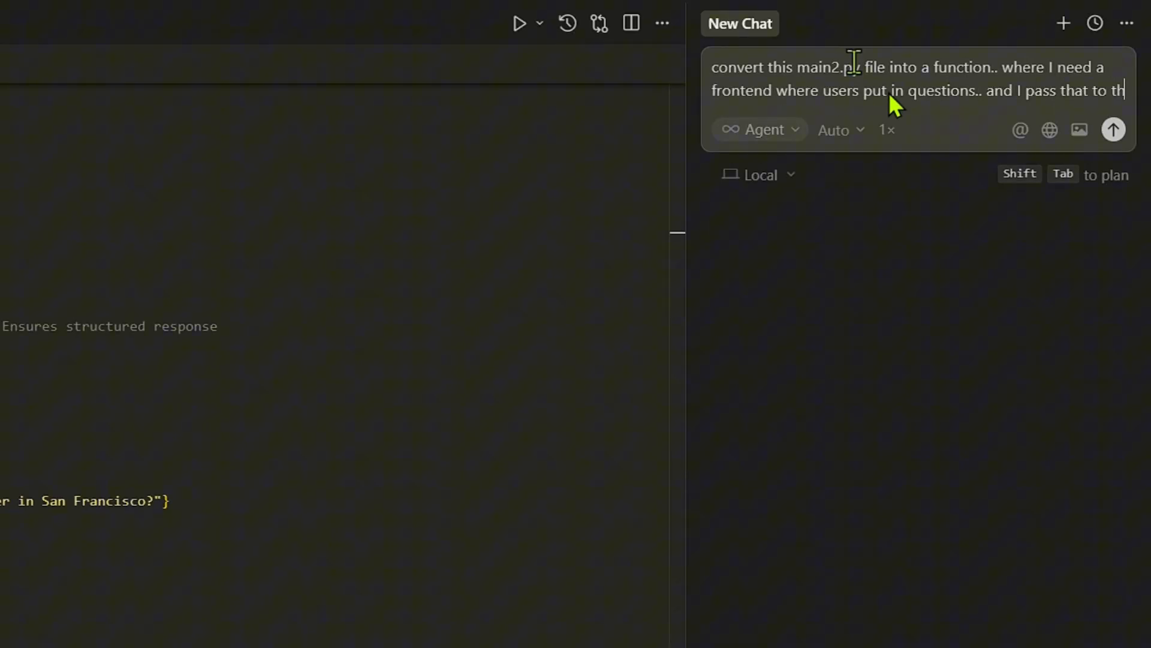
type("e invoke method.")
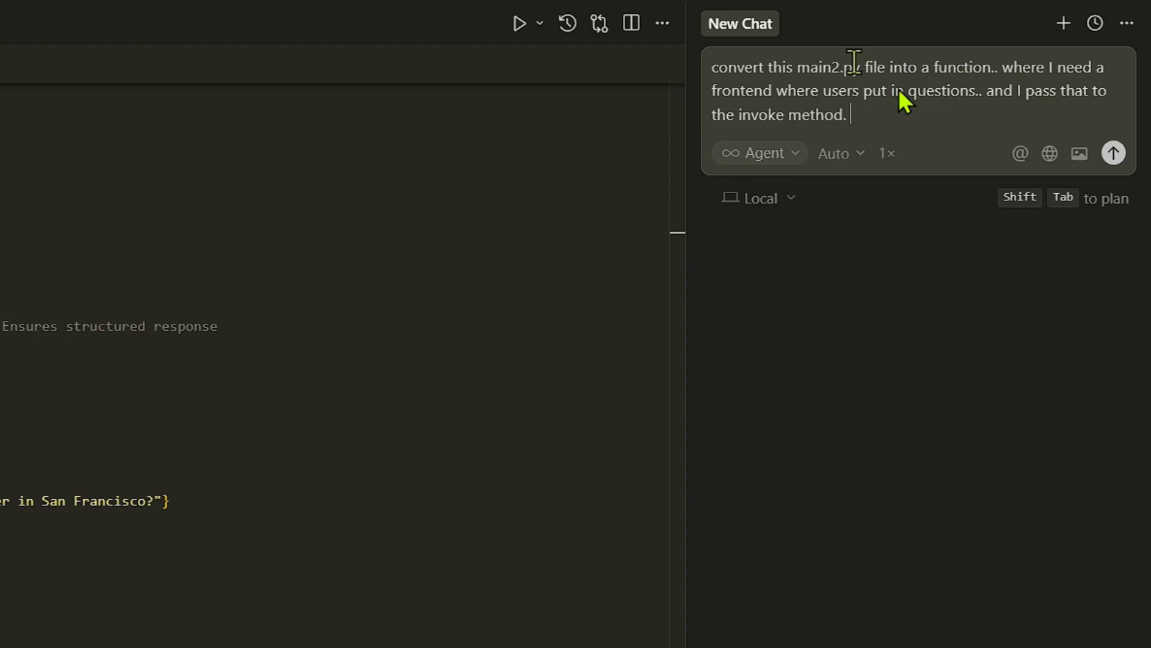
type("and show the anwer to the")
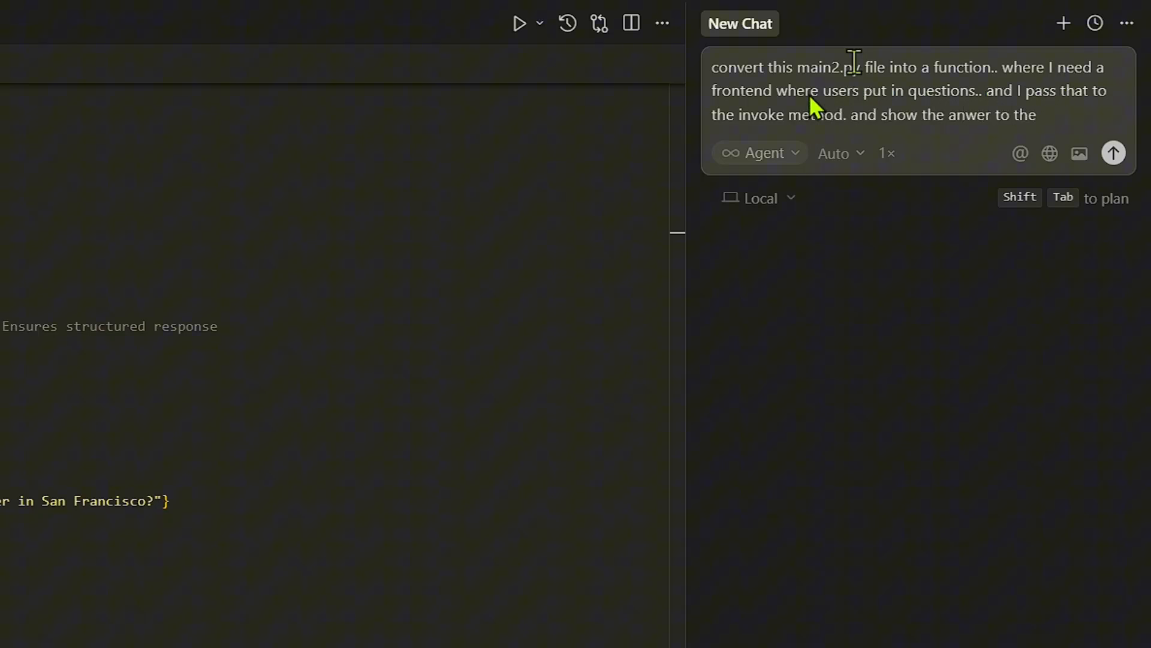
left_click(1113, 153)
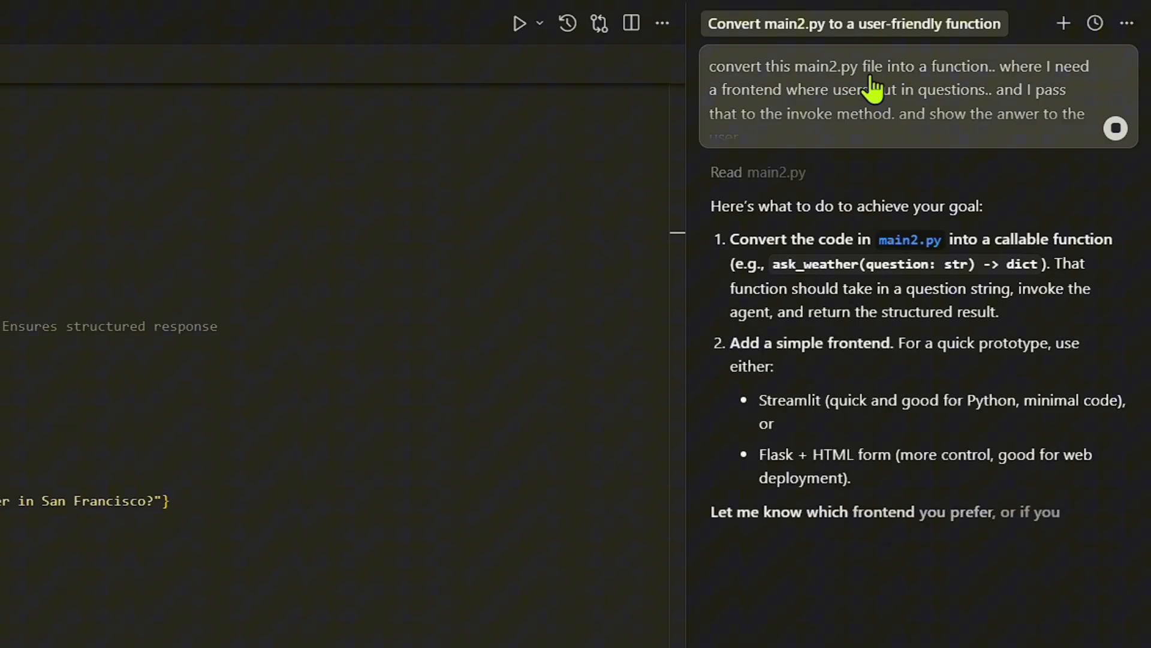
scroll("down", 3)
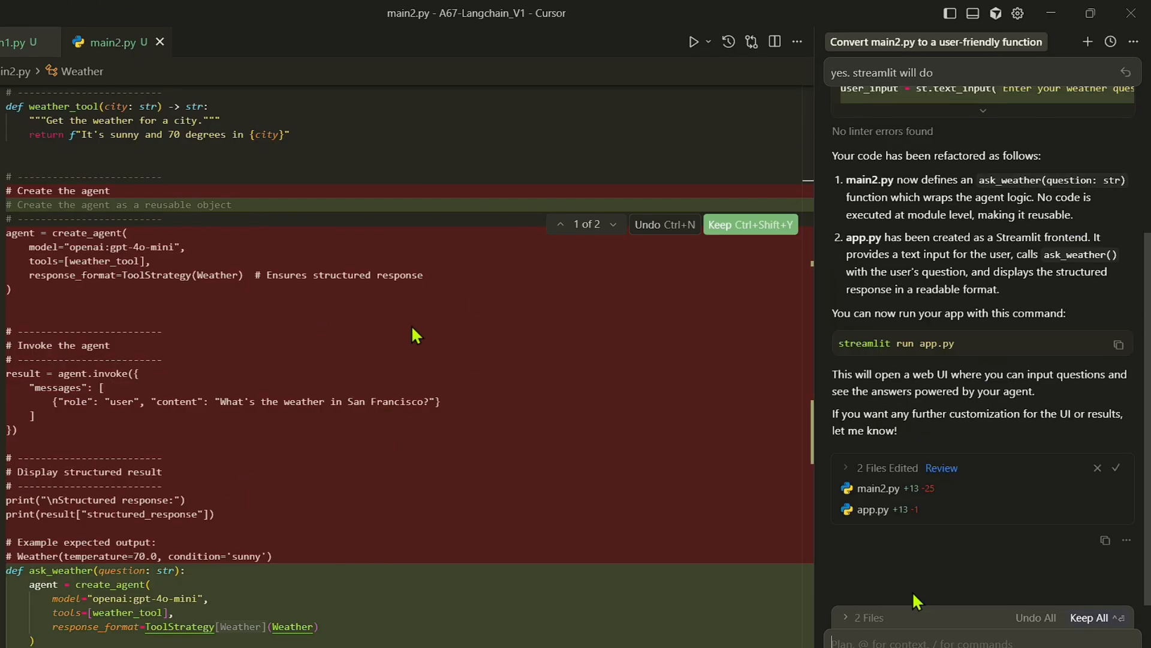
- Have the agent run the Streamlit app and look up the LangChain installation instructions
left_click(1090, 617)
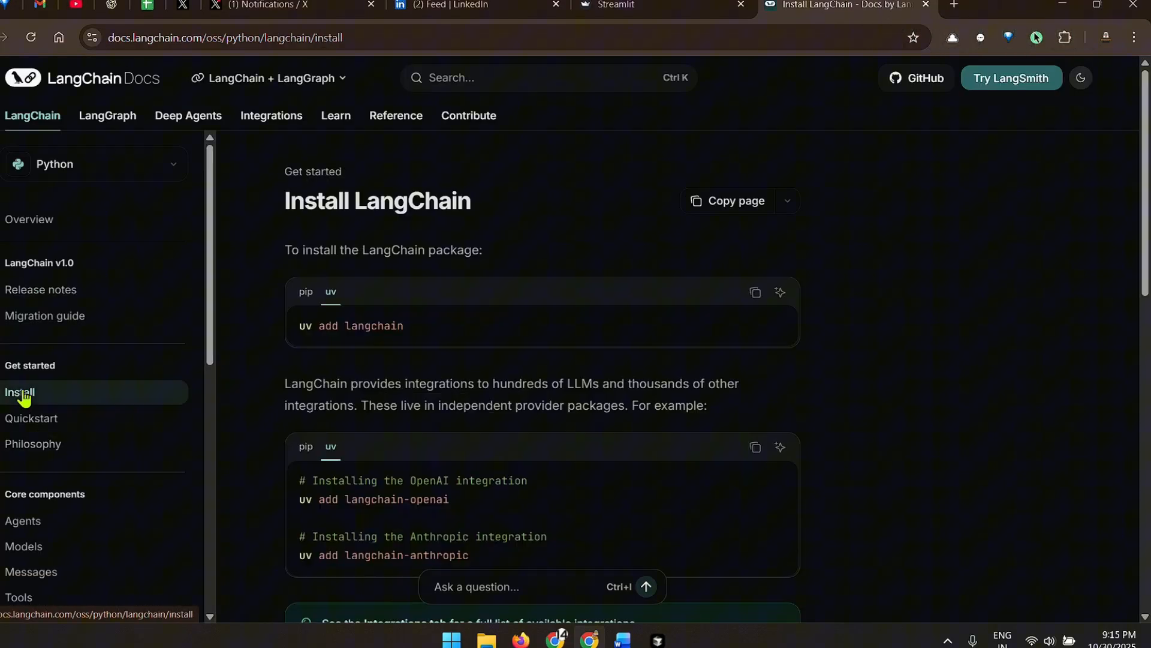
double_click(396, 499)
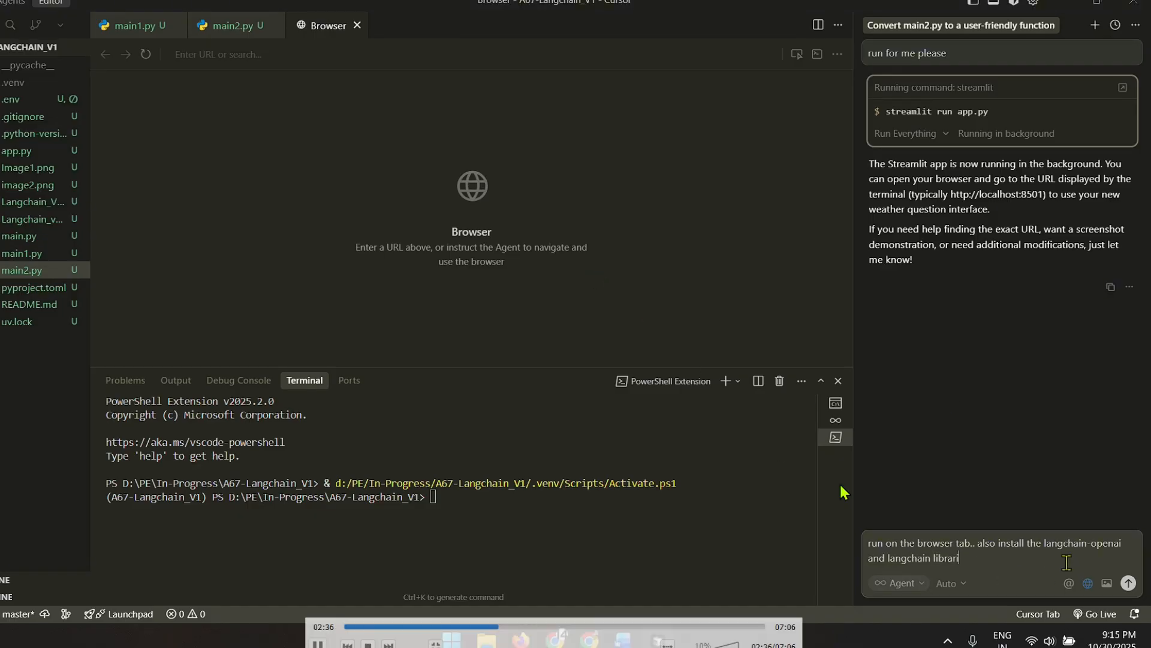
- Send the LangChain install request and start 'streamlit run app.py' in the terminal
left_click(1129, 582)
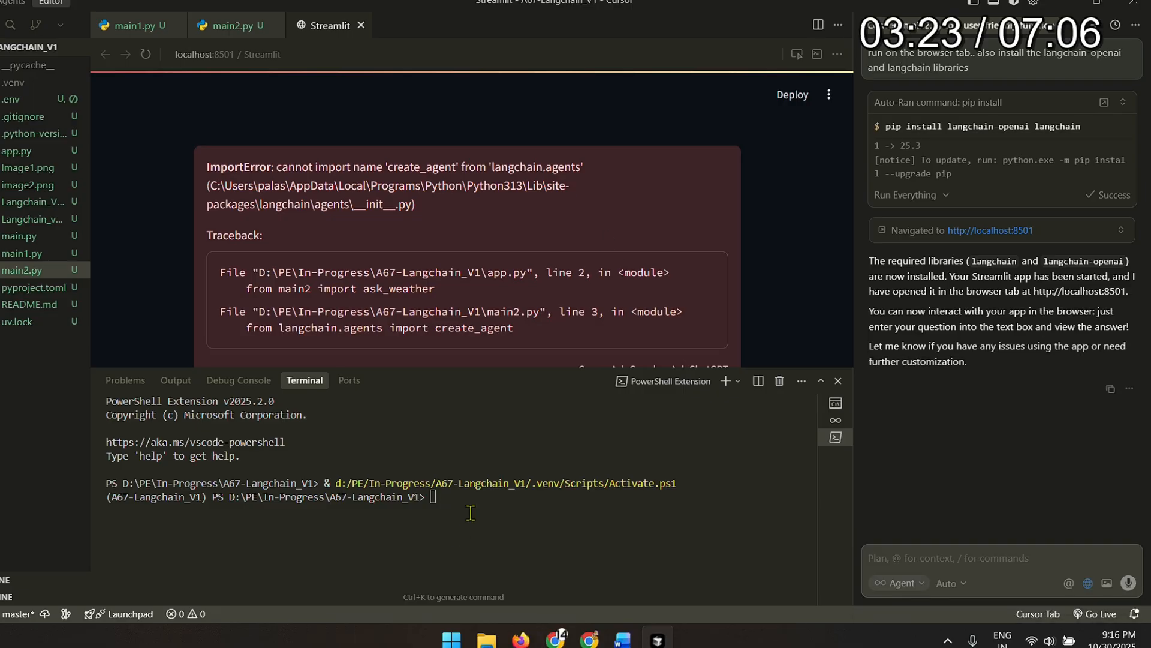
type("streamlit run app.py")
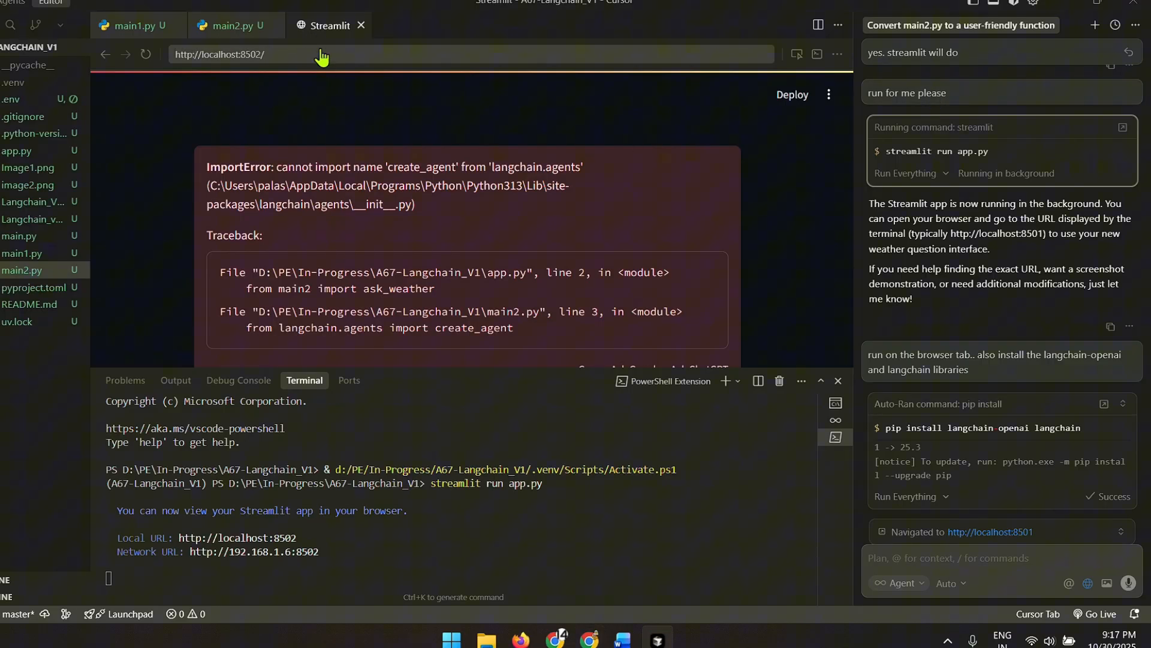
- Load the weather app at localhost:8502 and ask 'Whats the temp in Delhi'
left_click(145, 54)
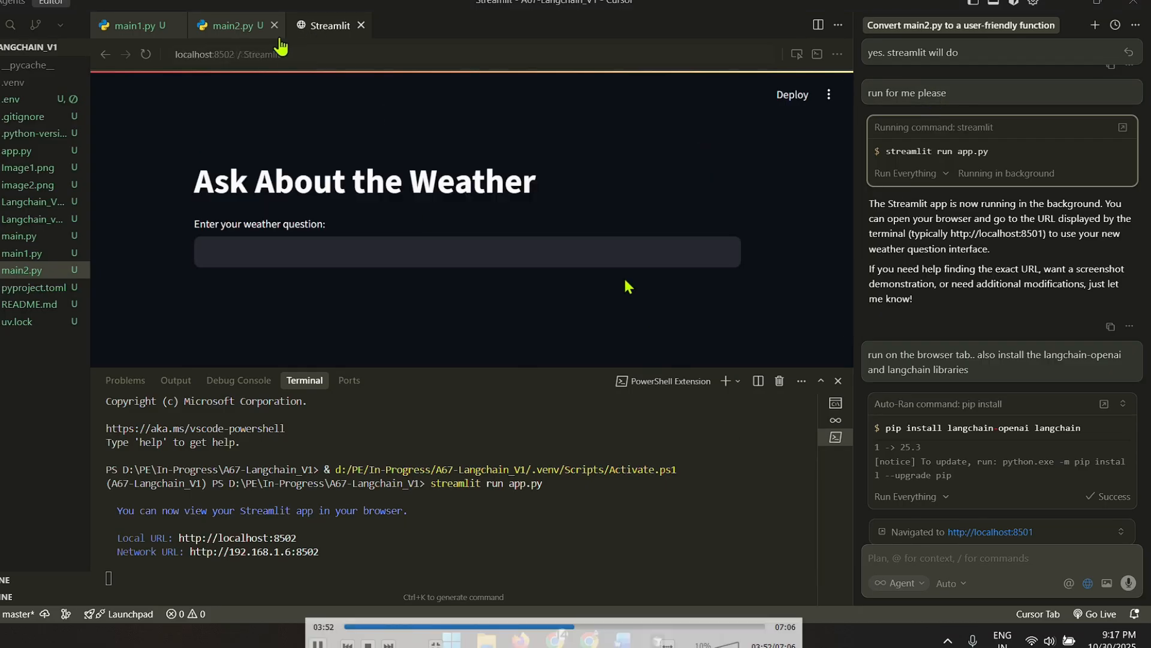
left_click(236, 25)
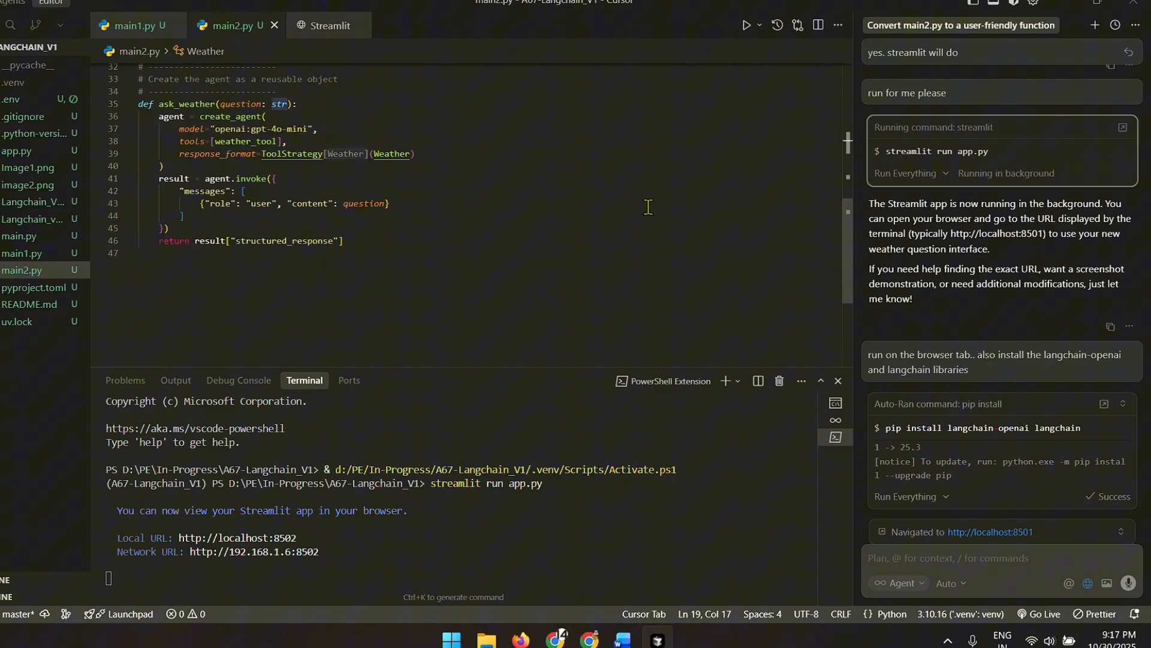
left_click(328, 25)
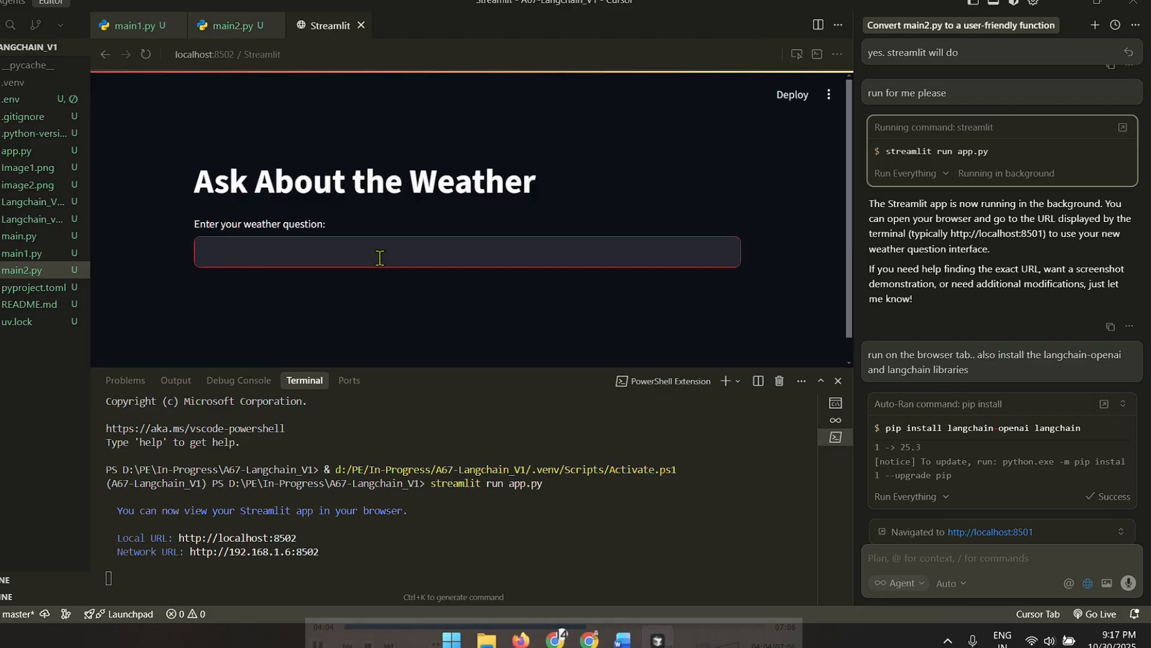
type("Whats the temp in")
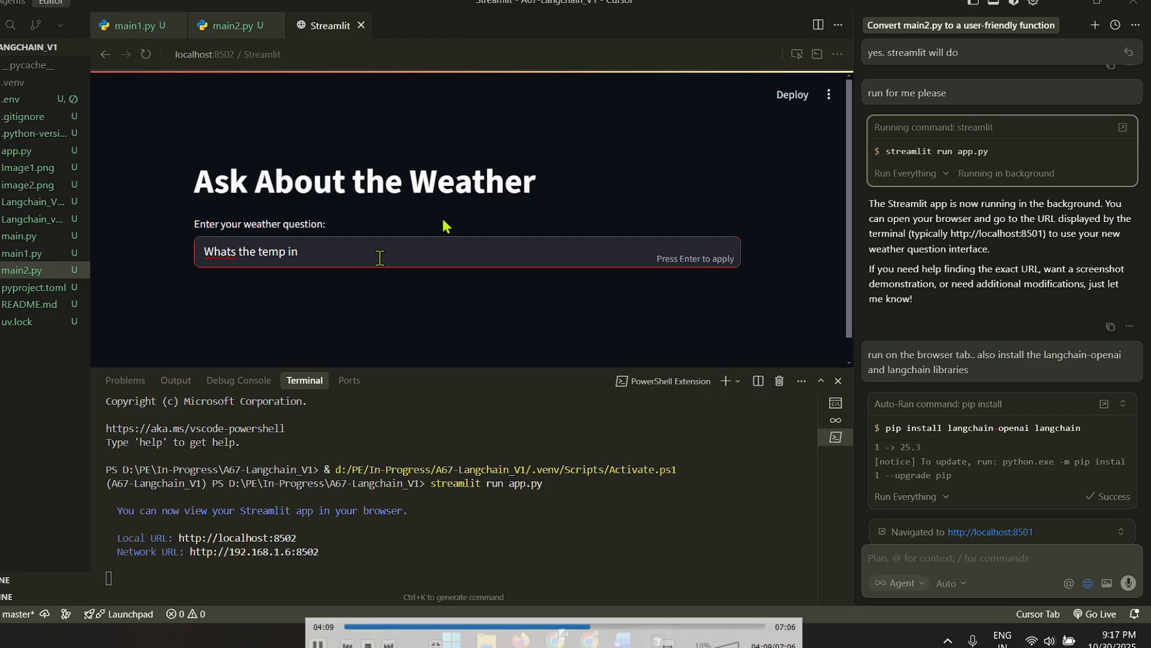
type("Delhi")
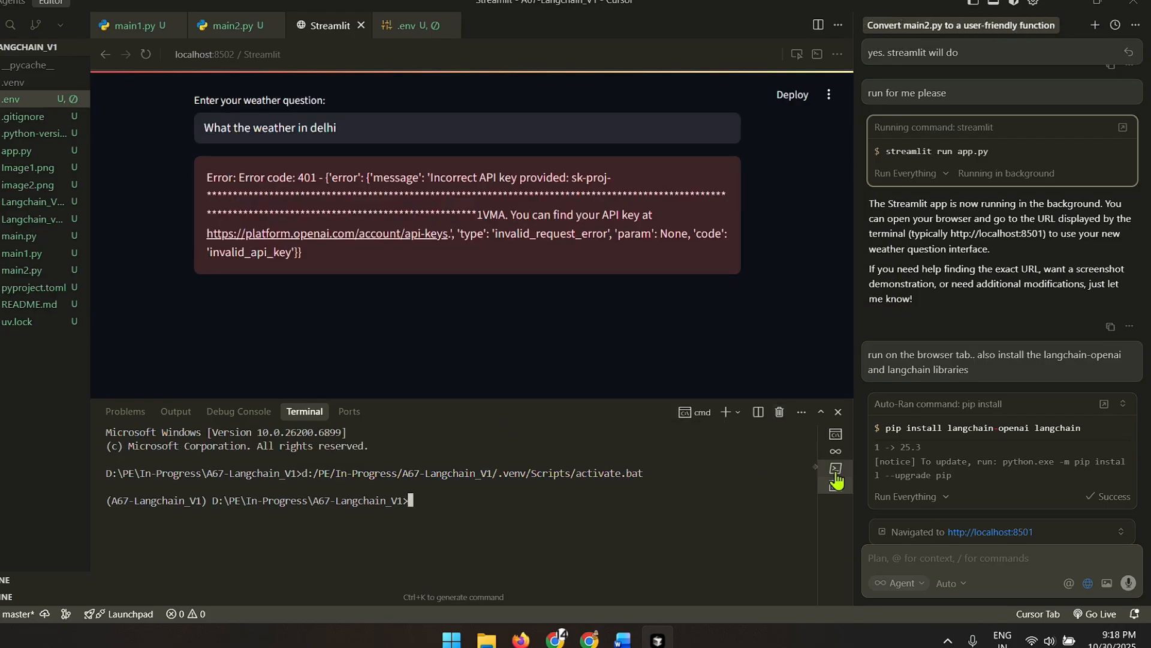
- Restart the app with 'streamlit run' and submit a Delhi weather query returning structured JSON
type("streamlit run")
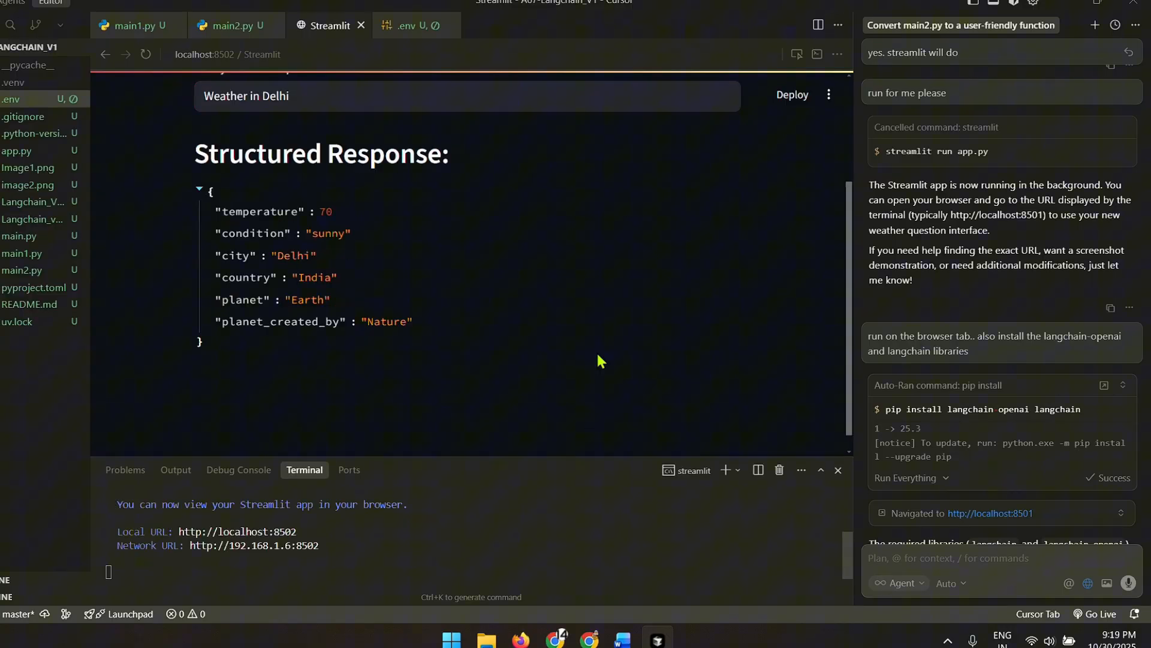
left_click(797, 54)
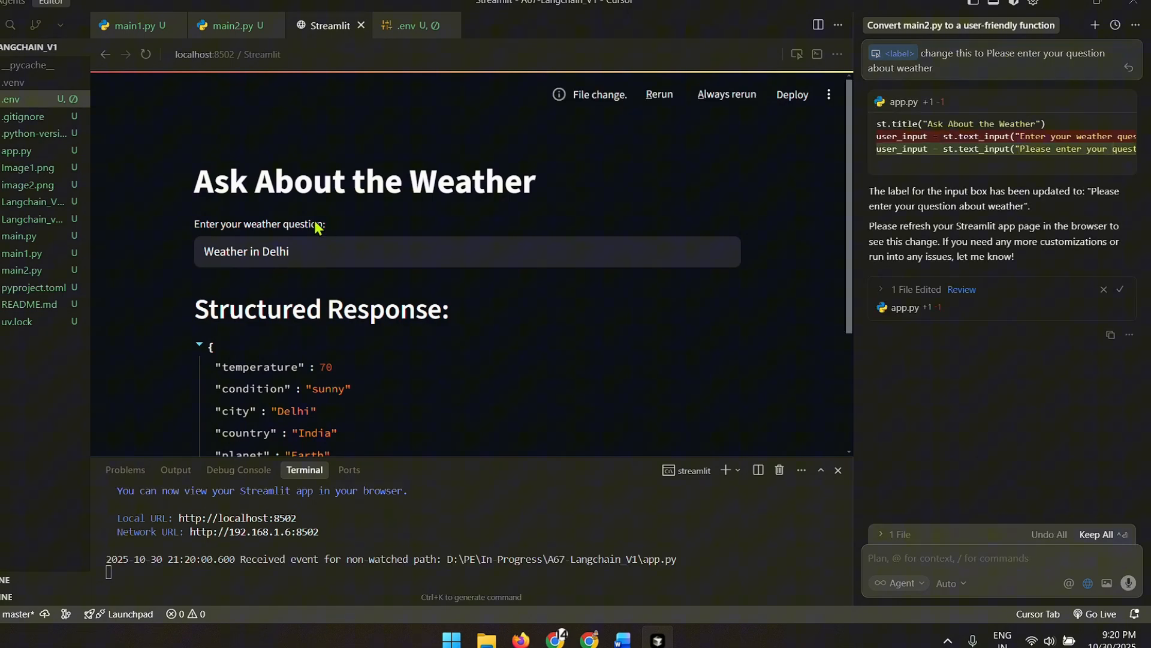
left_click(1119, 289)
type("make the app.py a little interesting.")
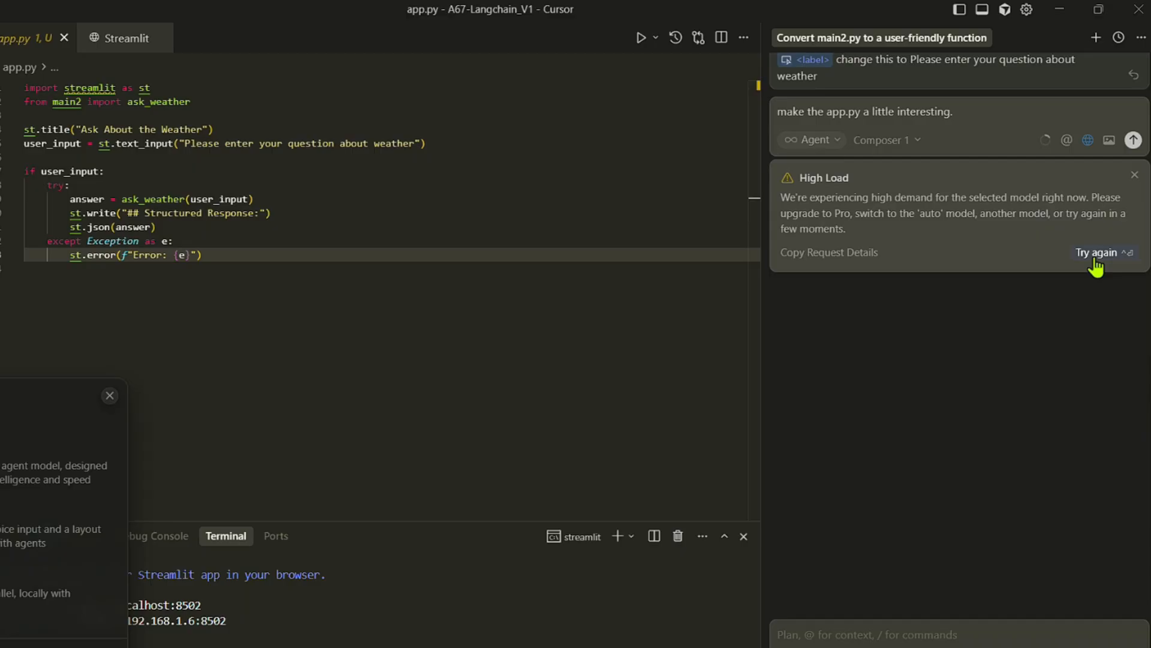
mouse_move(991, 451)
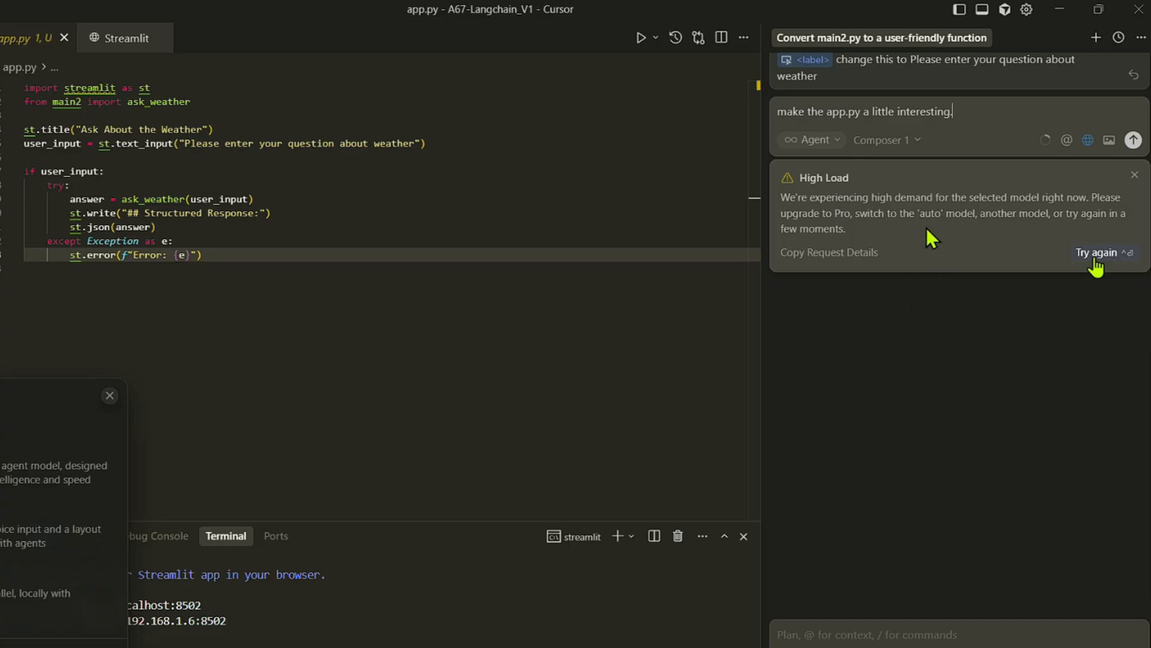
mouse_move(804, 136)
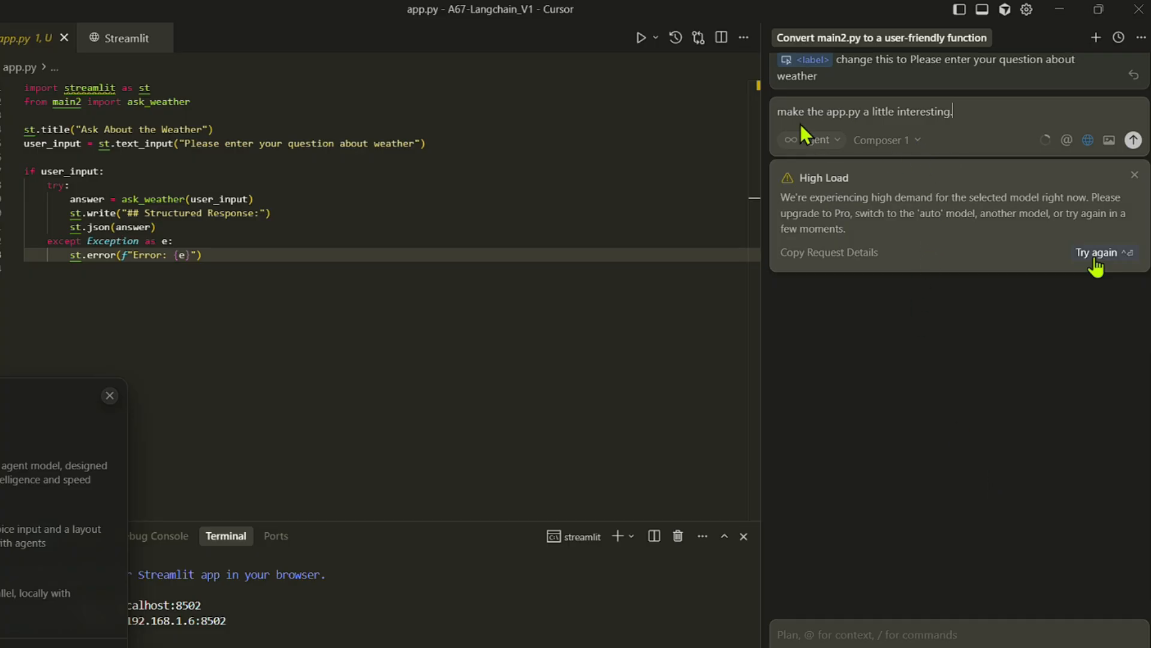
mouse_move(936, 139)
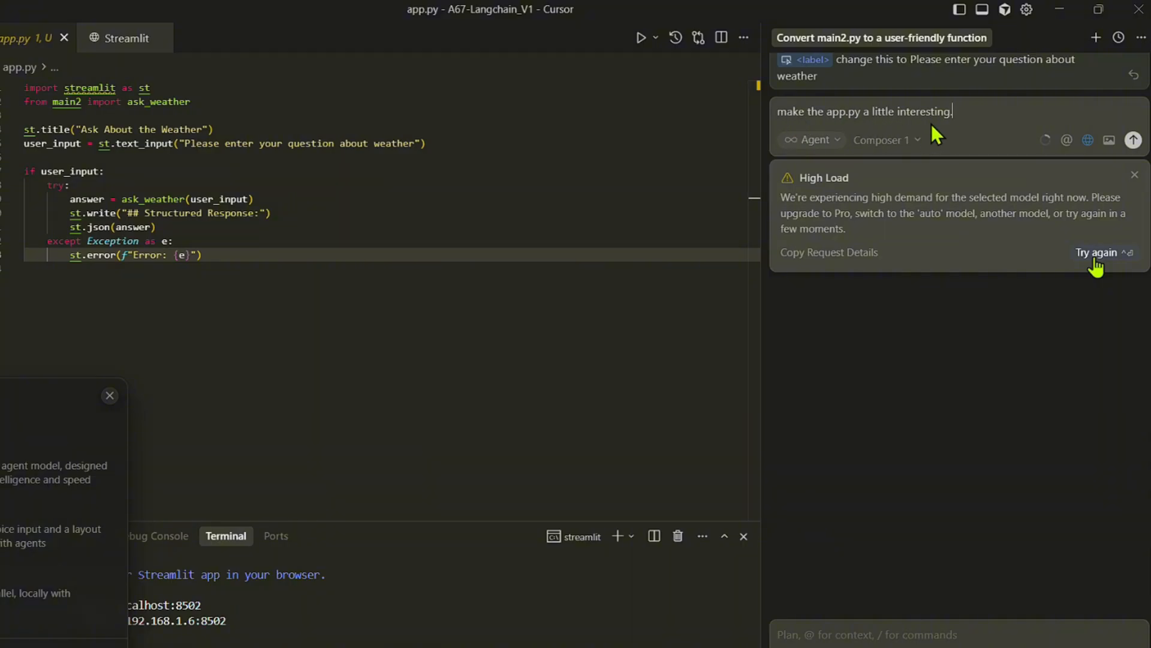
mouse_move(1040, 235)
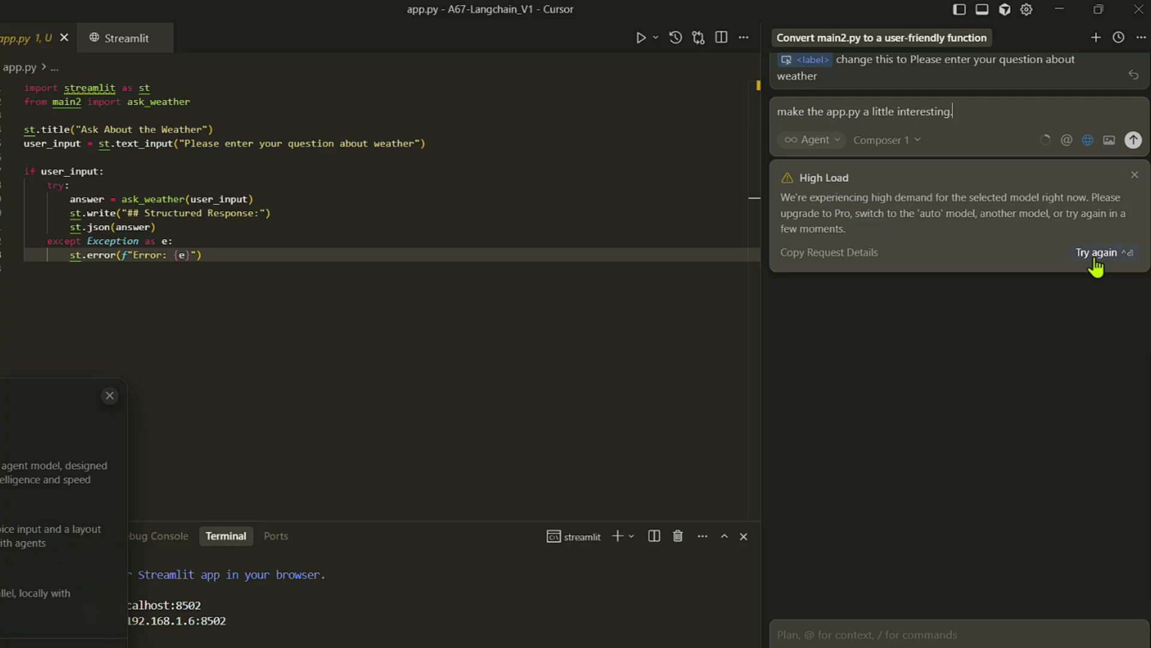
- Retry the high-load request so the agent rewrites app.py into a Weather AI Assistant
left_click(1101, 251)
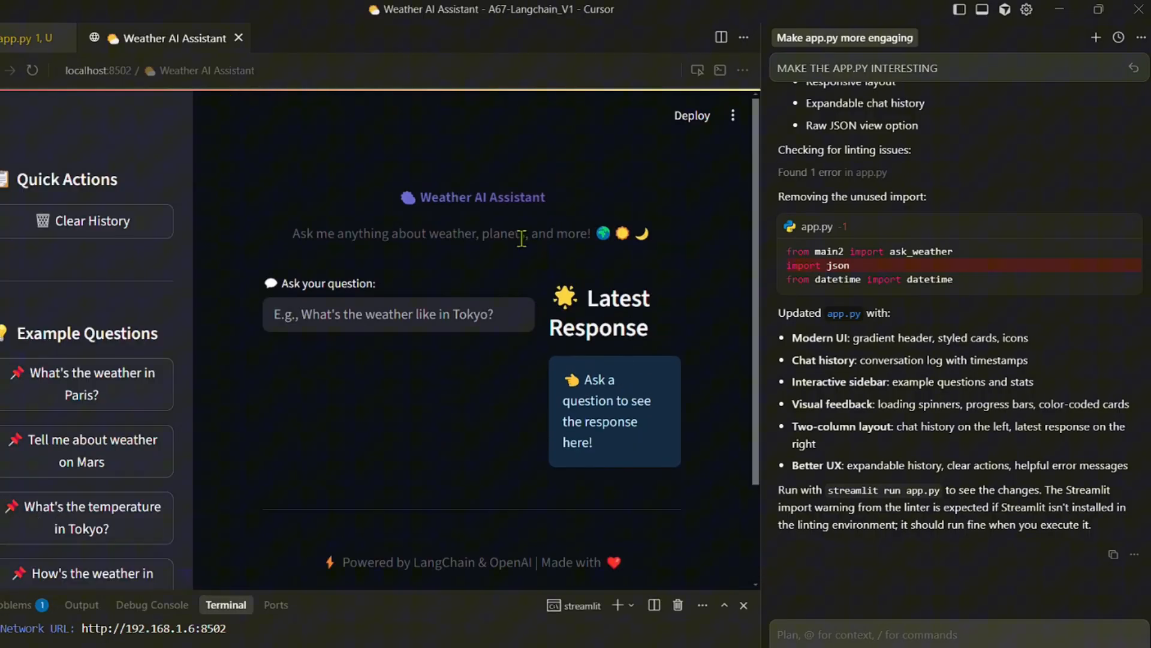
- Start typing 'Whats the weather in' into the assistant's Ask your question field
type("Whats the w")
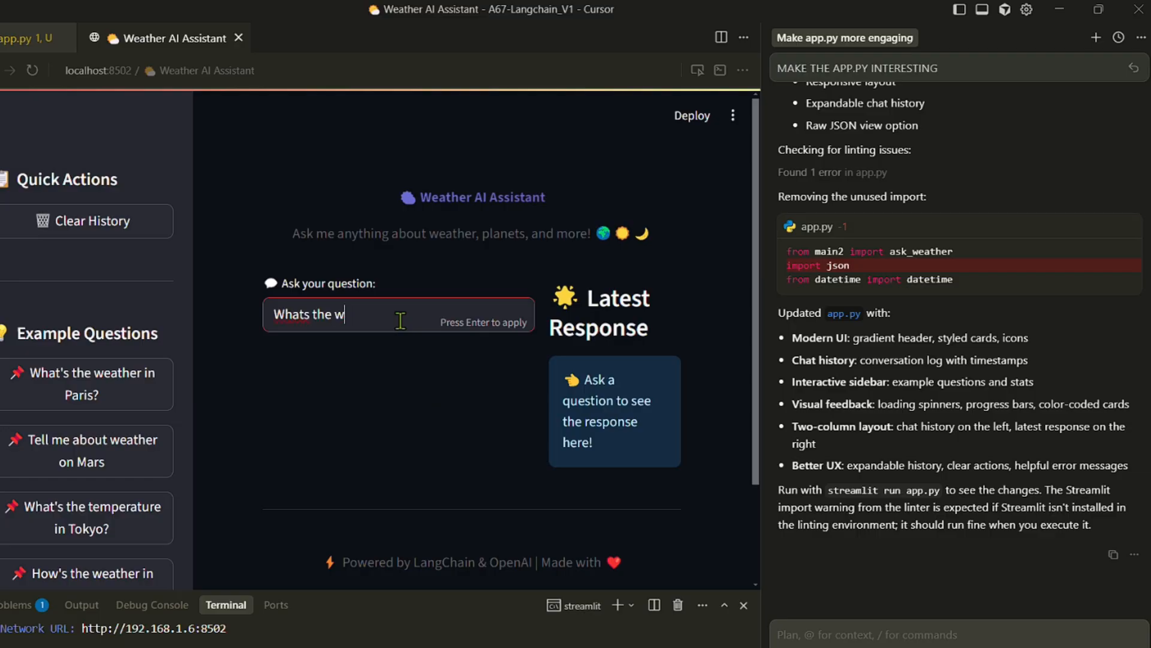
type("eather in")
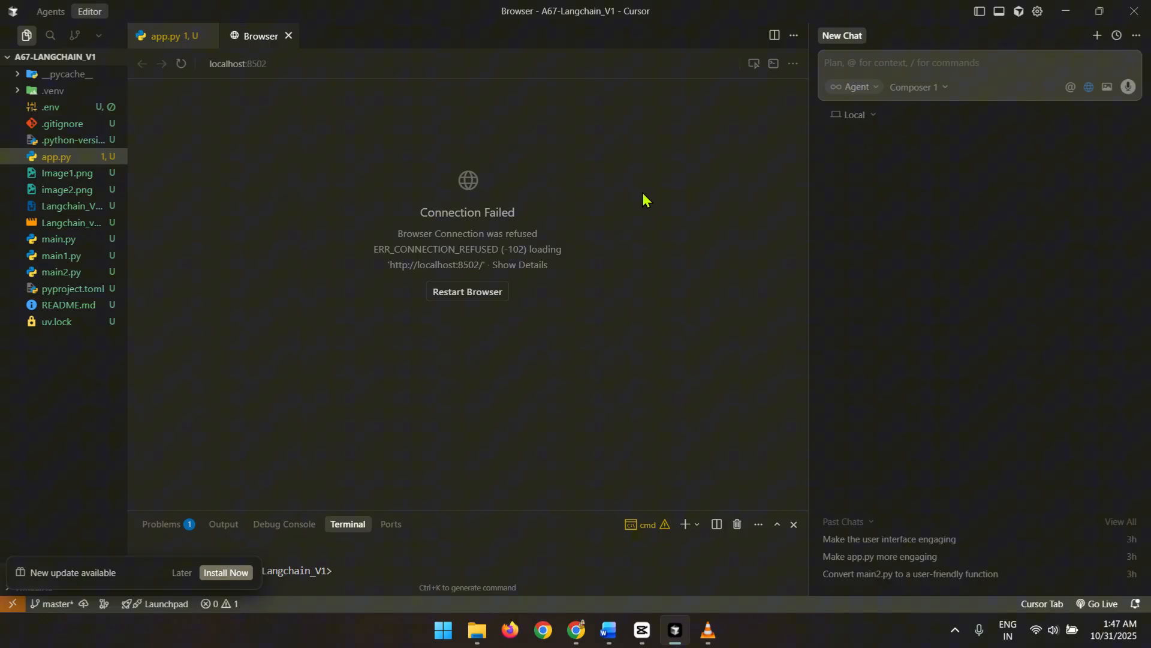
mouse_move(50, 11)
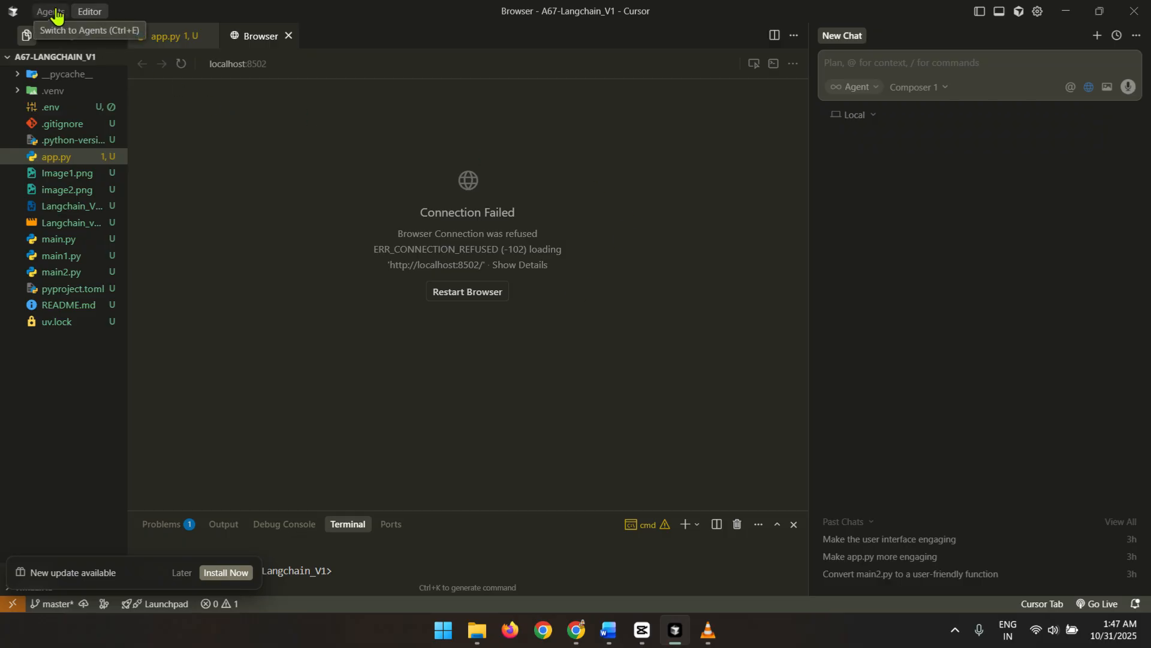
- Switch from the Editor layout to the Agents layout listing recent agent chats
left_click(49, 12)
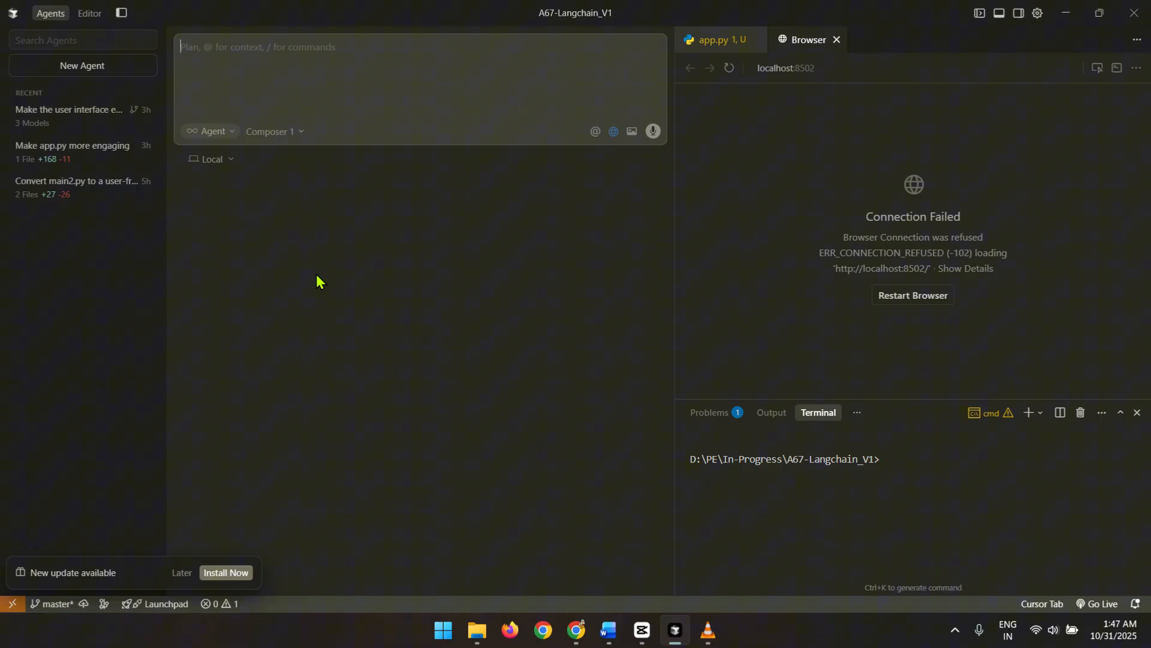
- Review the 'Make the user interface engaging' session's GPT-5 Codex results, then start a new agent
left_click(68, 109)
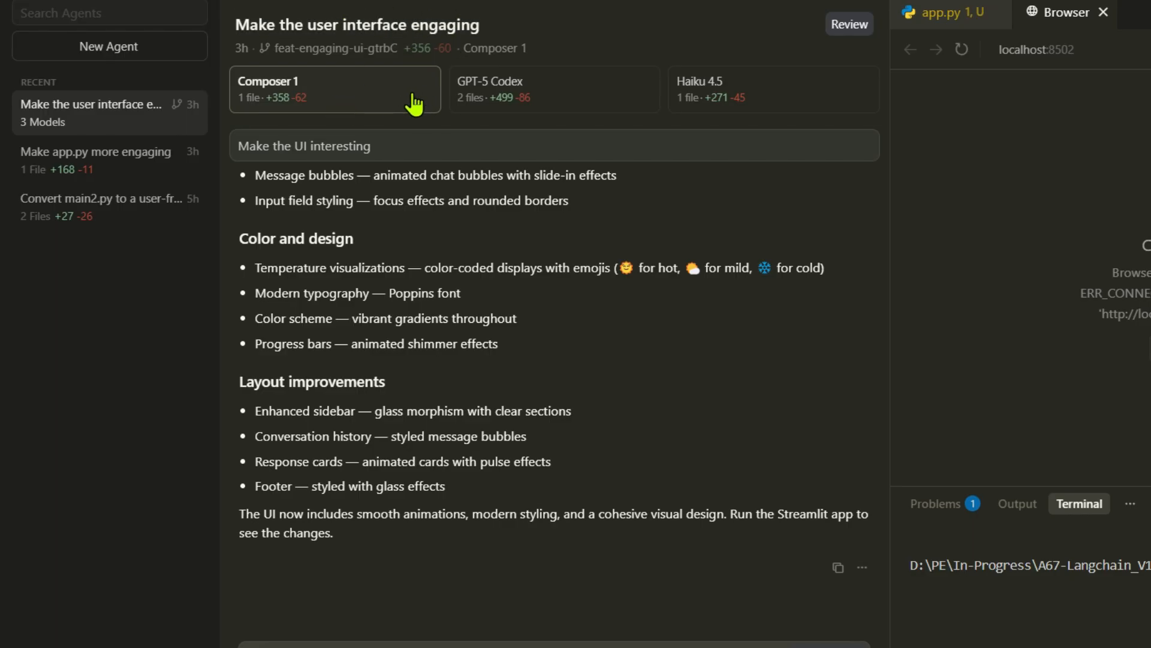
mouse_move(409, 137)
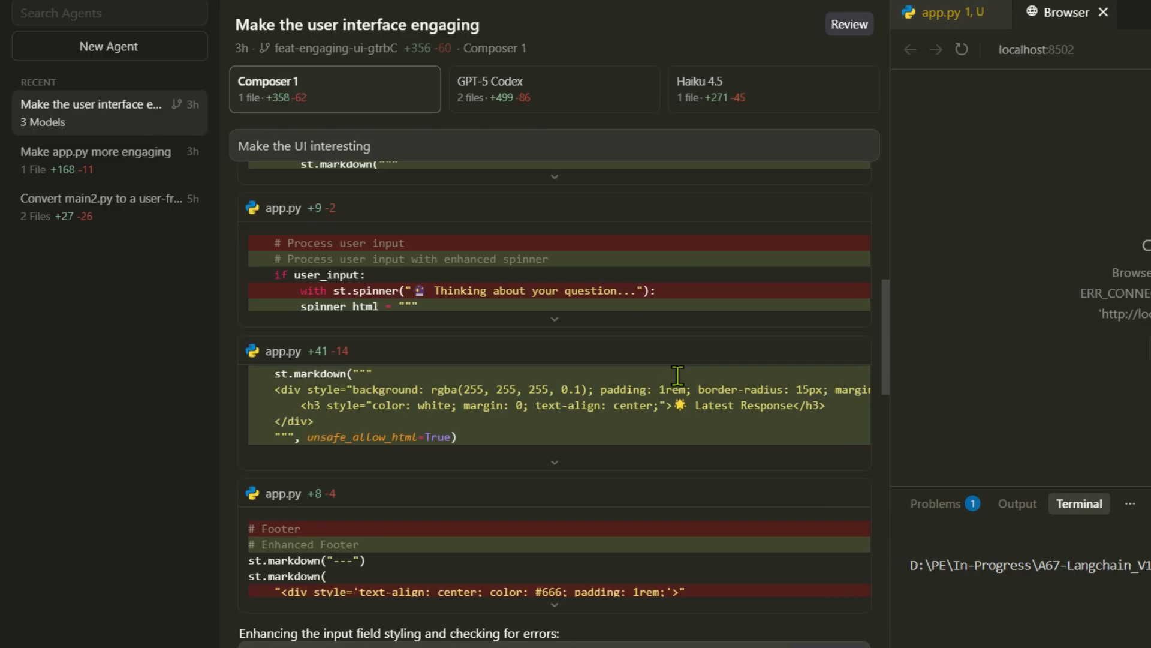
left_click(553, 89)
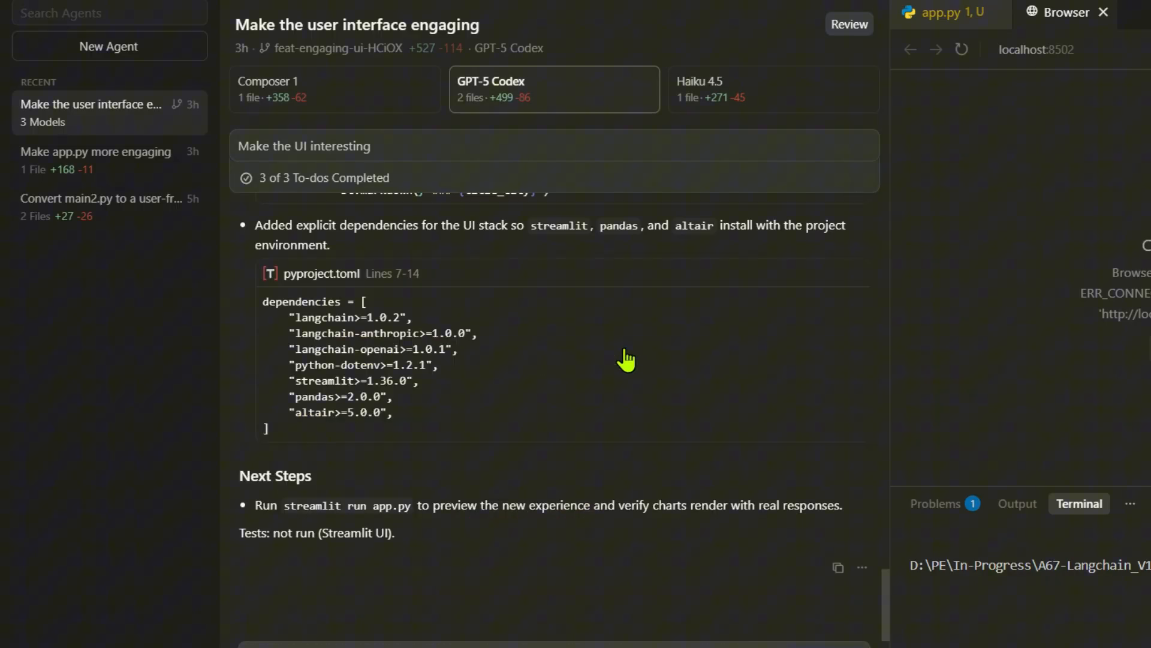
left_click(108, 46)
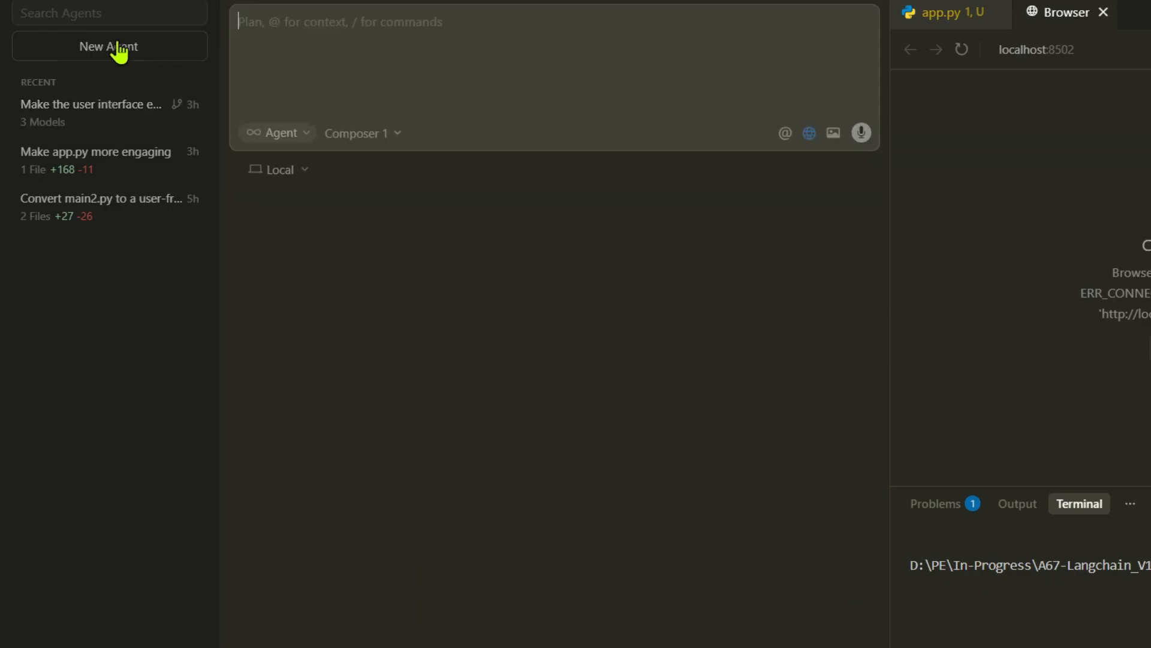
mouse_move(393, 136)
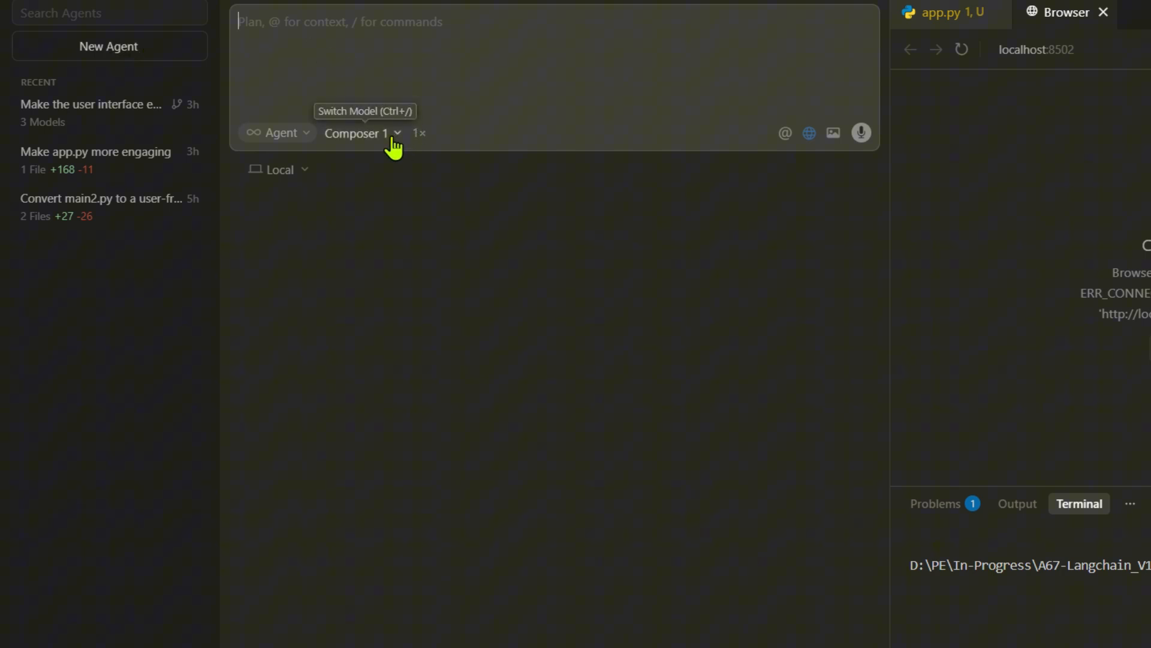
mouse_move(421, 134)
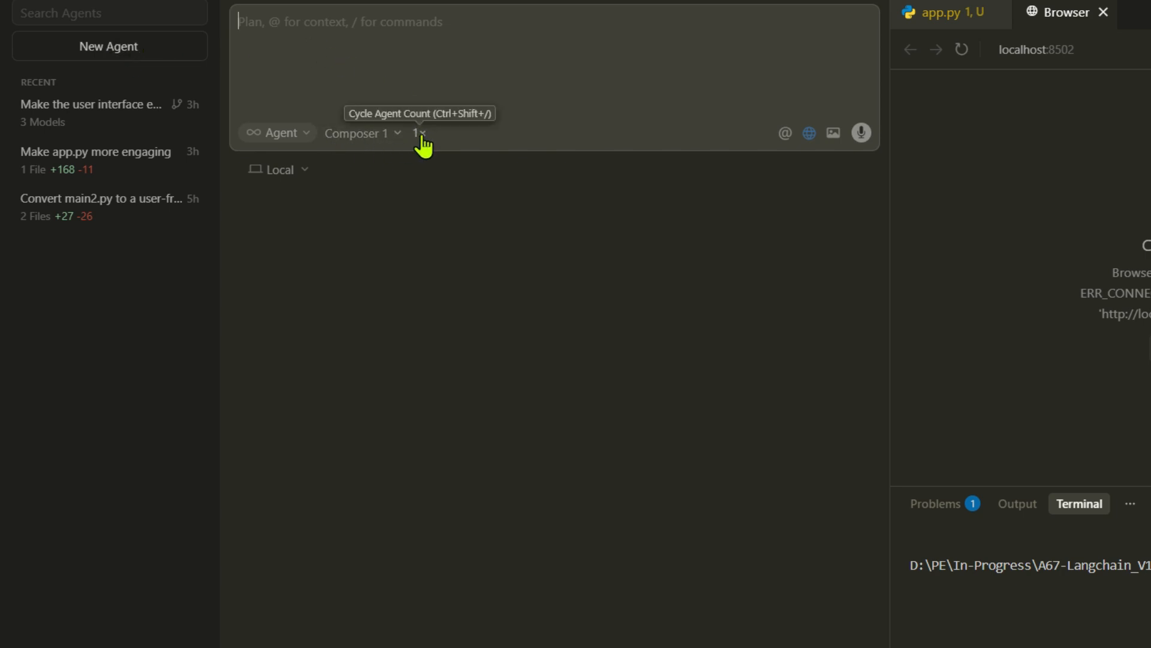
- Enable Use Multiple Models and tick Composer 1, GPT-5 Codex and Haiku 4.5 for parallel runs
left_click(421, 133)
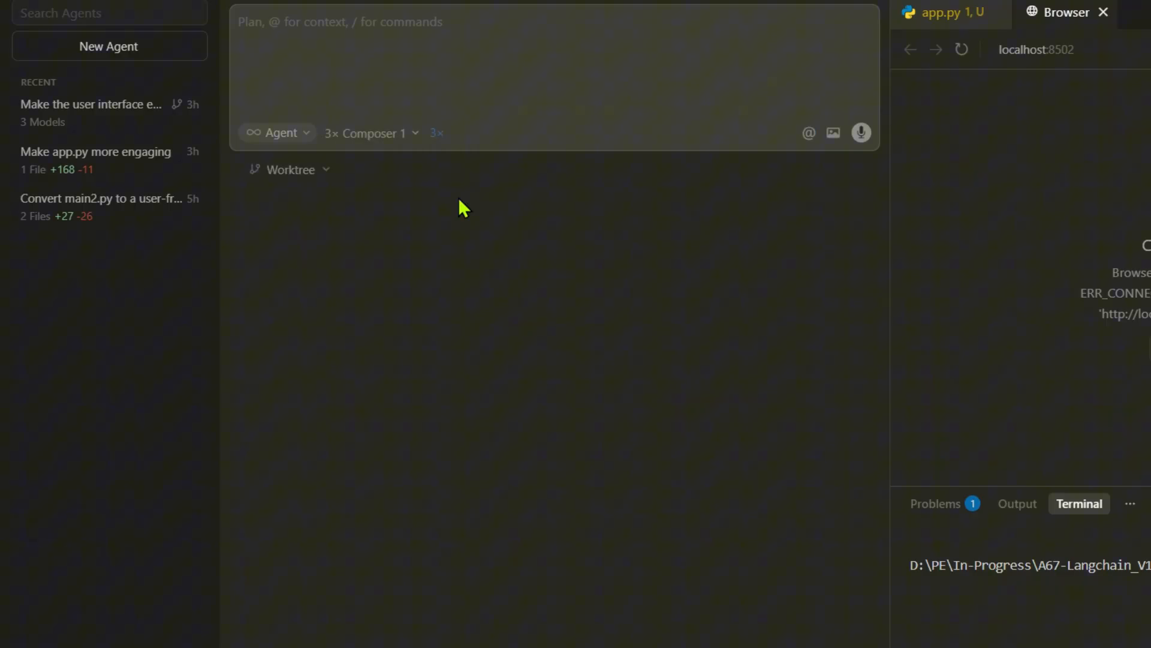
mouse_move(416, 143)
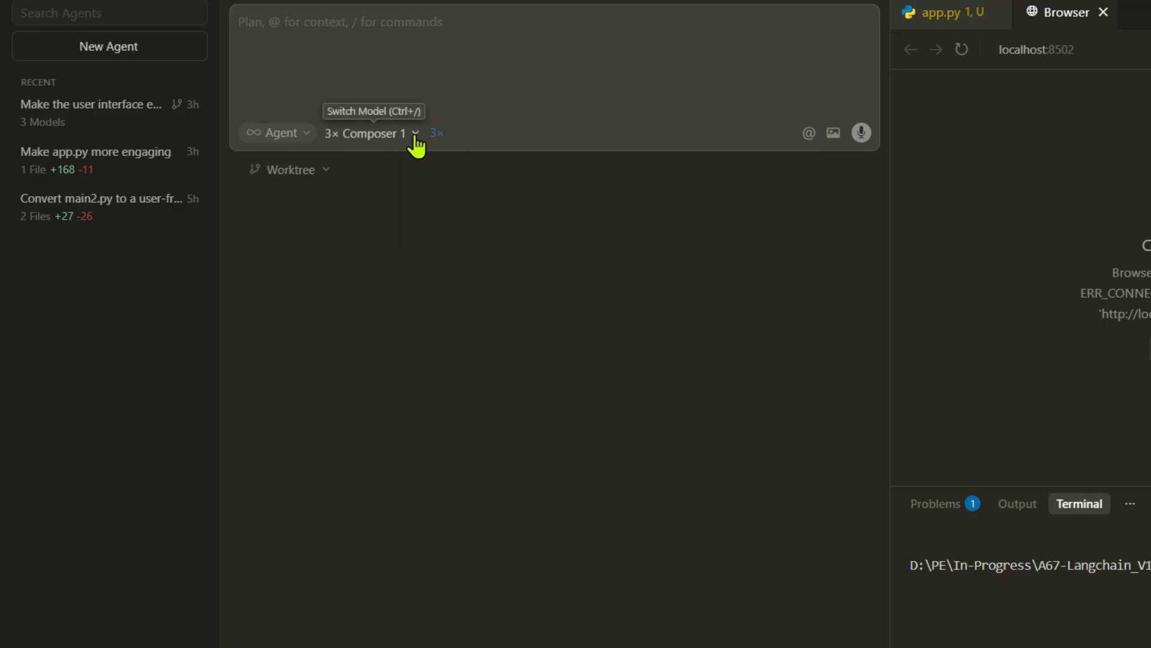
left_click(371, 133)
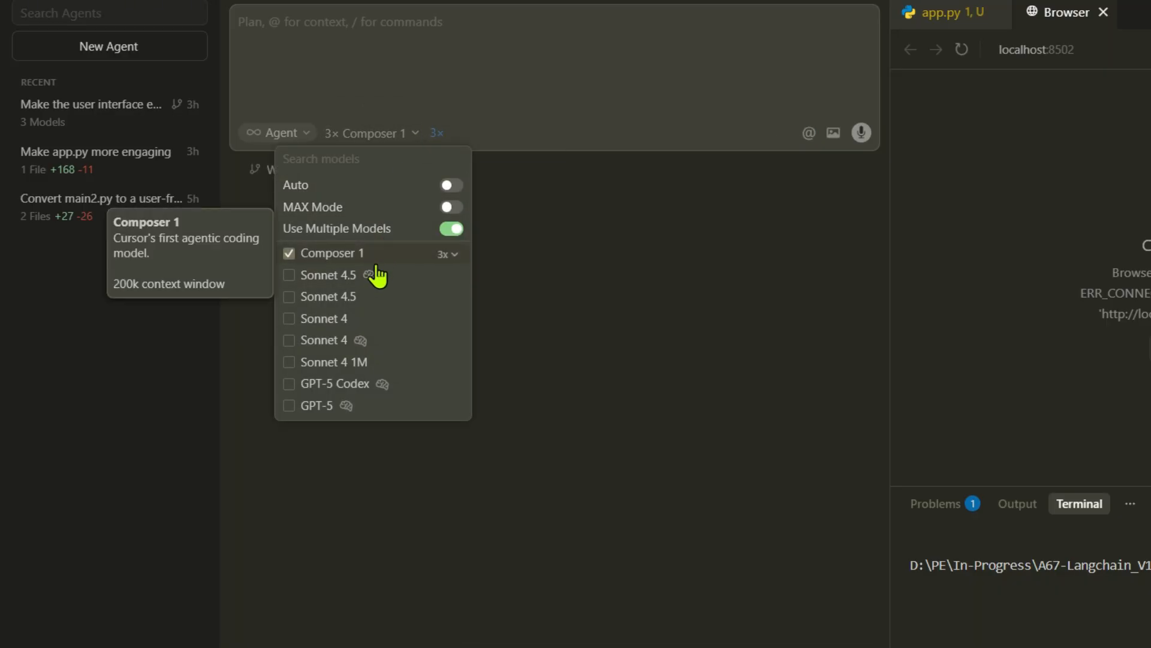
mouse_move(326, 235)
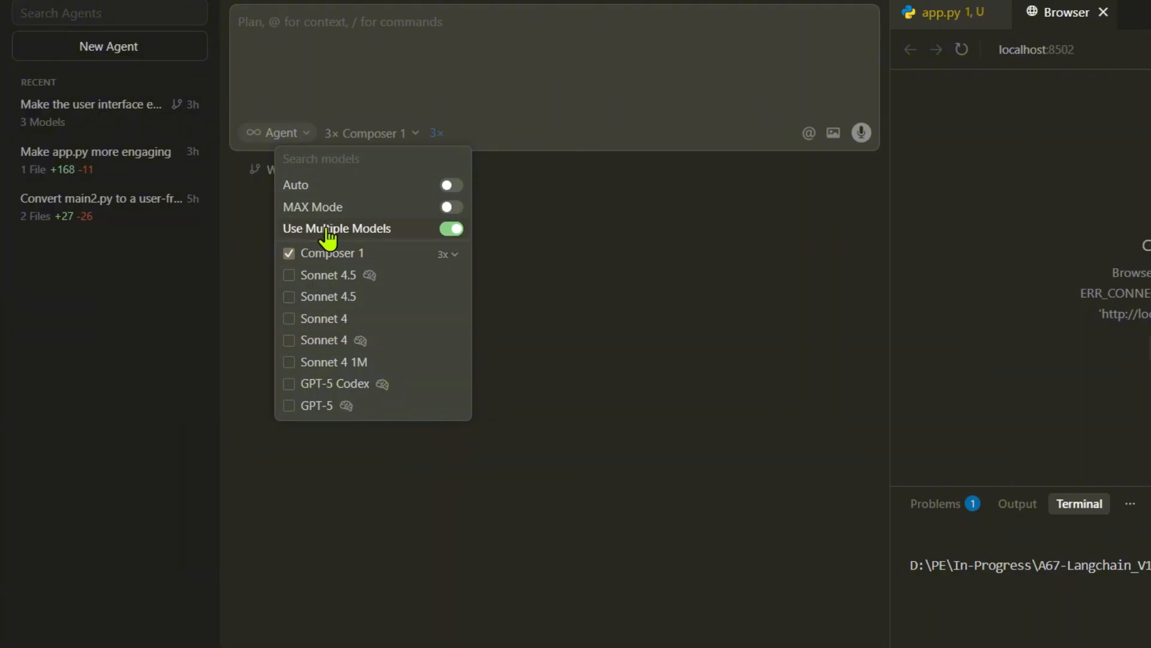
left_click(450, 229)
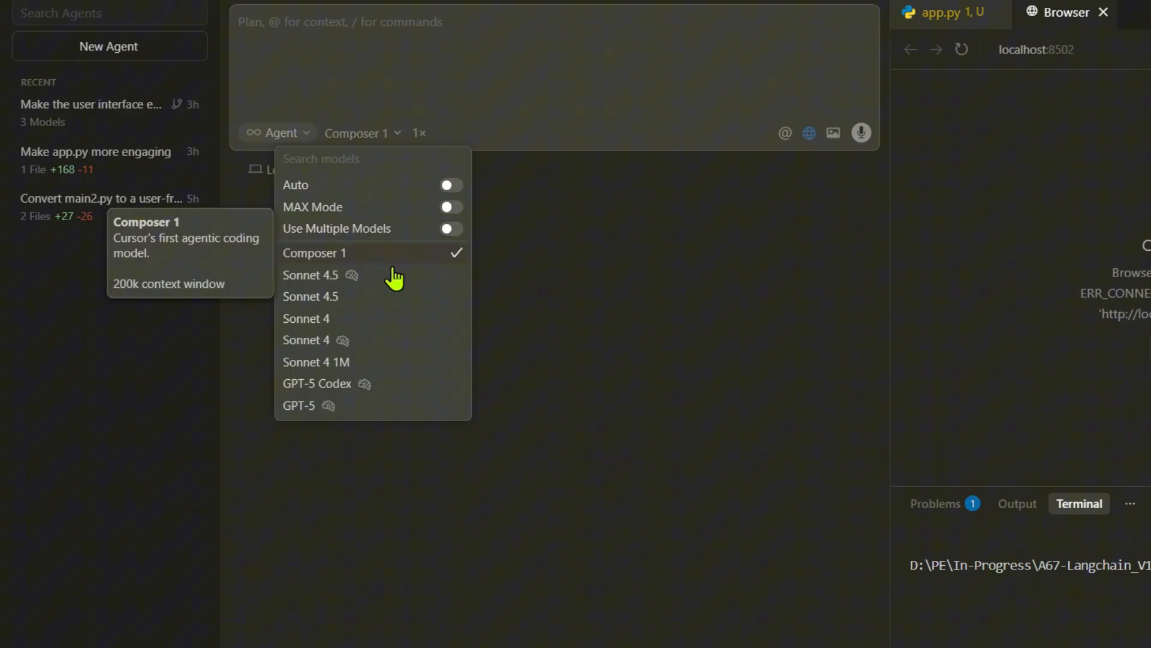
left_click(310, 296)
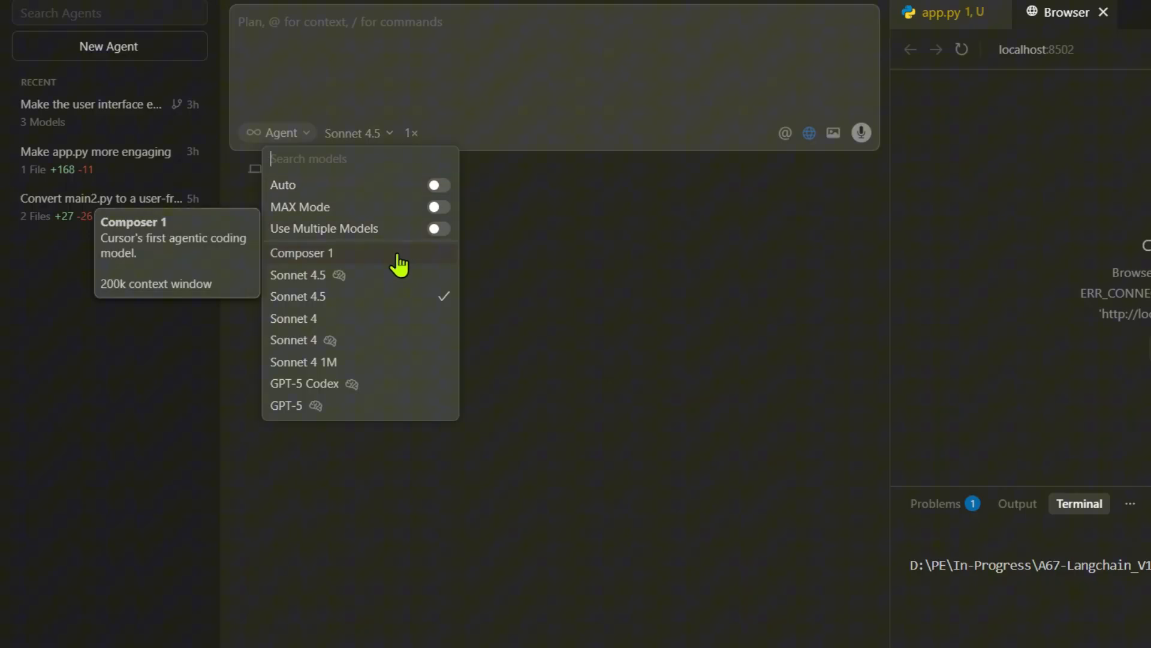
left_click(438, 229)
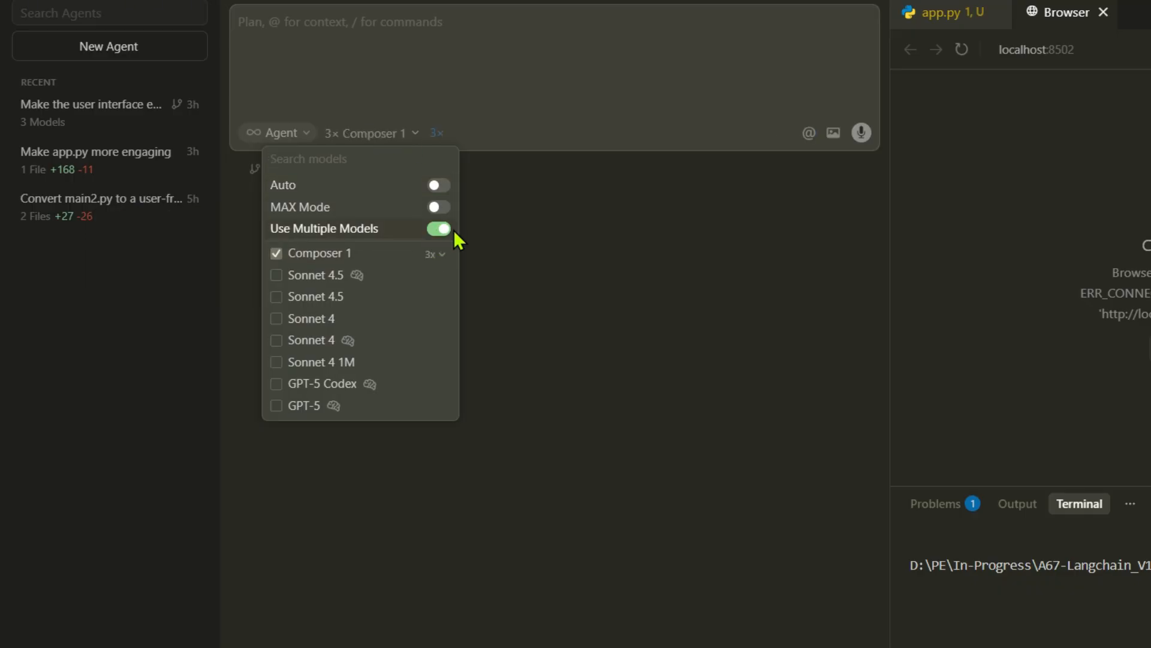
mouse_move(310, 318)
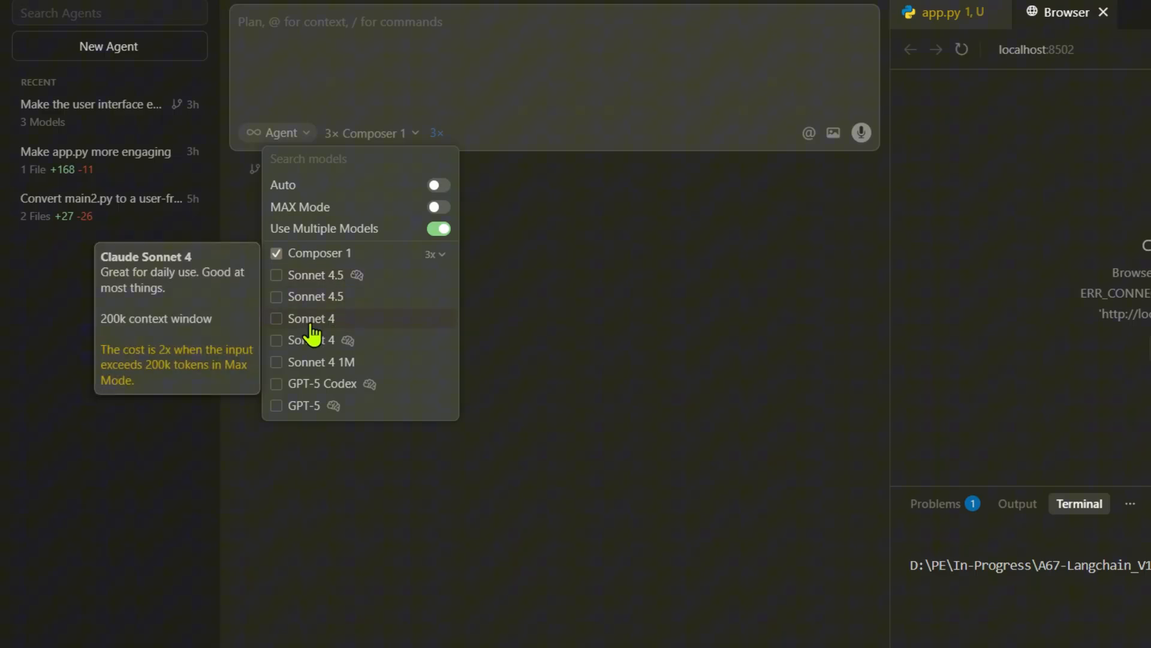
left_click(277, 318)
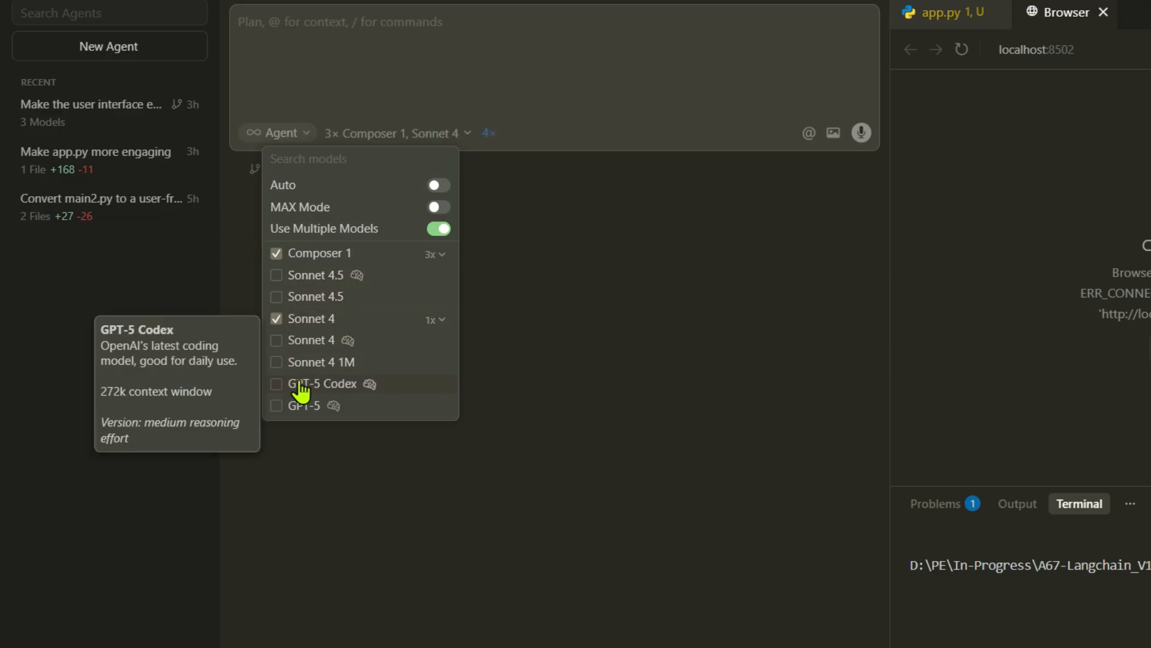
left_click(277, 384)
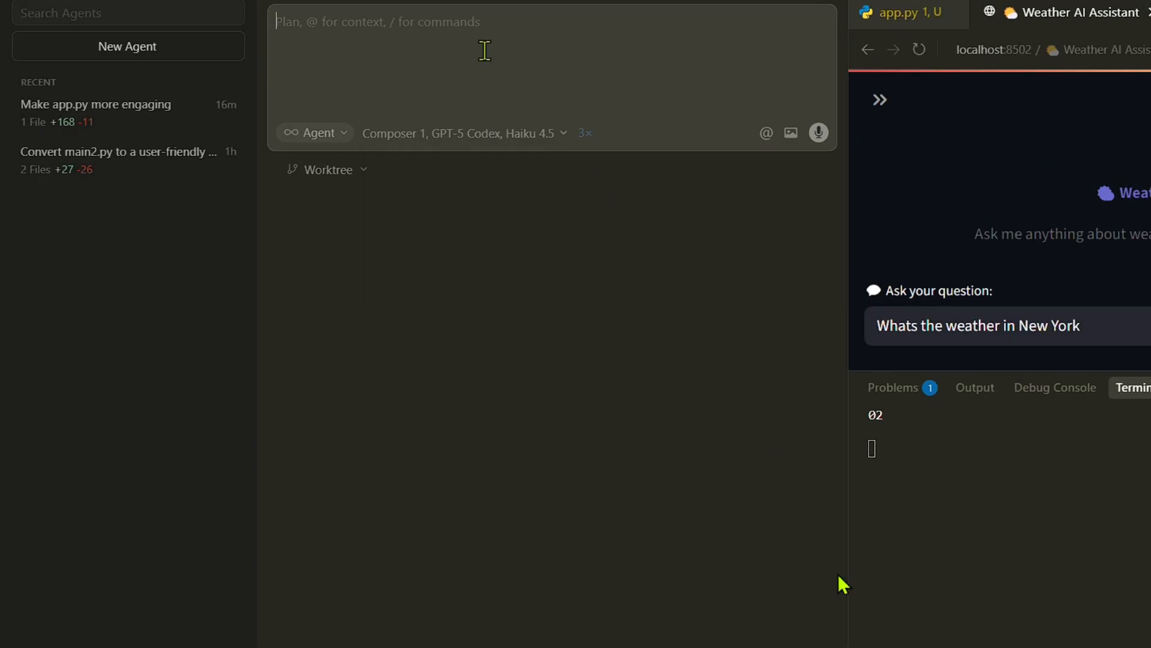
- Send 'Make the UI interesting' to all three models and review the Haiku 4.5 result
type("Make the UI")
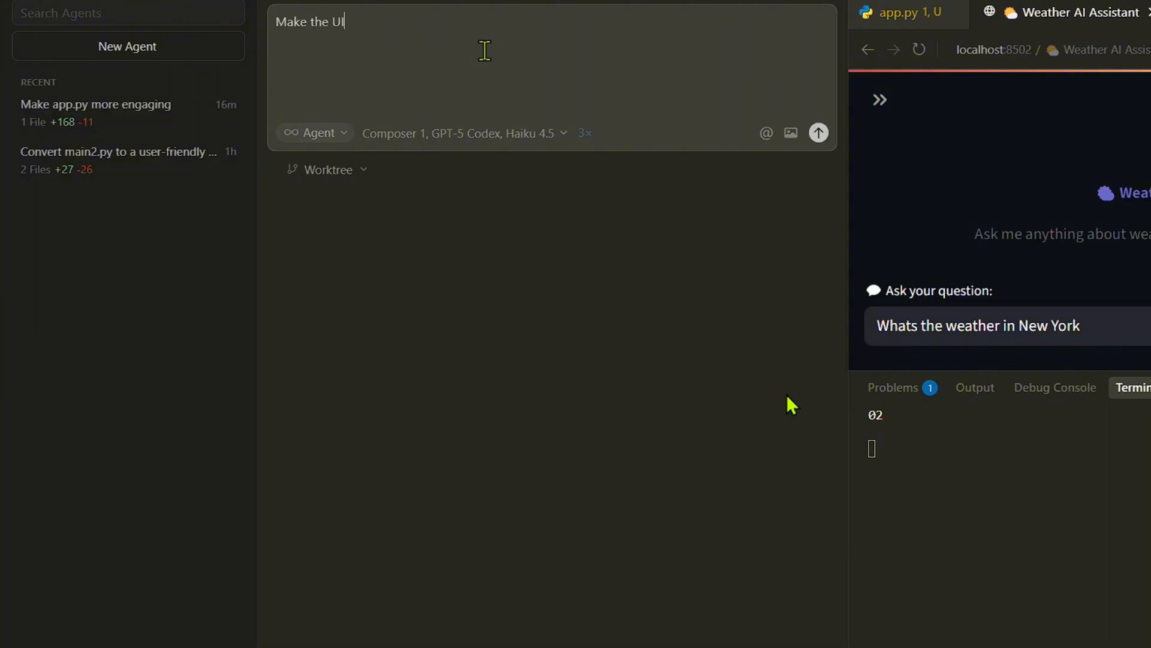
type("interesting")
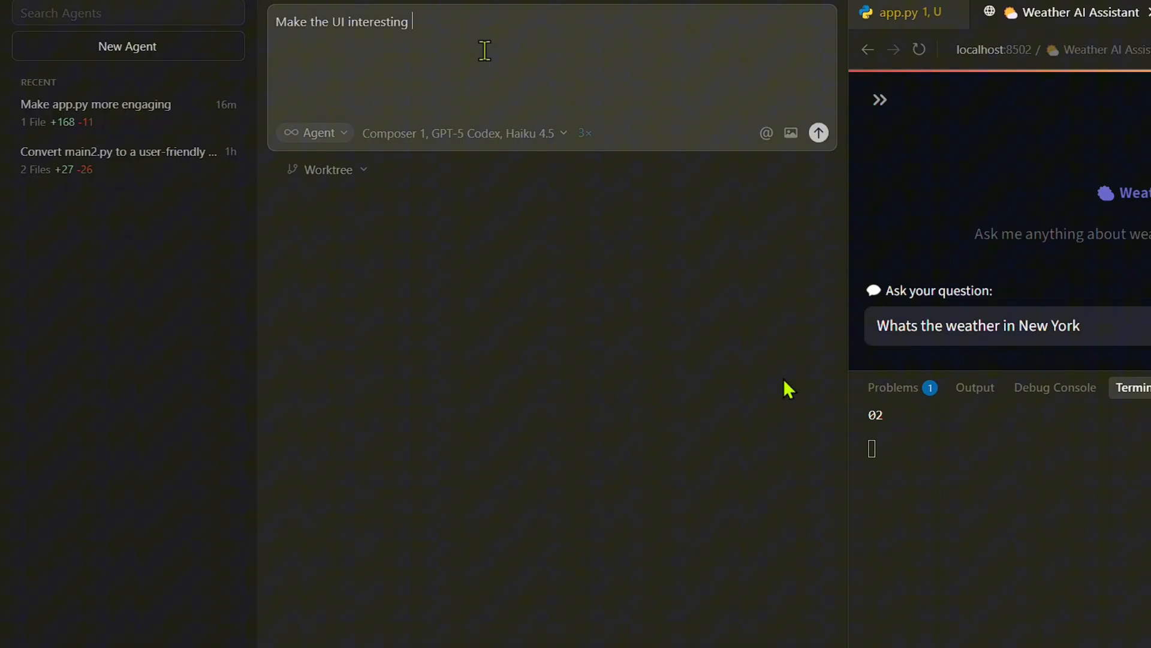
left_click(818, 133)
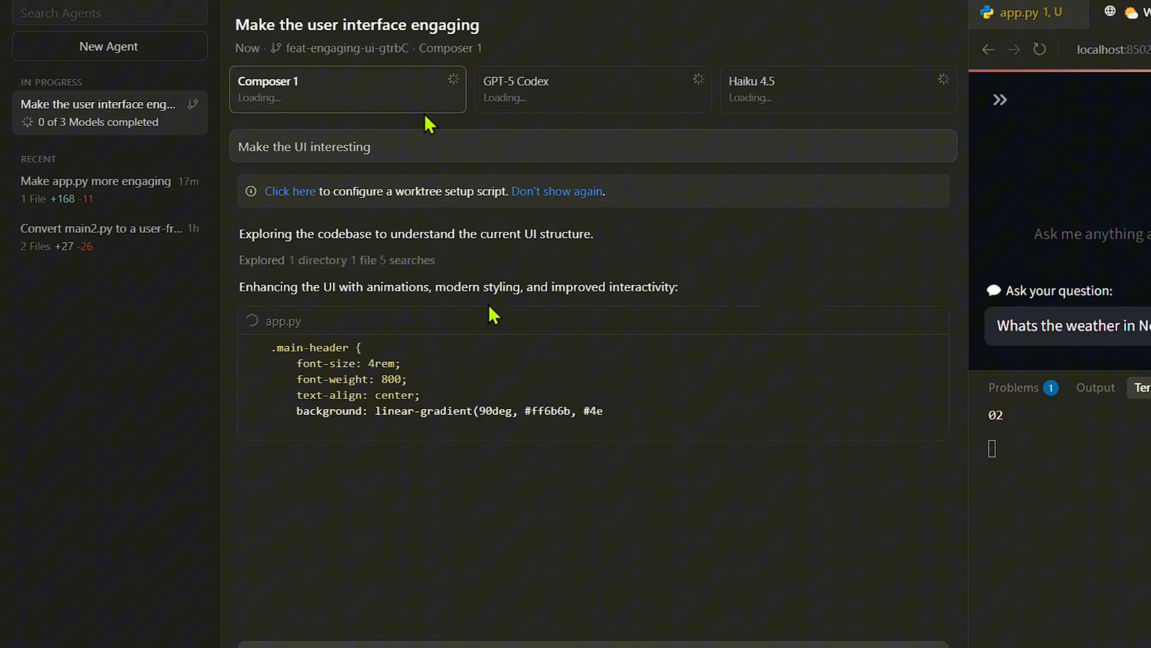
left_click(592, 89)
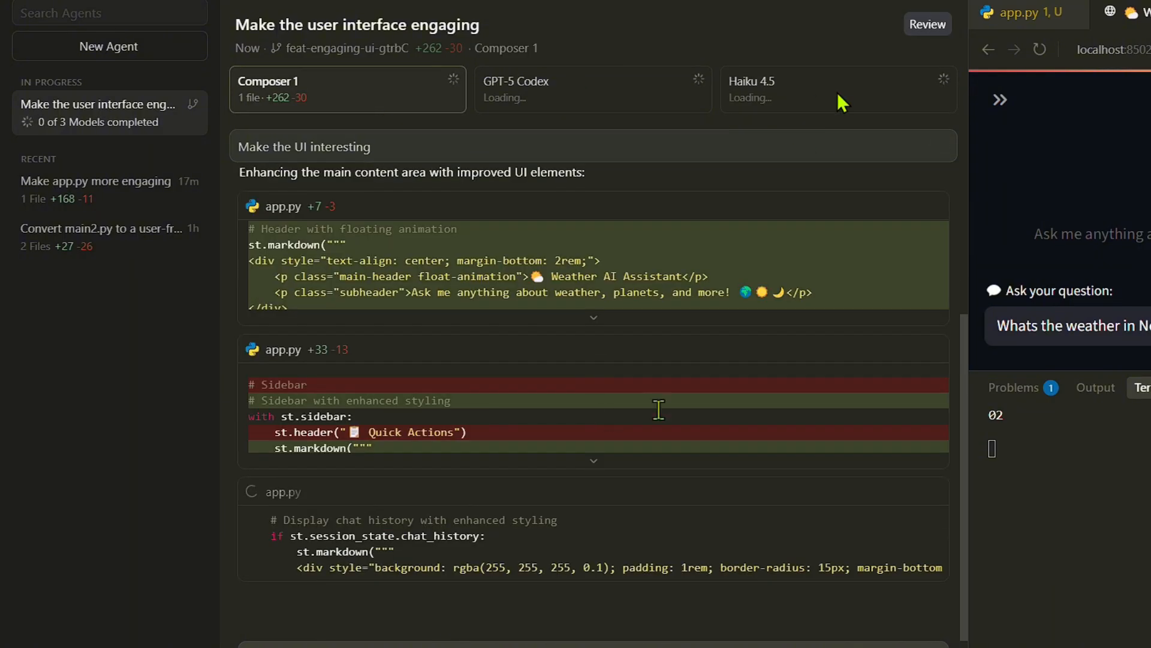
left_click(592, 89)
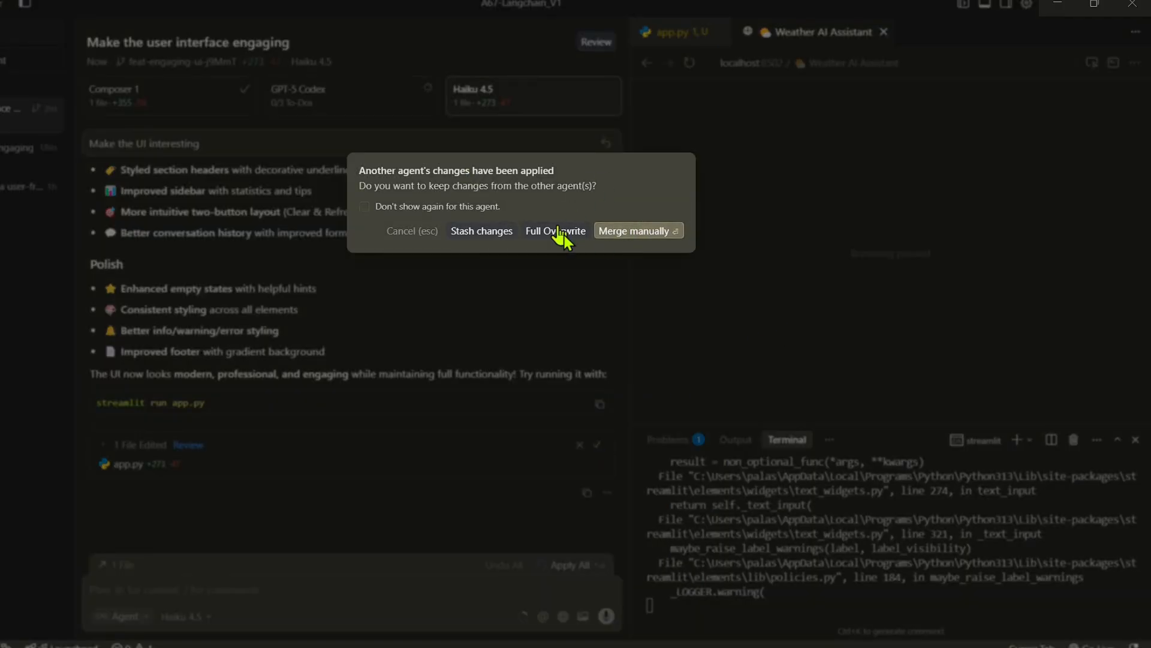
- Overwrite the other agent's applied changes, check GPT-5 Codex's result, and settle the second applied-changes prompt
left_click(555, 230)
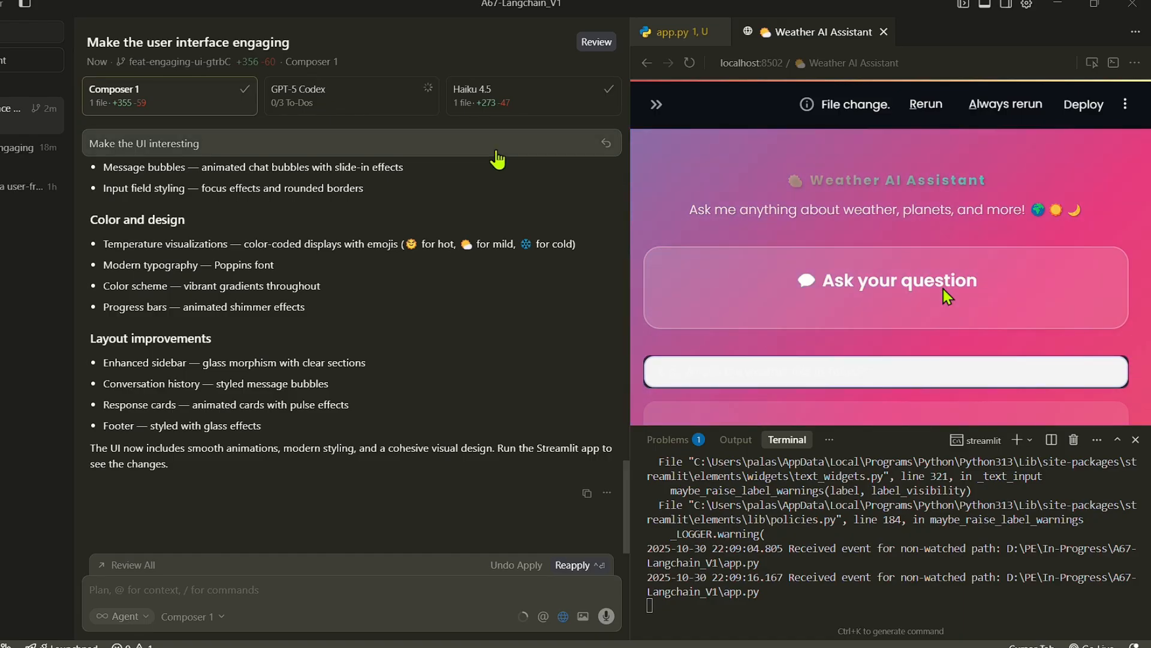
left_click(532, 95)
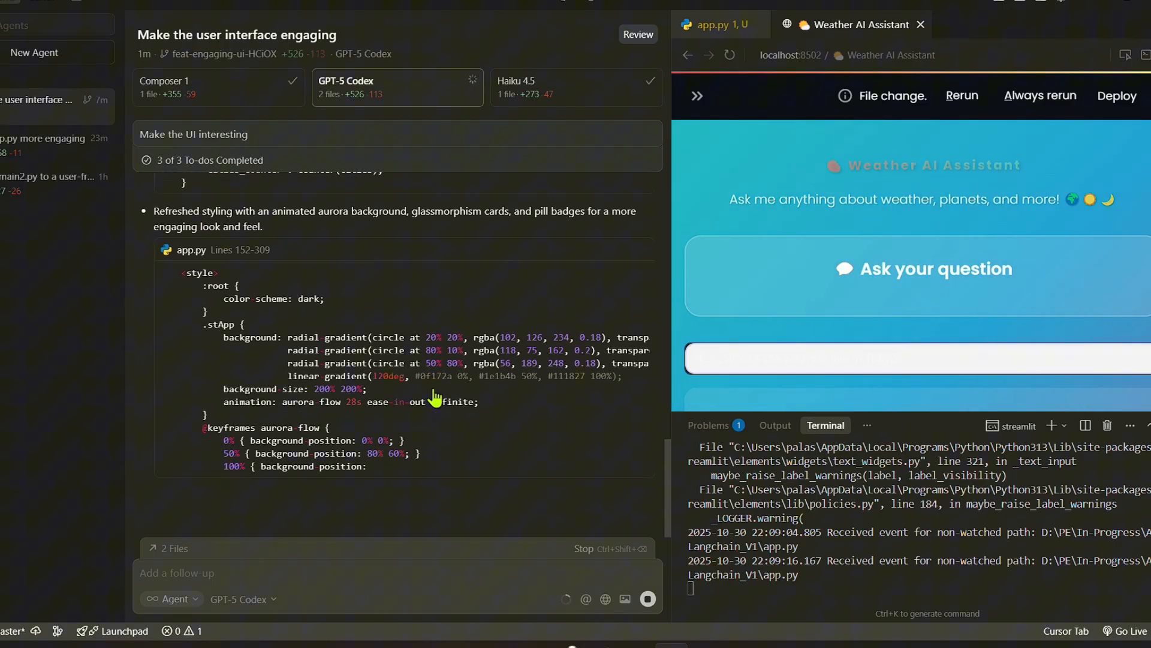
scroll("down", 3)
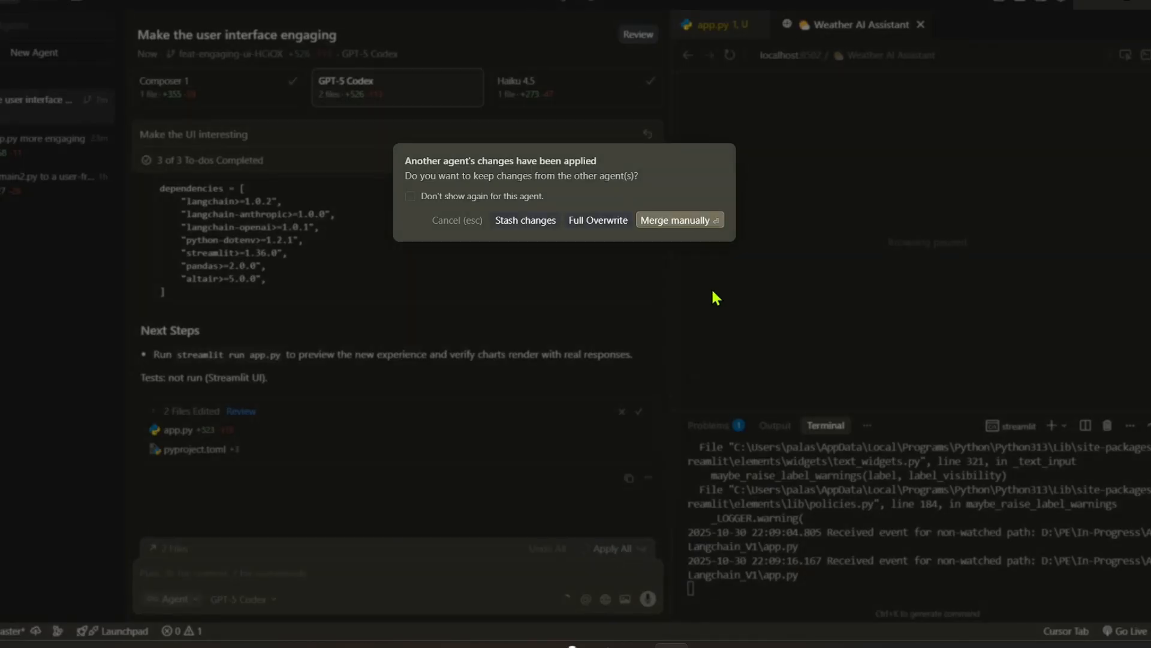
left_click(677, 219)
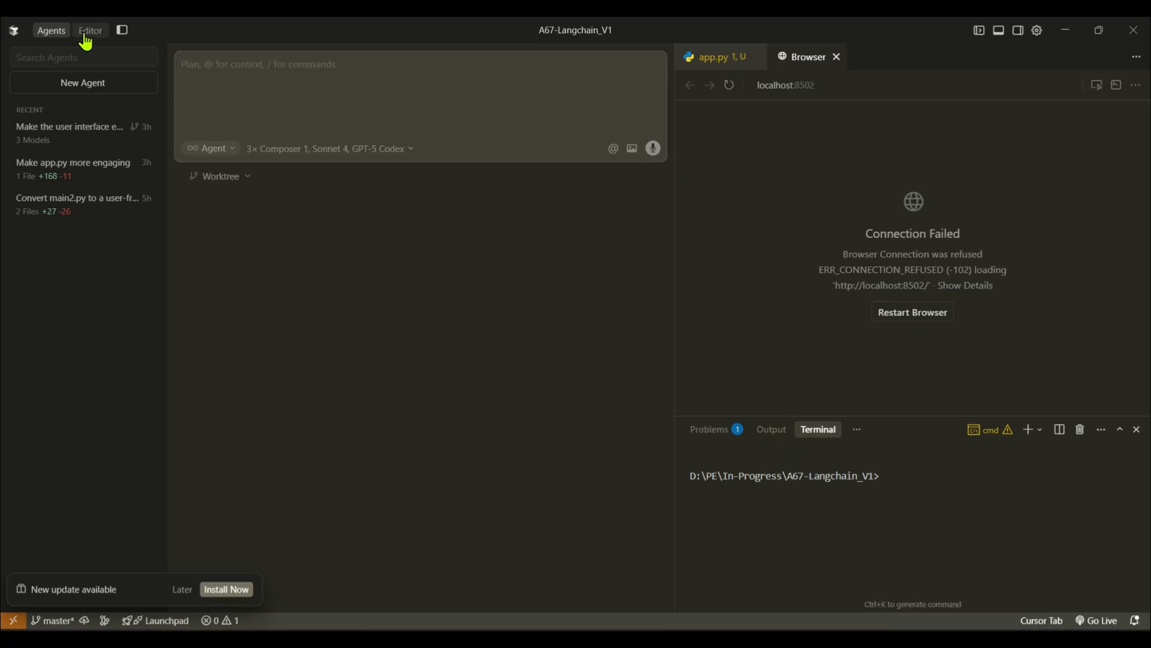
left_click(89, 30)
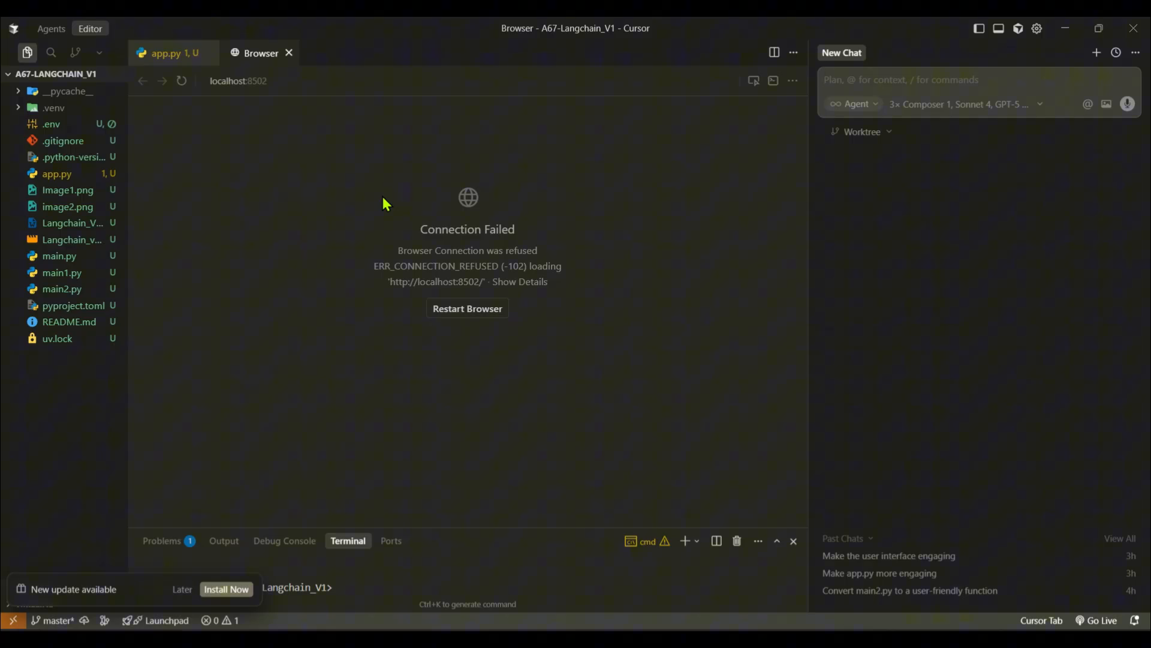
mouse_move(843, 134)
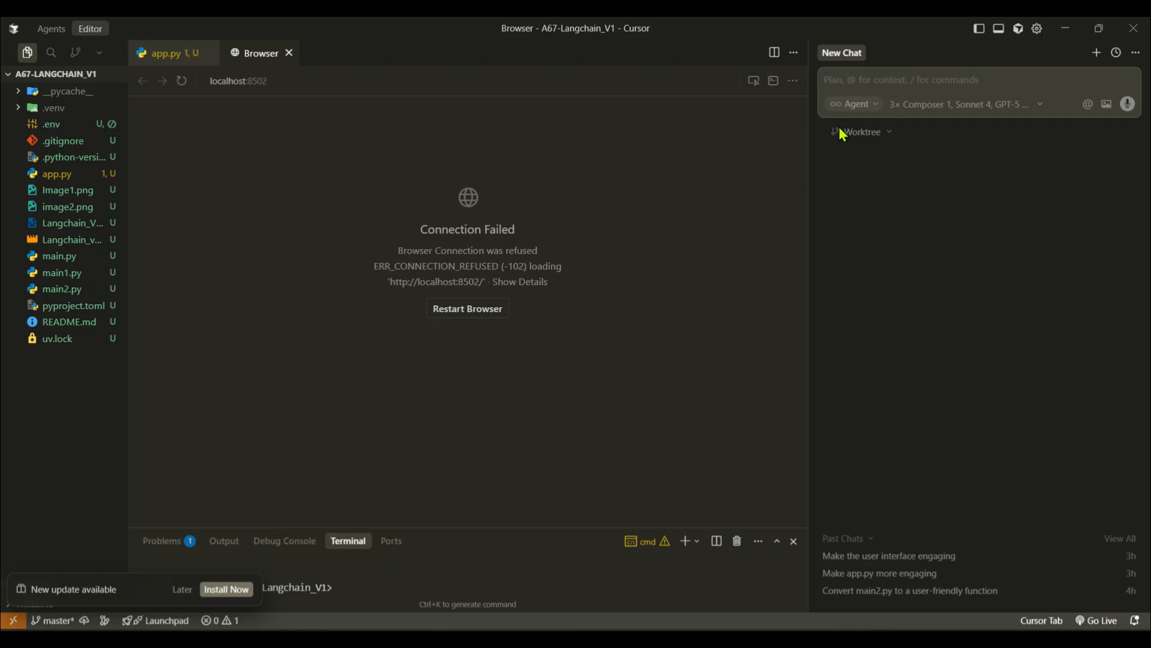
left_click(962, 104)
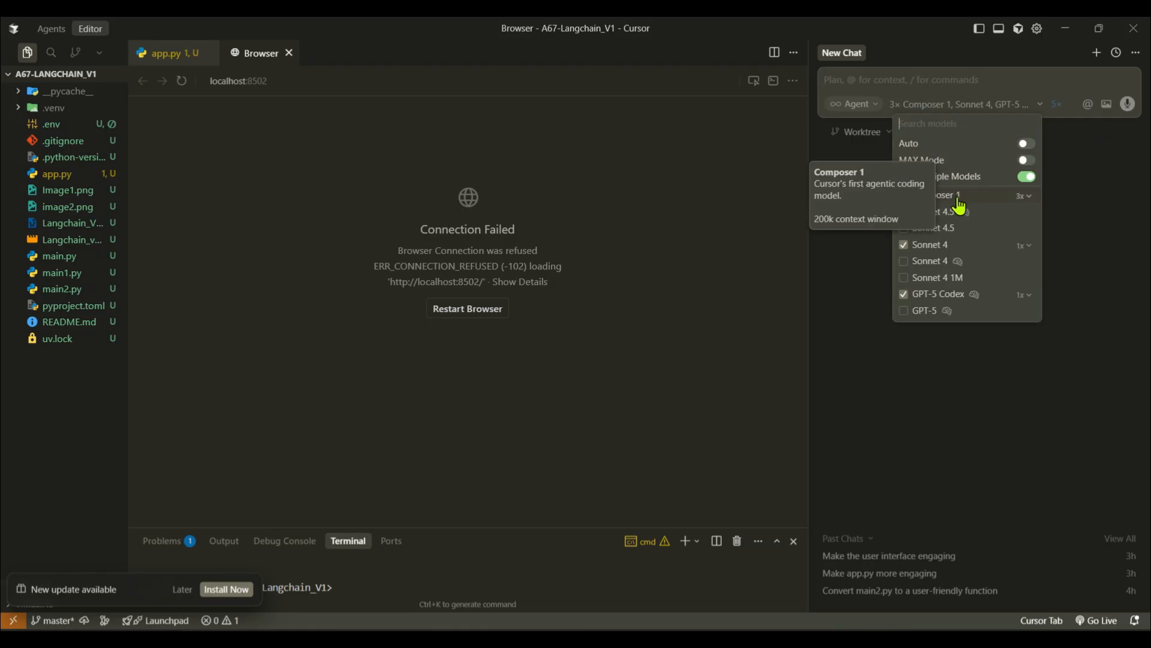
mouse_move(969, 204)
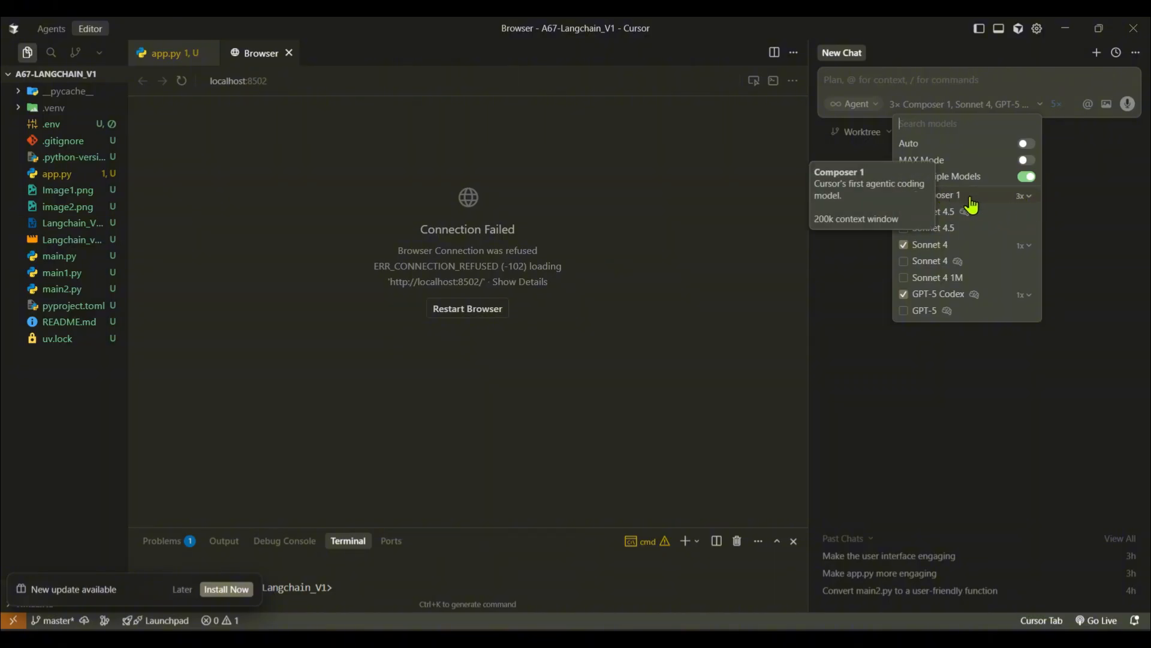
mouse_move(1122, 158)
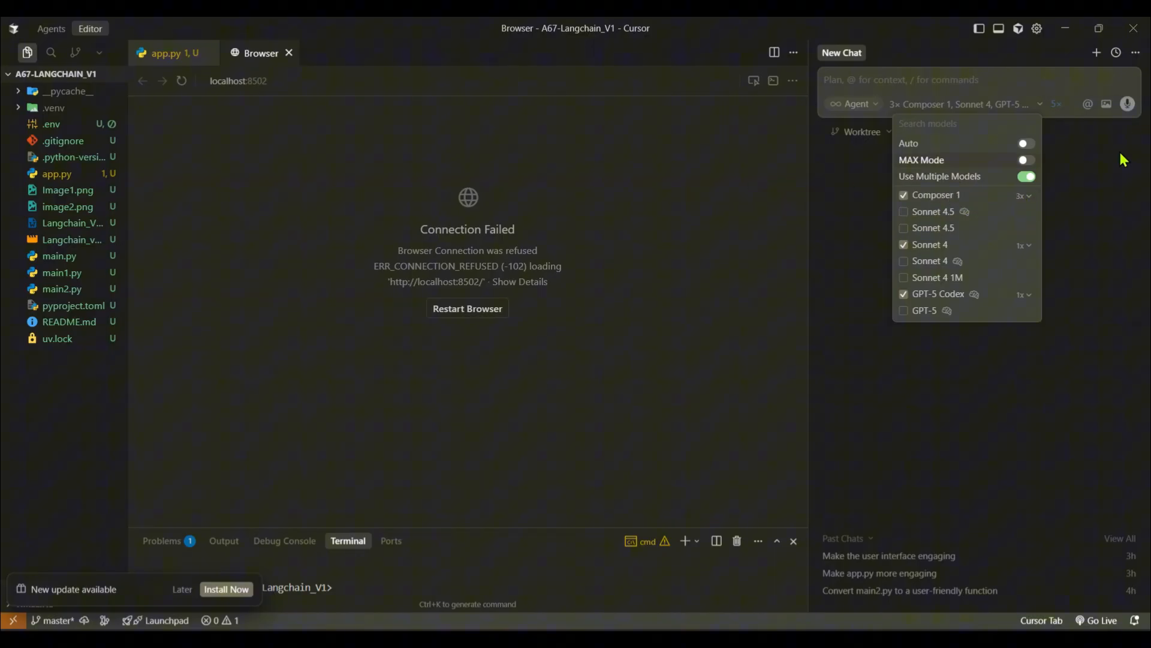
left_click(505, 48)
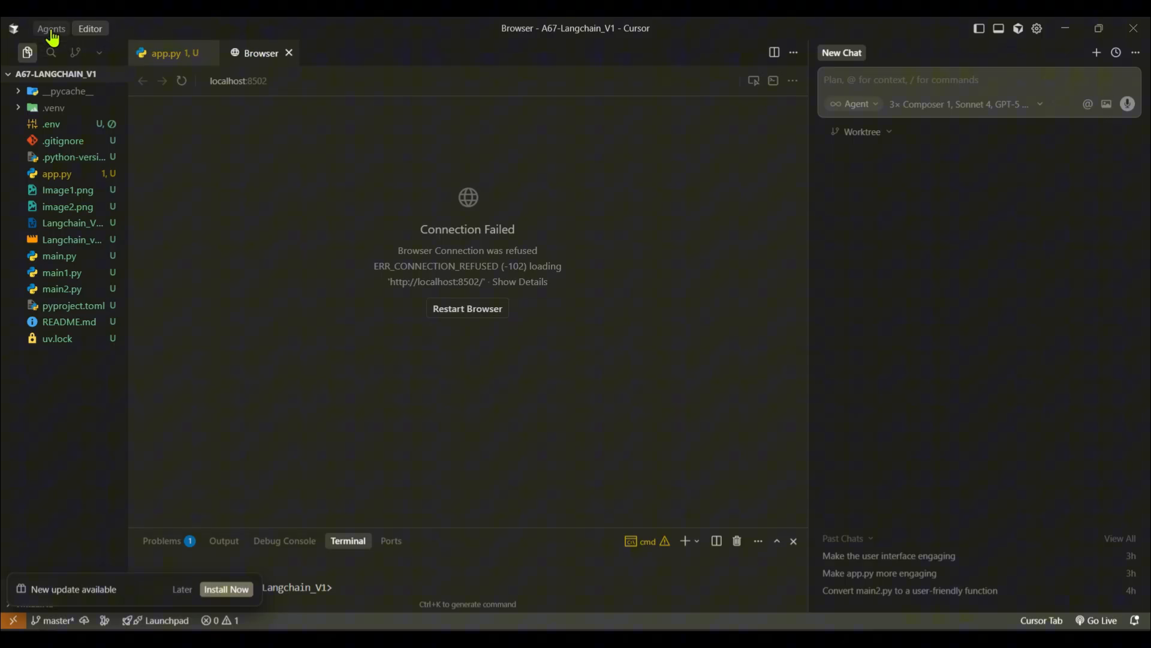
left_click(50, 29)
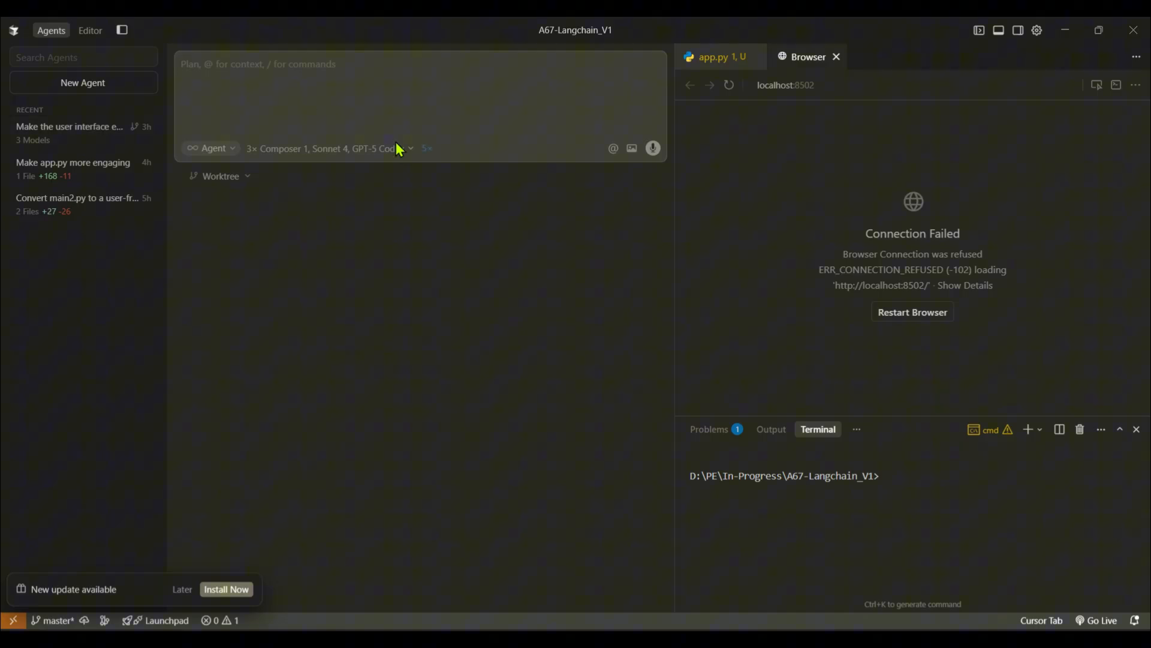
- Check the 5× run-count dropdown and reopen the 'Make the user interface engaging' agent
left_click(426, 147)
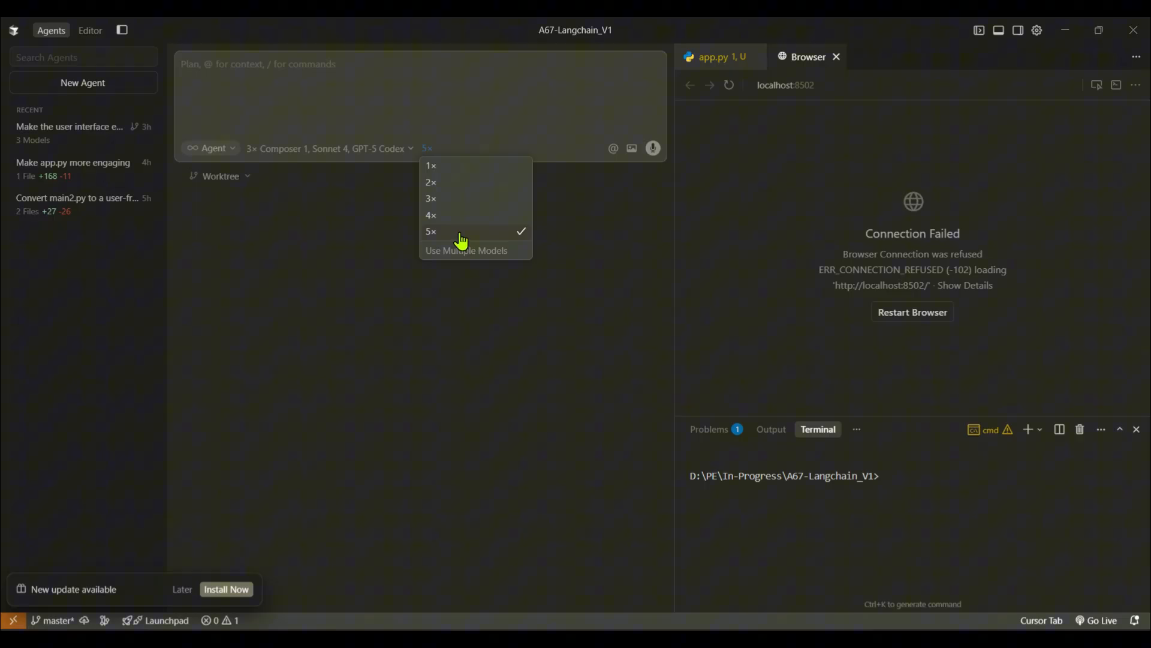
left_click(338, 301)
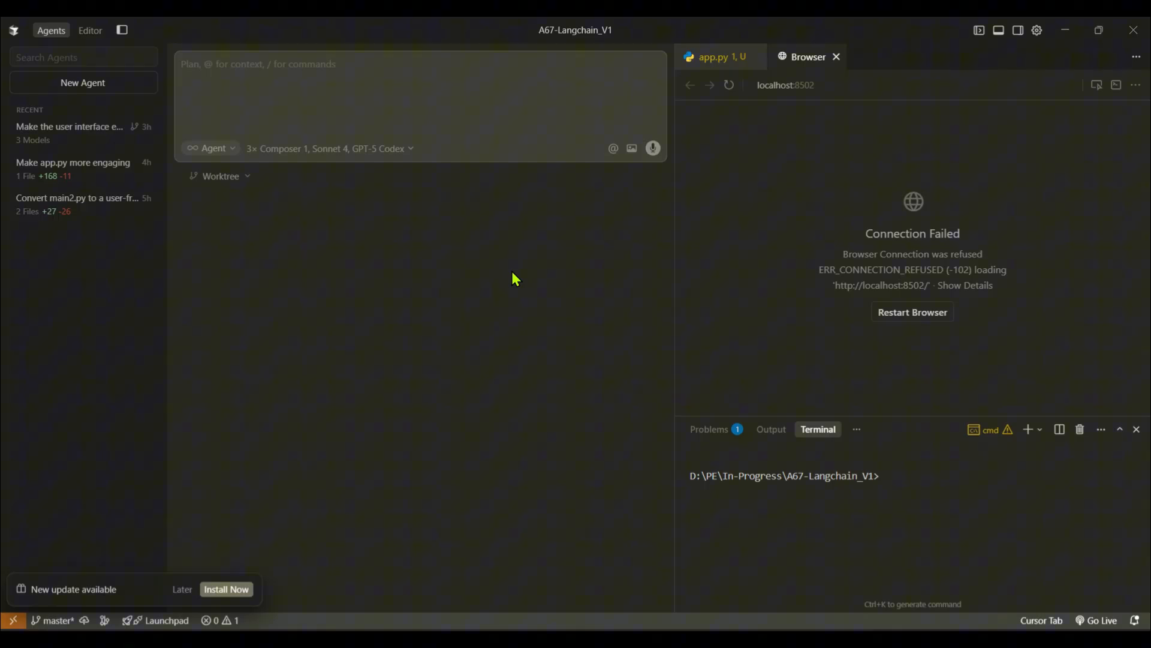
left_click(68, 127)
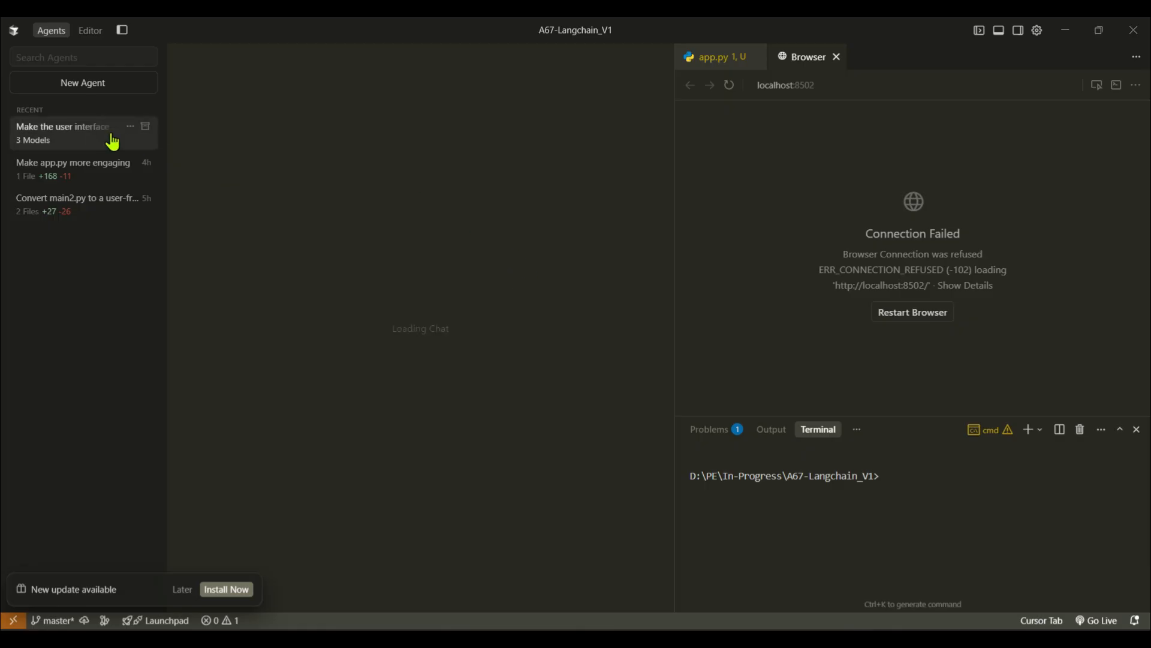
left_click(62, 132)
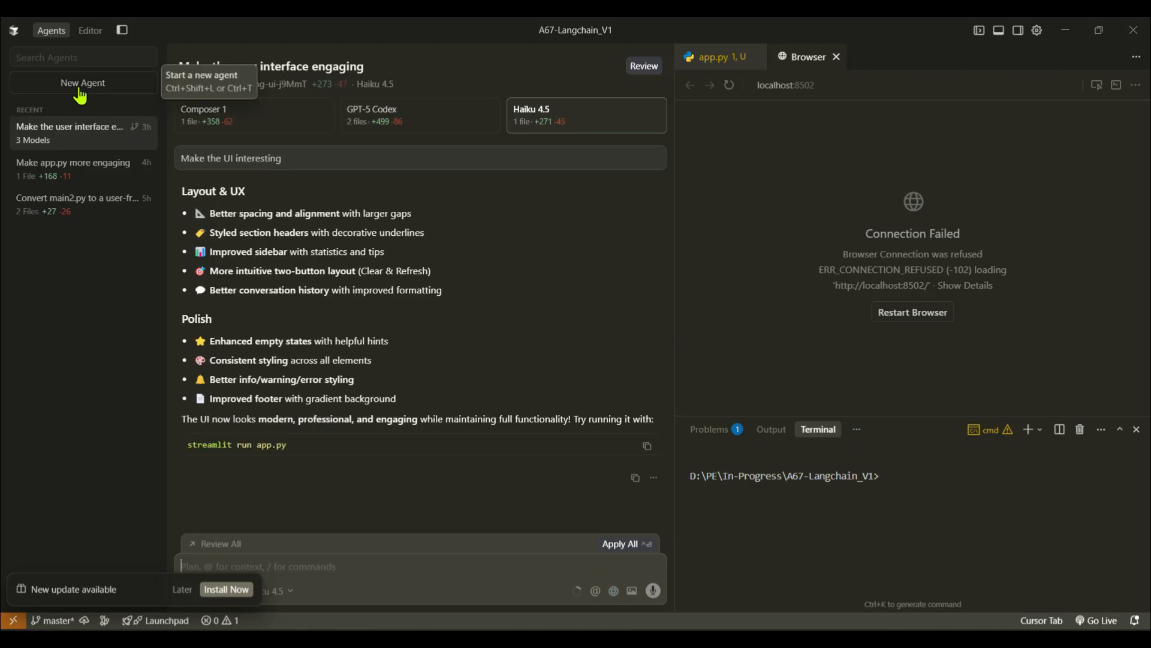
- Return to the three-model agent's Haiku 4.5 results, then focus the terminal
left_click(82, 82)
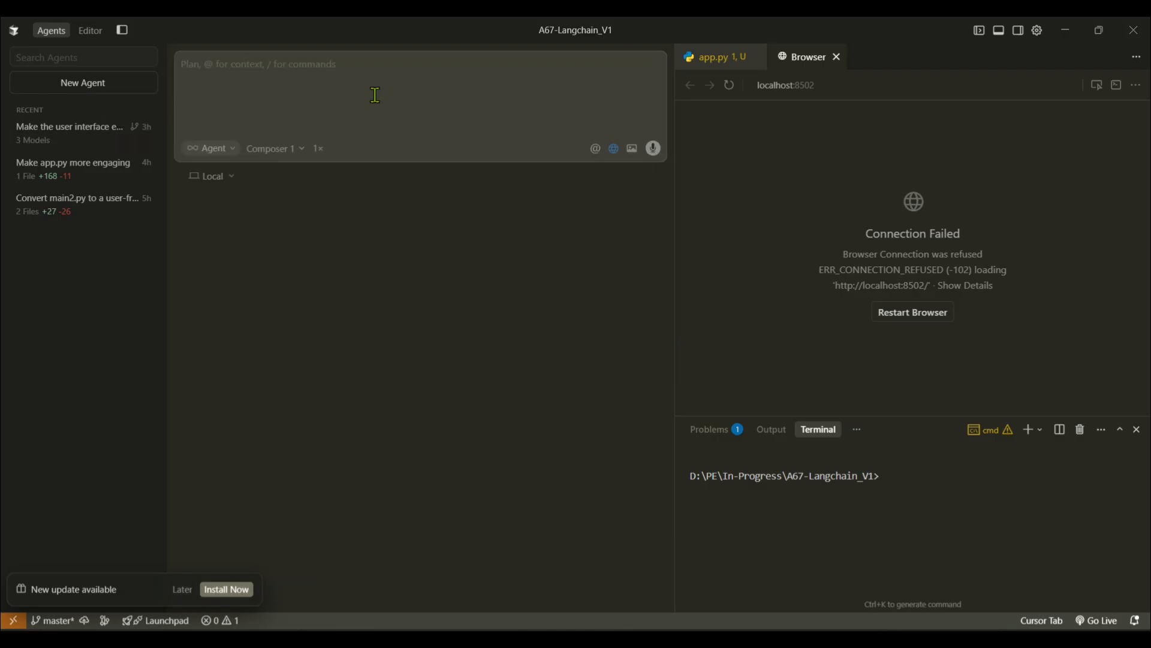
left_click(69, 127)
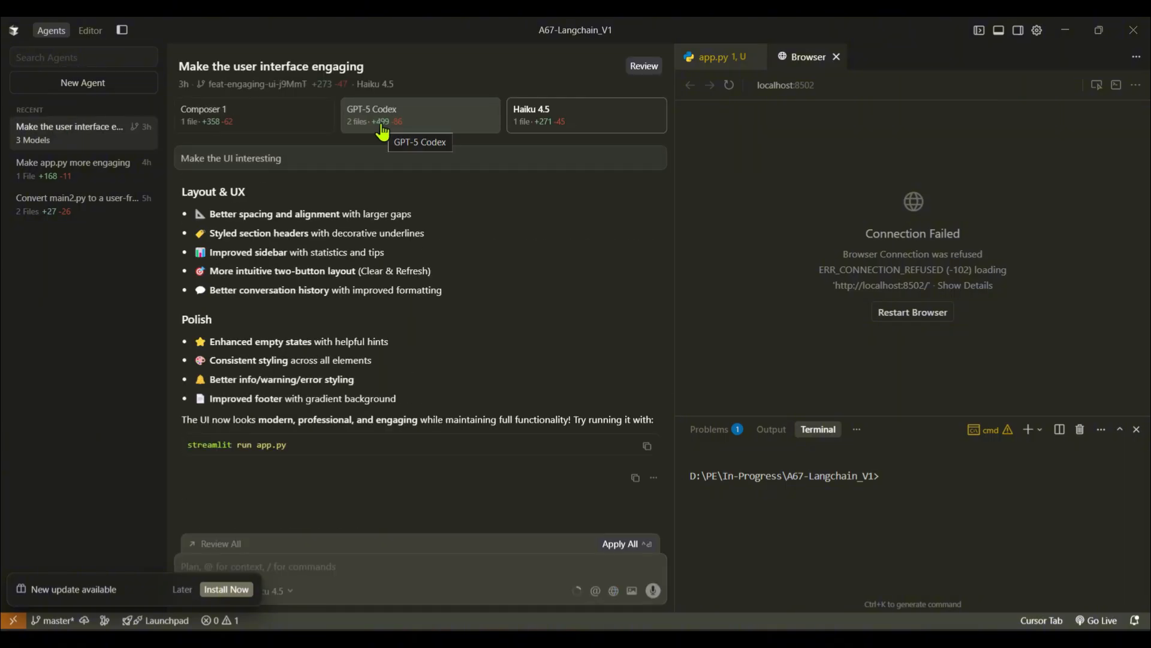
mouse_move(536, 138)
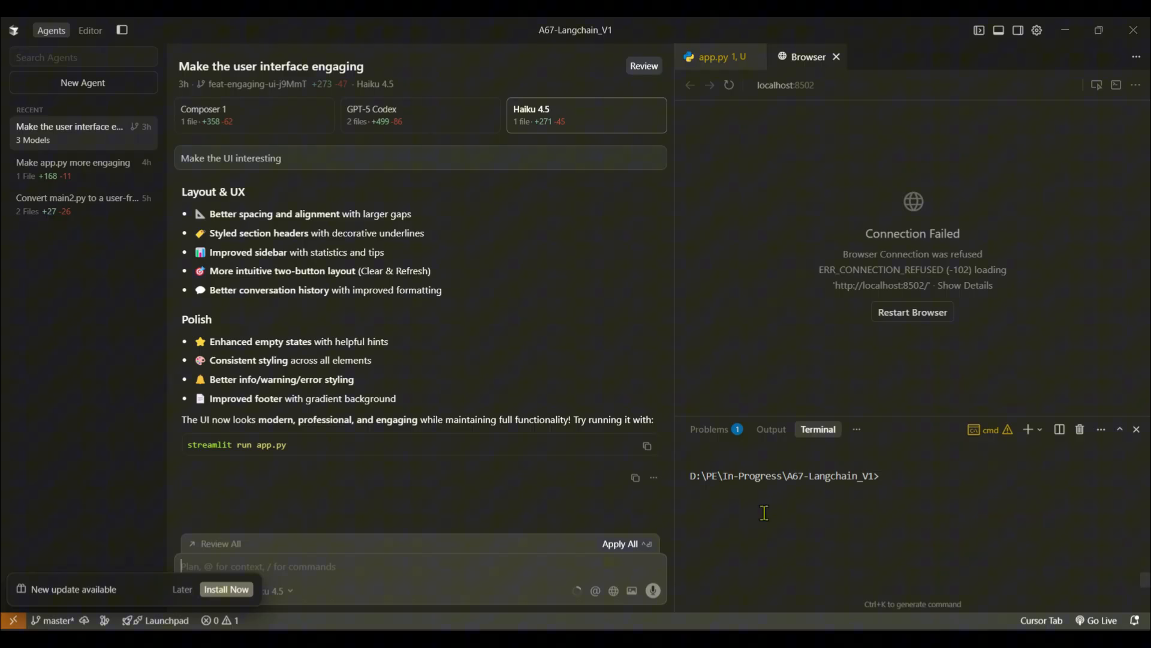
left_click(997, 32)
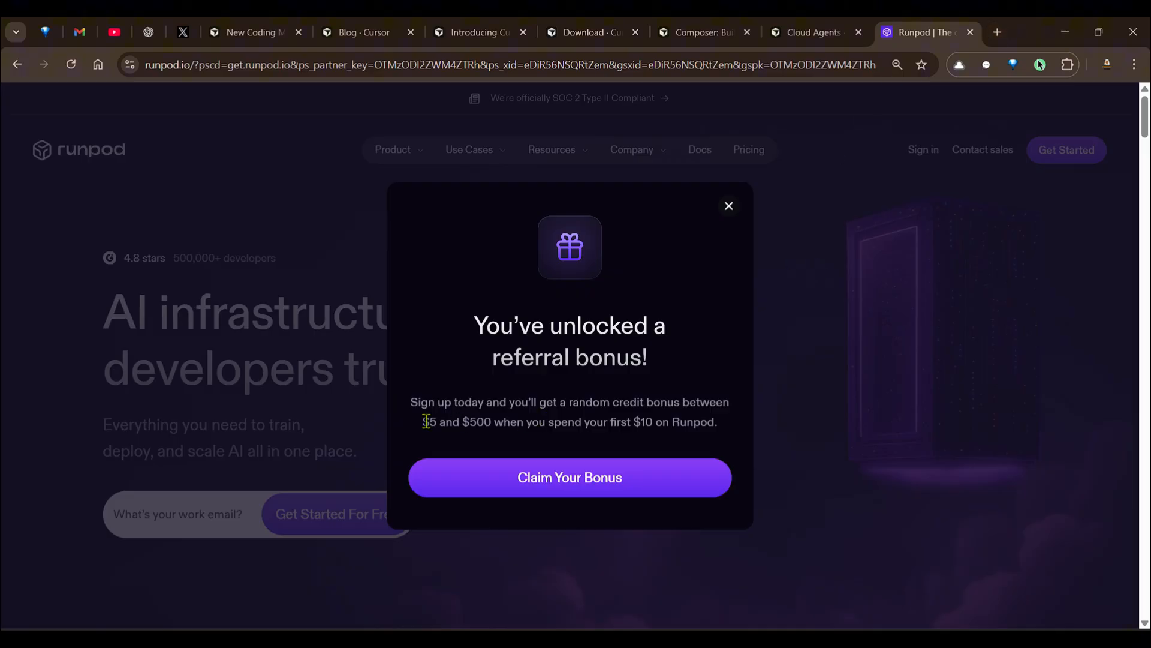
- Highlight the first-$10-spend condition, dismiss the referral pop-up, and go to the Deploy a Pod page
left_click_drag(426, 422, 676, 421)
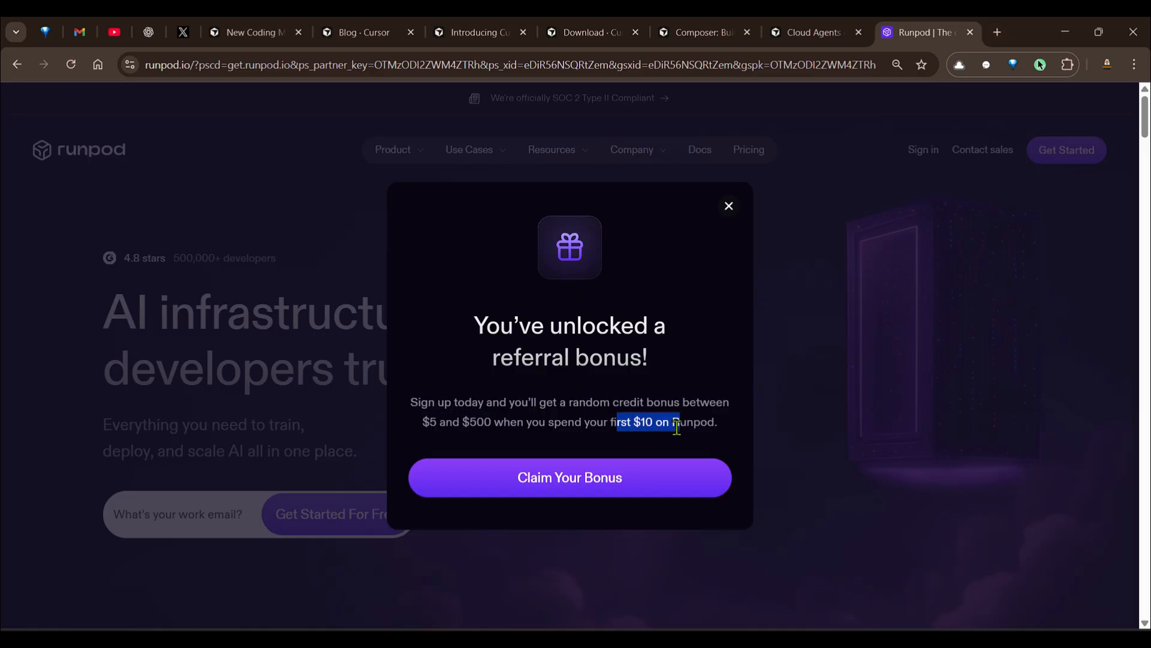
left_click(728, 206)
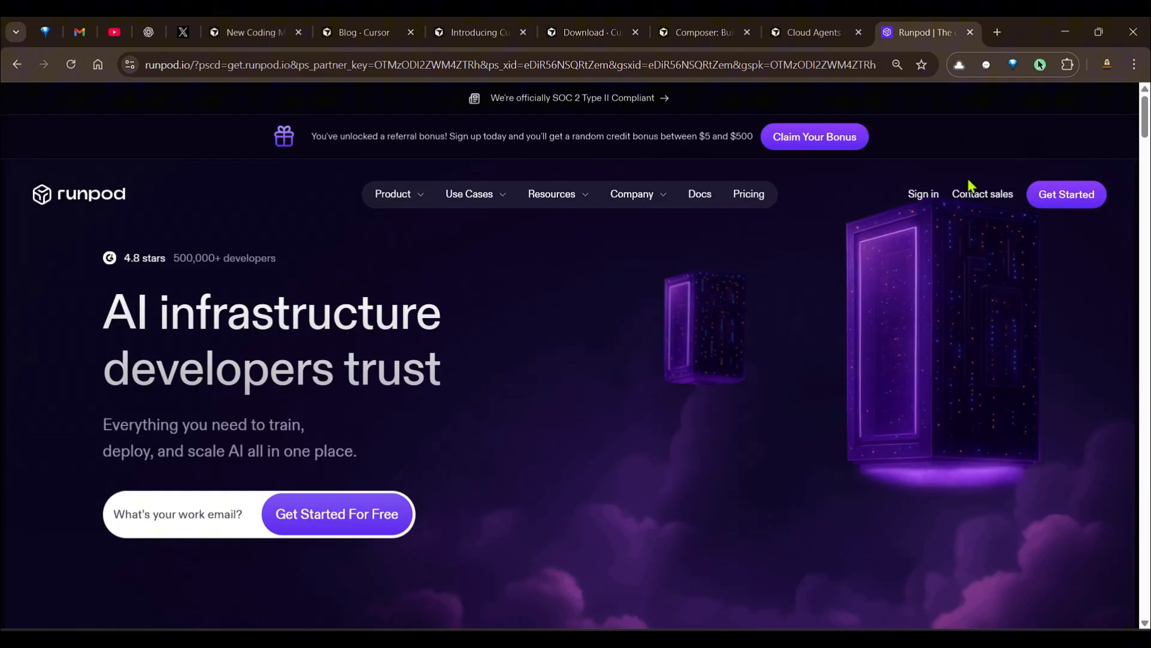
left_click(922, 194)
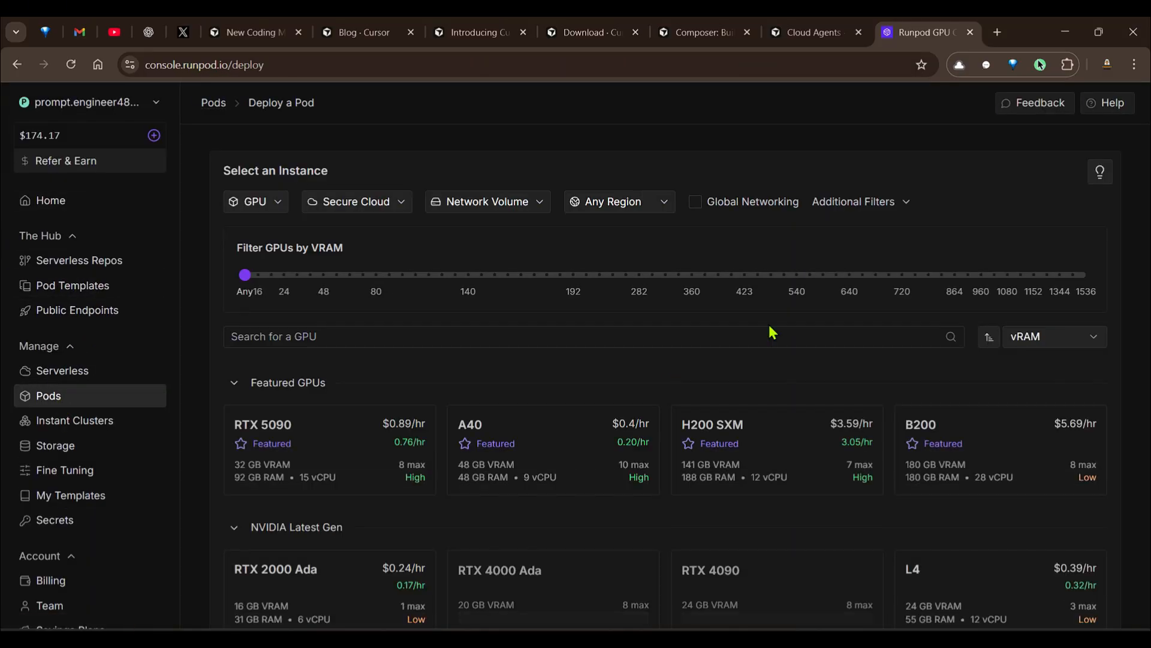
- Browse the GPU list including the B200 card, then return to the Introducing Cursor 2.0 browser tab
scroll("down", 3)
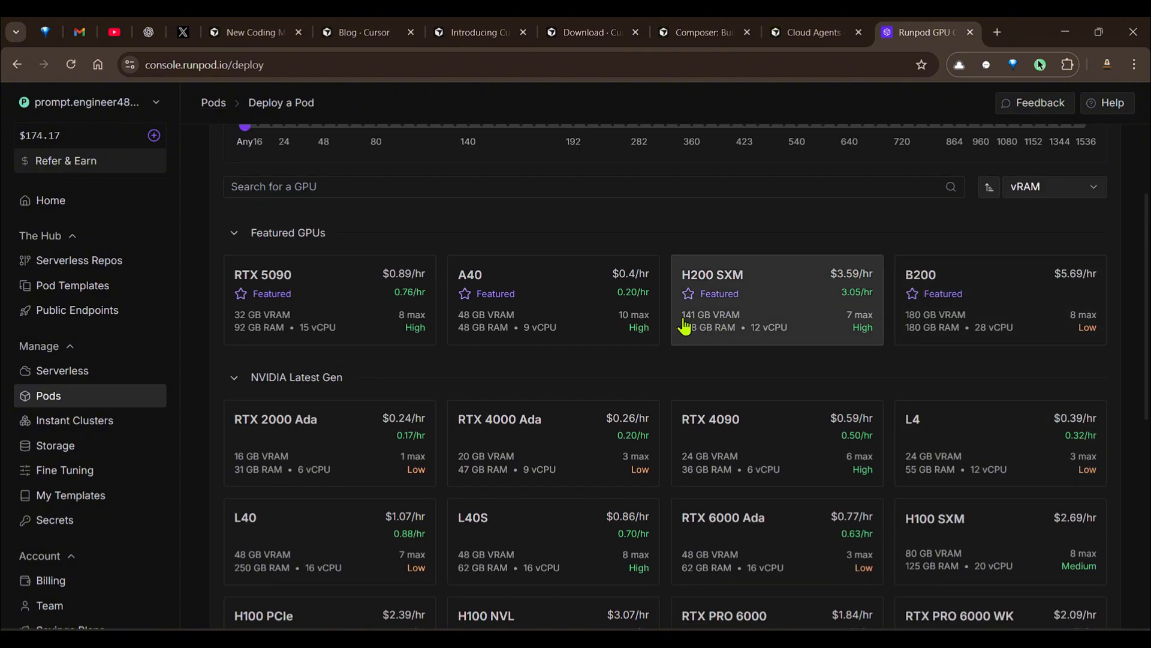
mouse_move(951, 286)
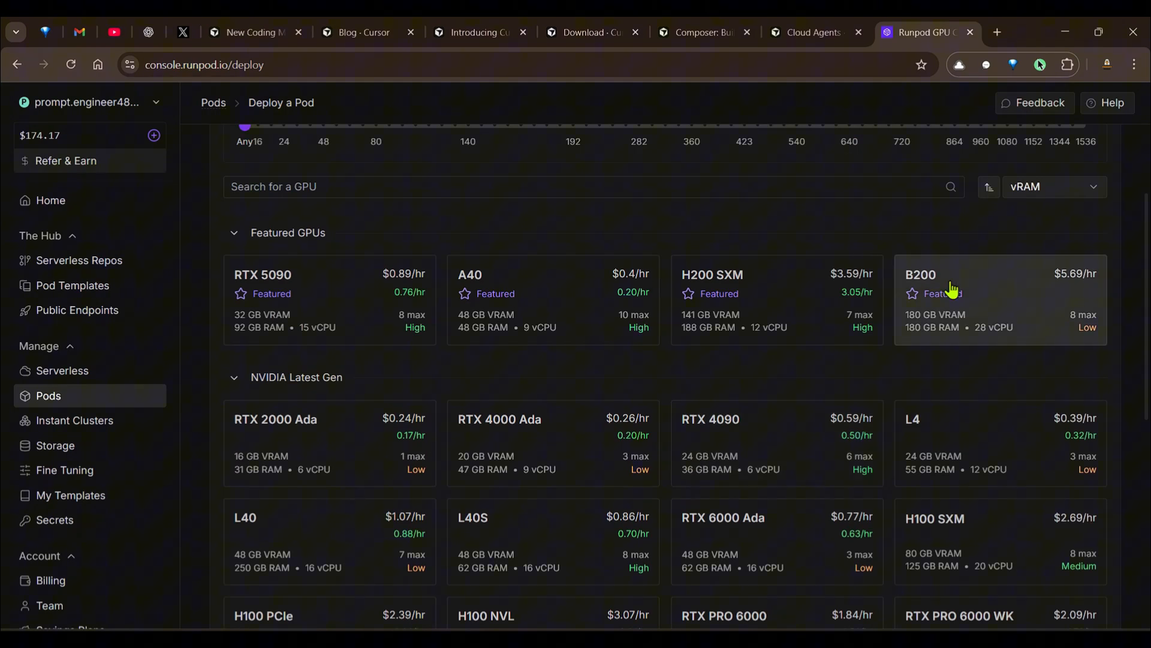
scroll("down", 3)
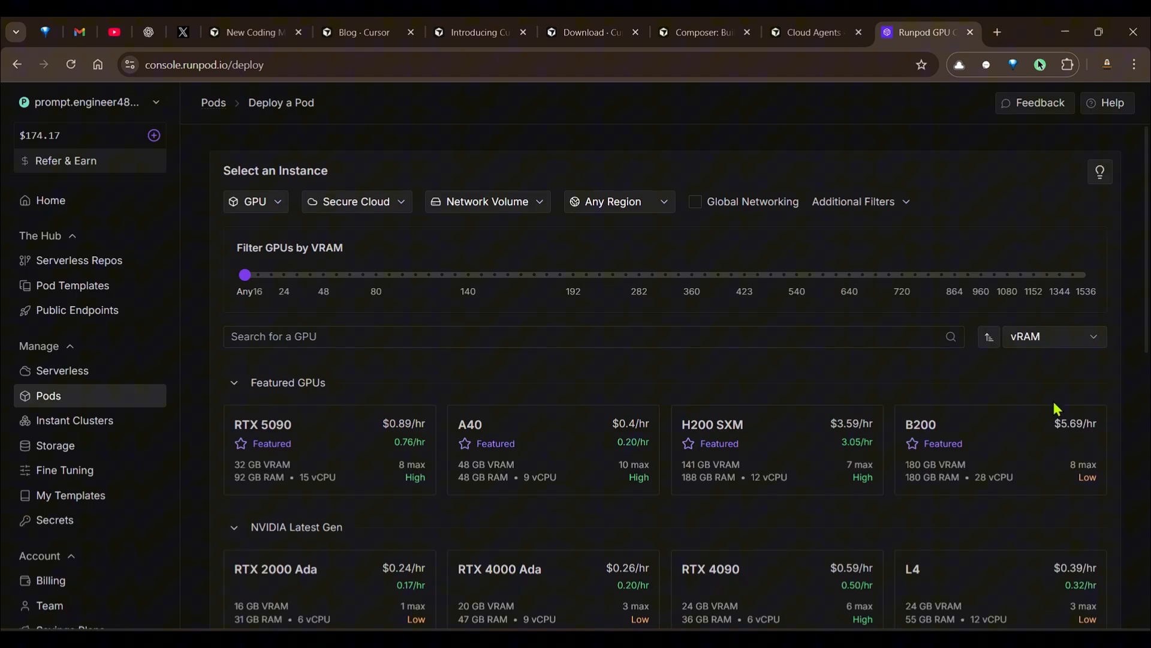
scroll("down", 3)
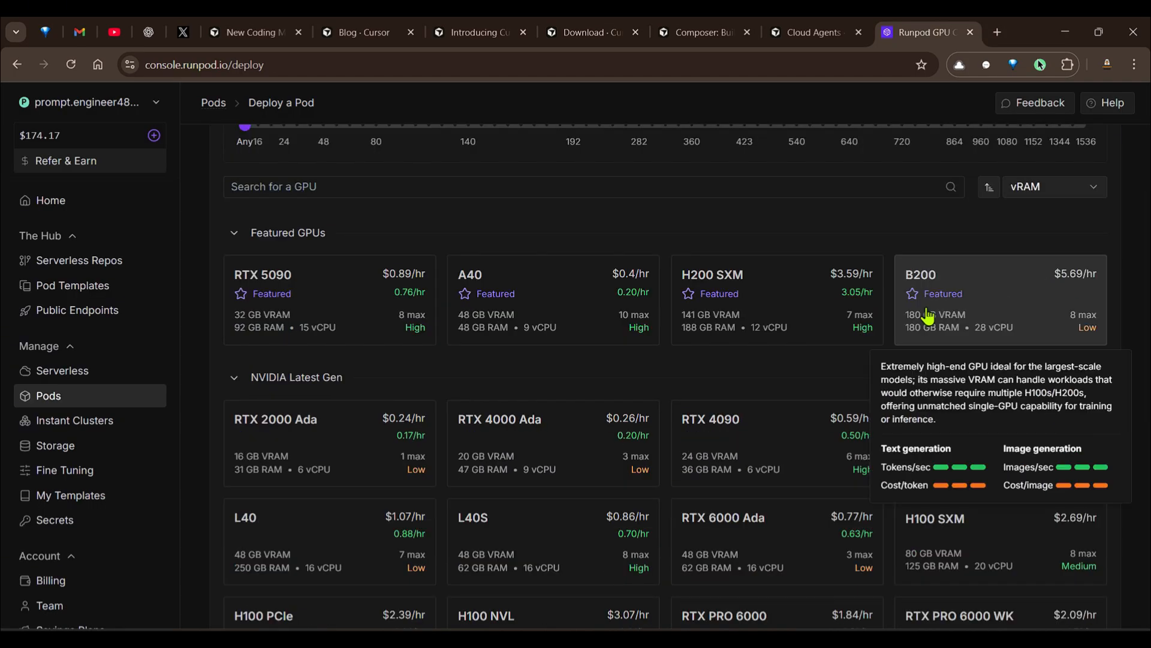
mouse_move(244, 258)
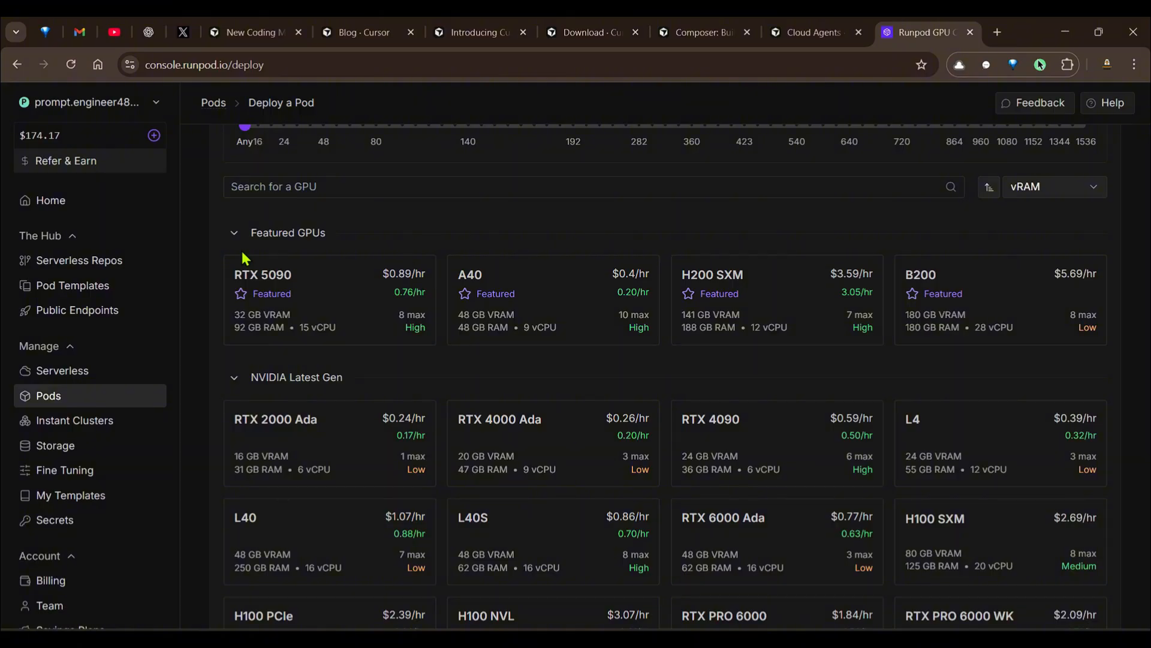
mouse_move(677, 243)
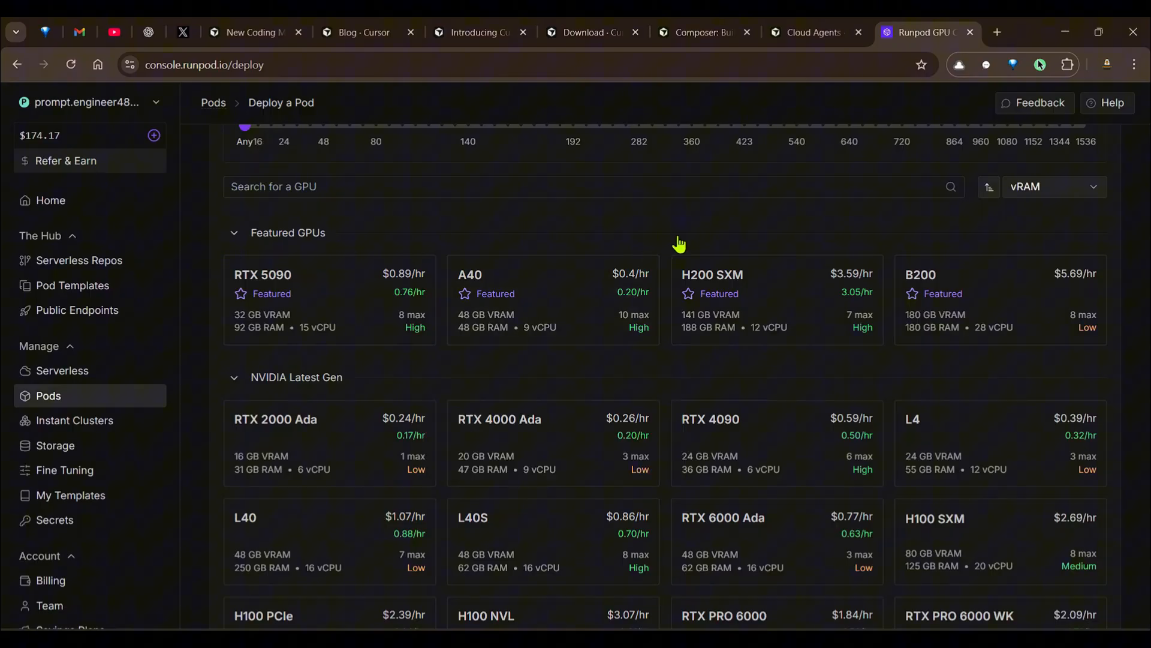
left_click(788, 190)
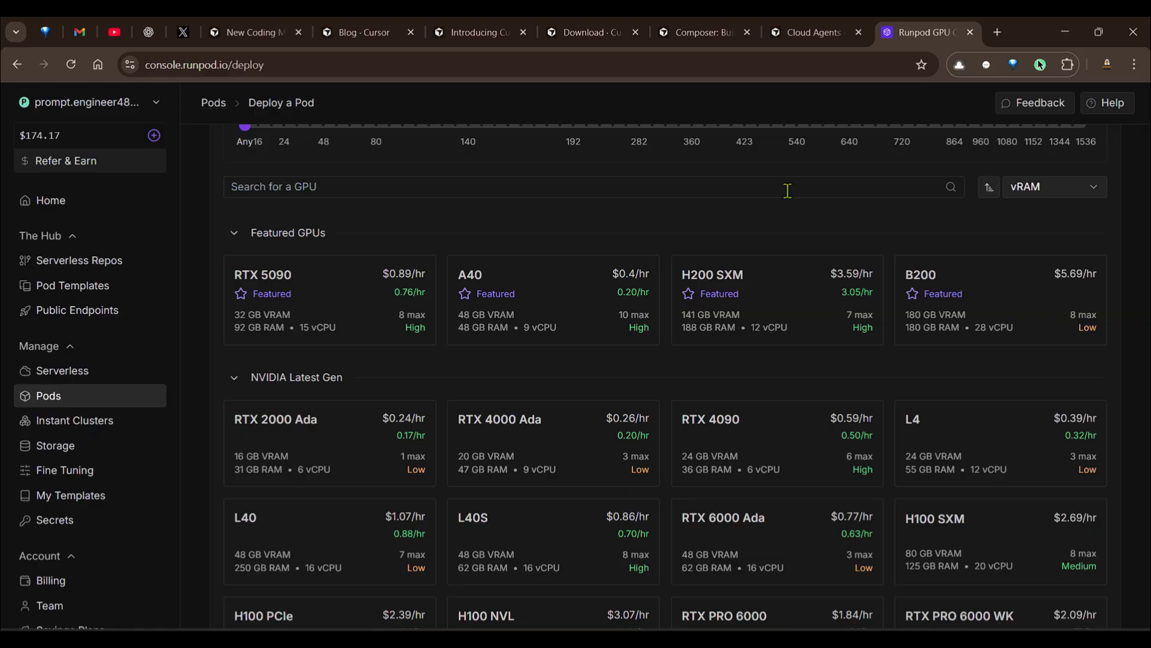
left_click(481, 31)
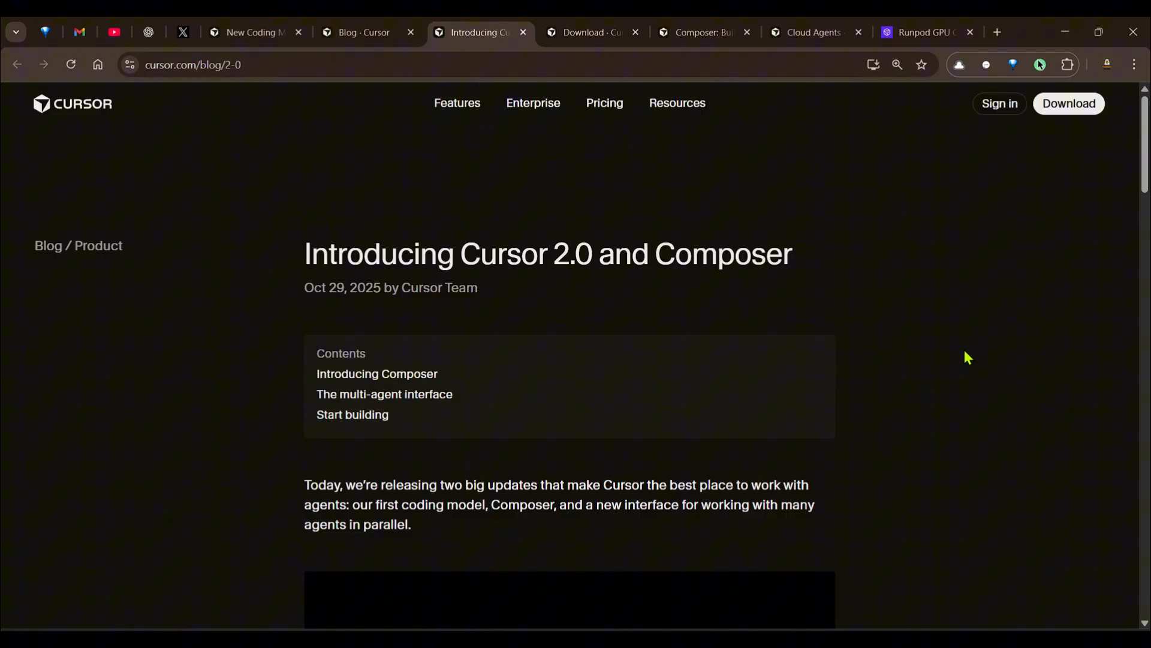
mouse_move(968, 350)
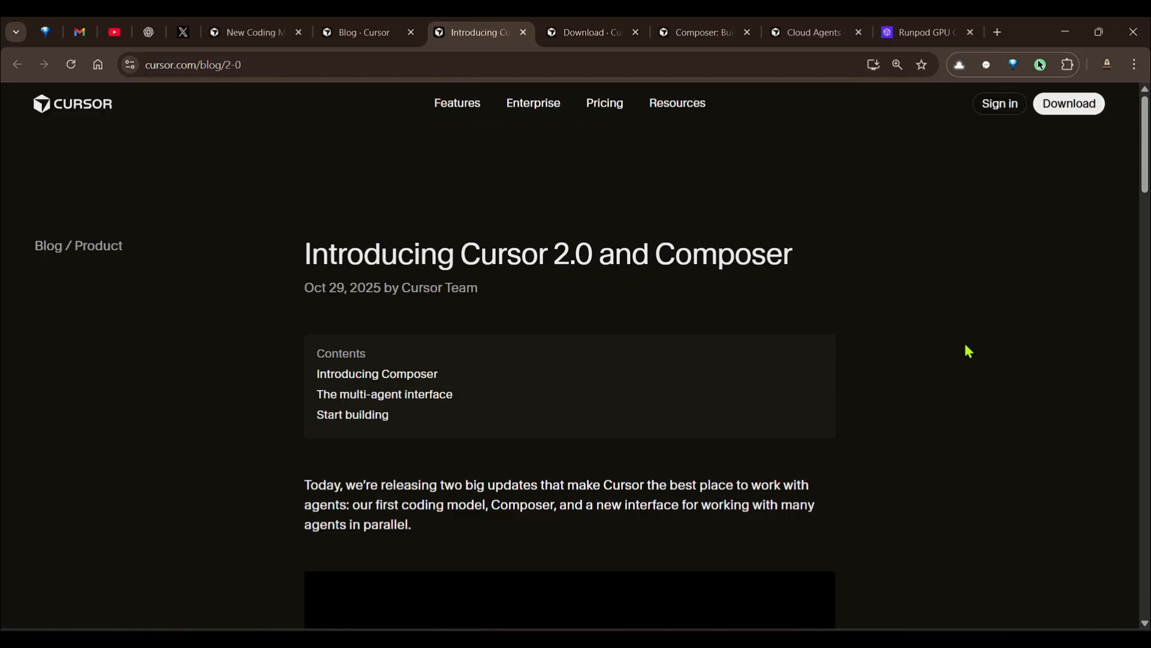